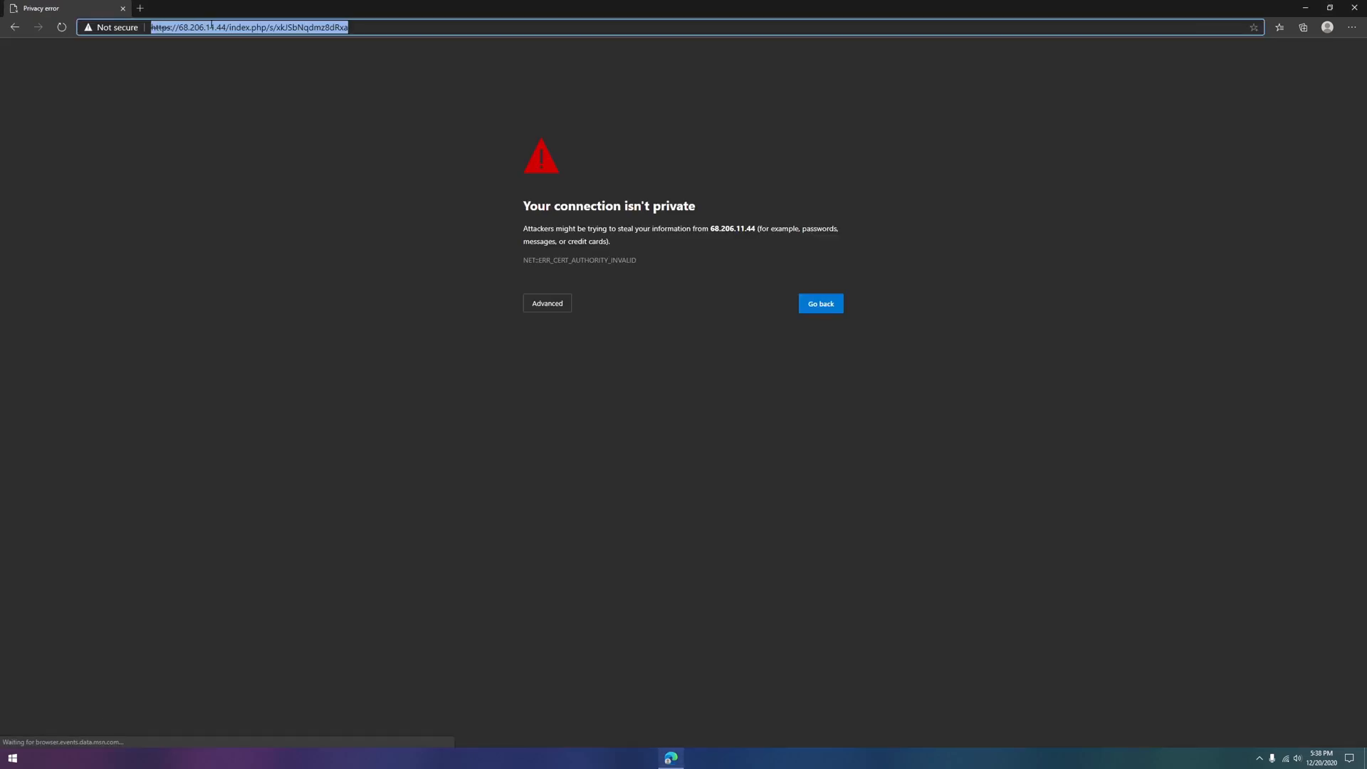
# Proceed past the 68.206.11.44 certificate warning and download all files as Project Big Sur.zip
pyautogui.click(546, 302)
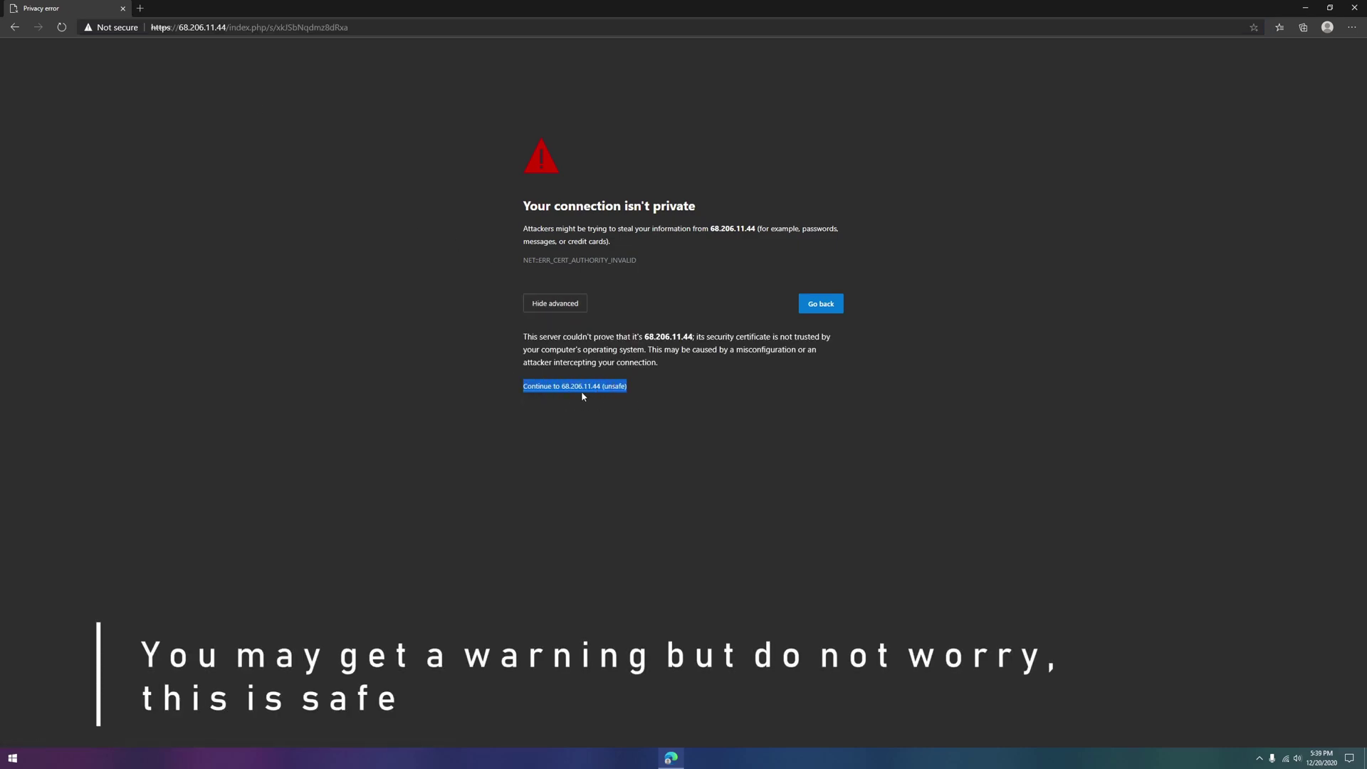
pyautogui.click(574, 386)
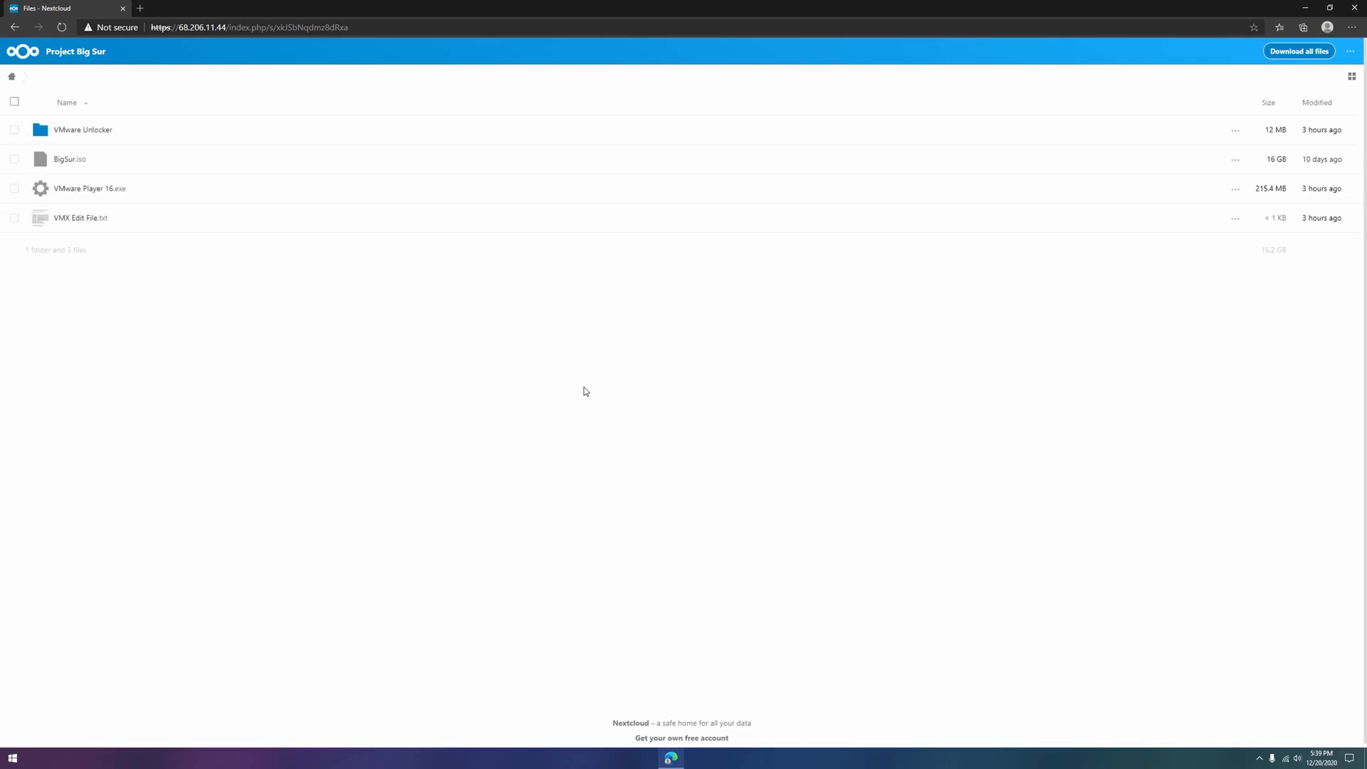
pyautogui.moveTo(1298, 50)
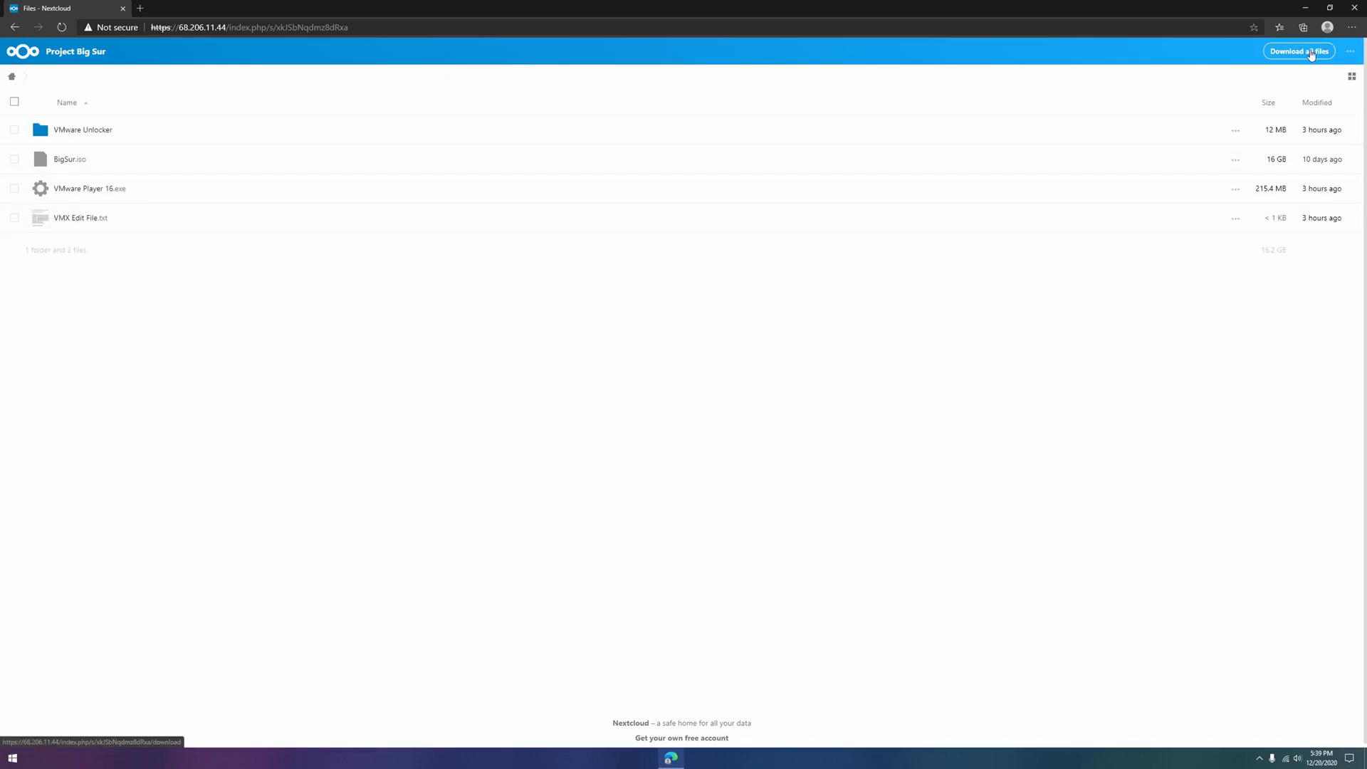
pyautogui.click(1297, 51)
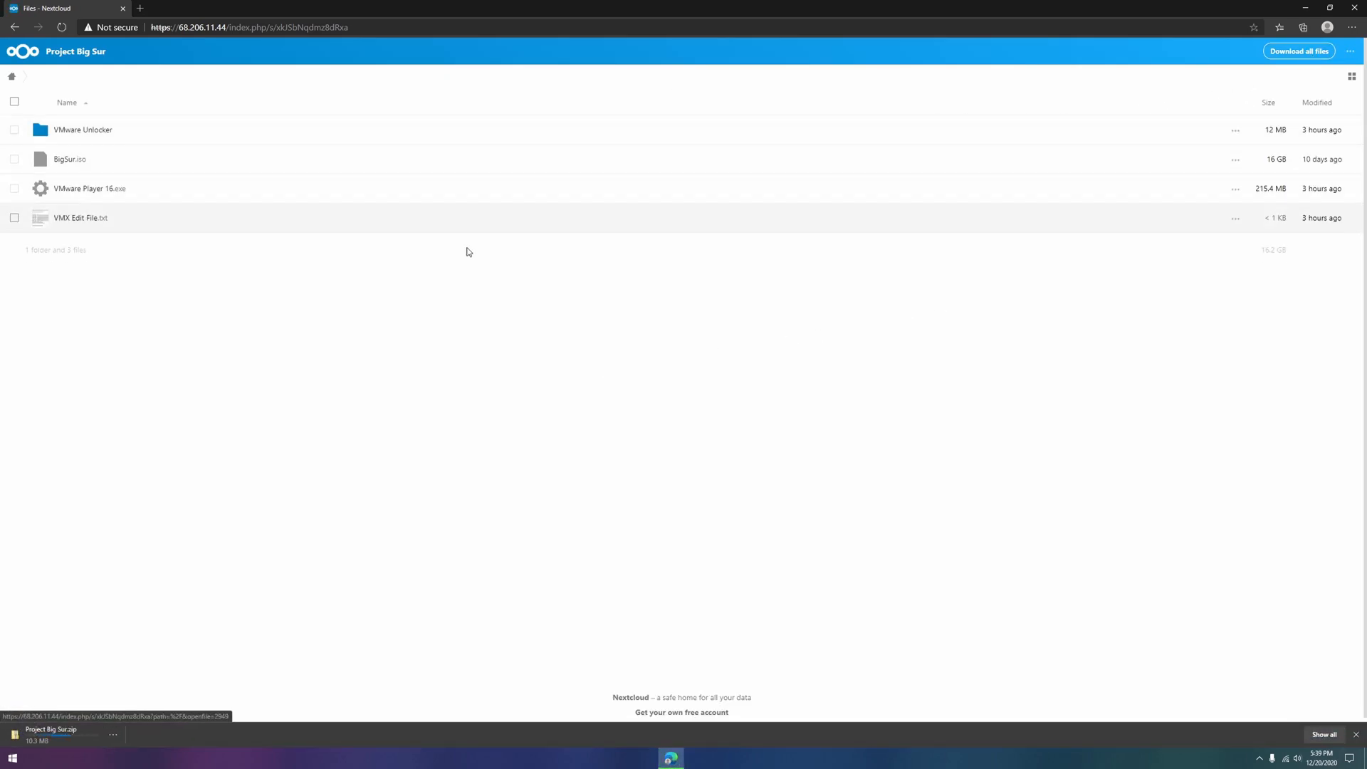
pyautogui.click(1297, 50)
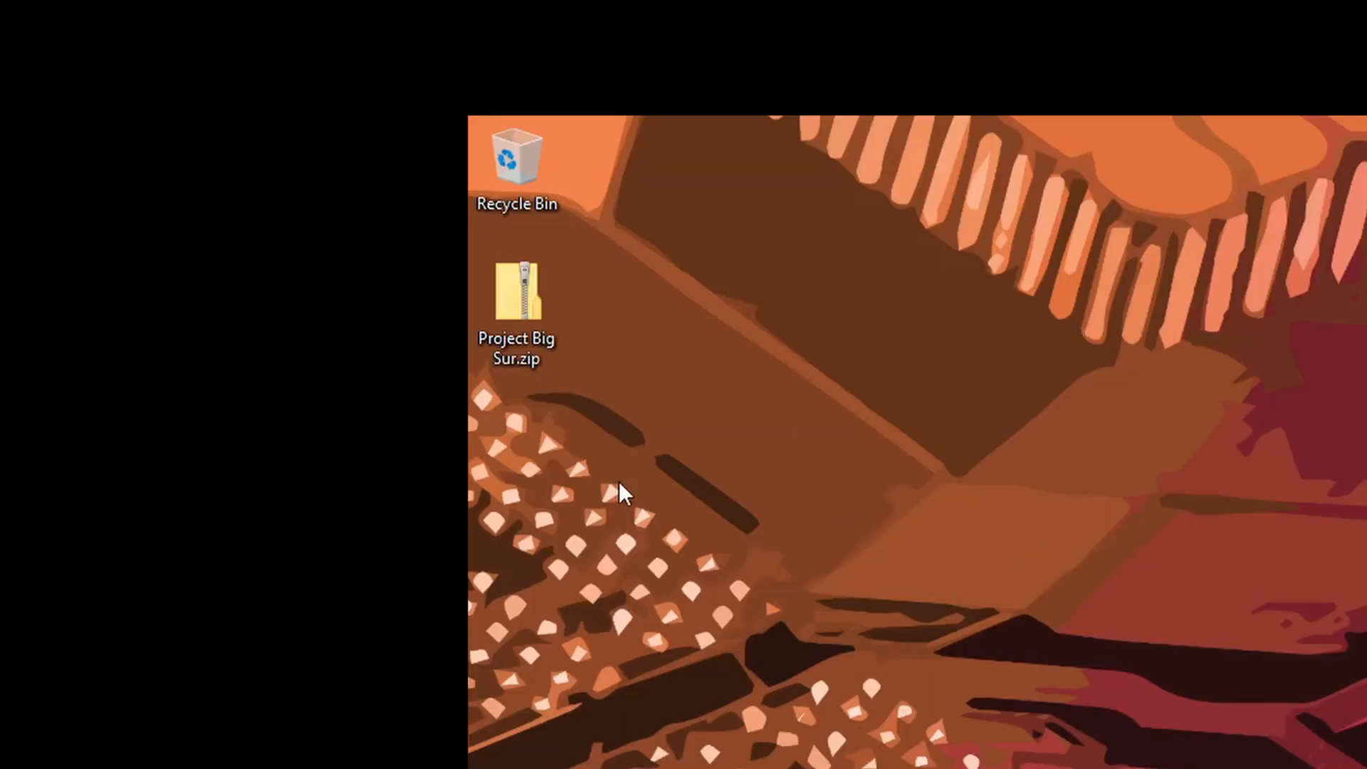
# Extract All from Project Big Sur.zip into the Project Big Sur desktop folder
pyautogui.rightClick(516, 296)
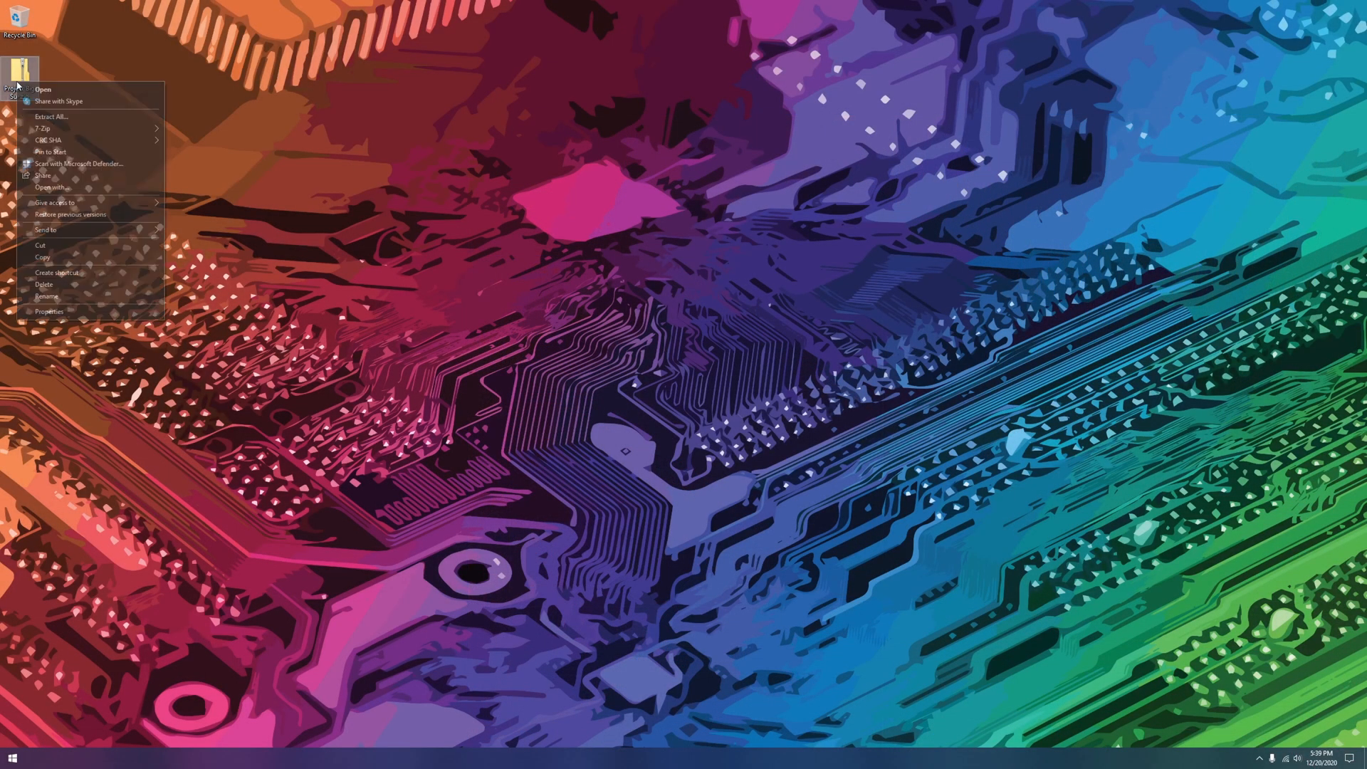
pyautogui.click(51, 116)
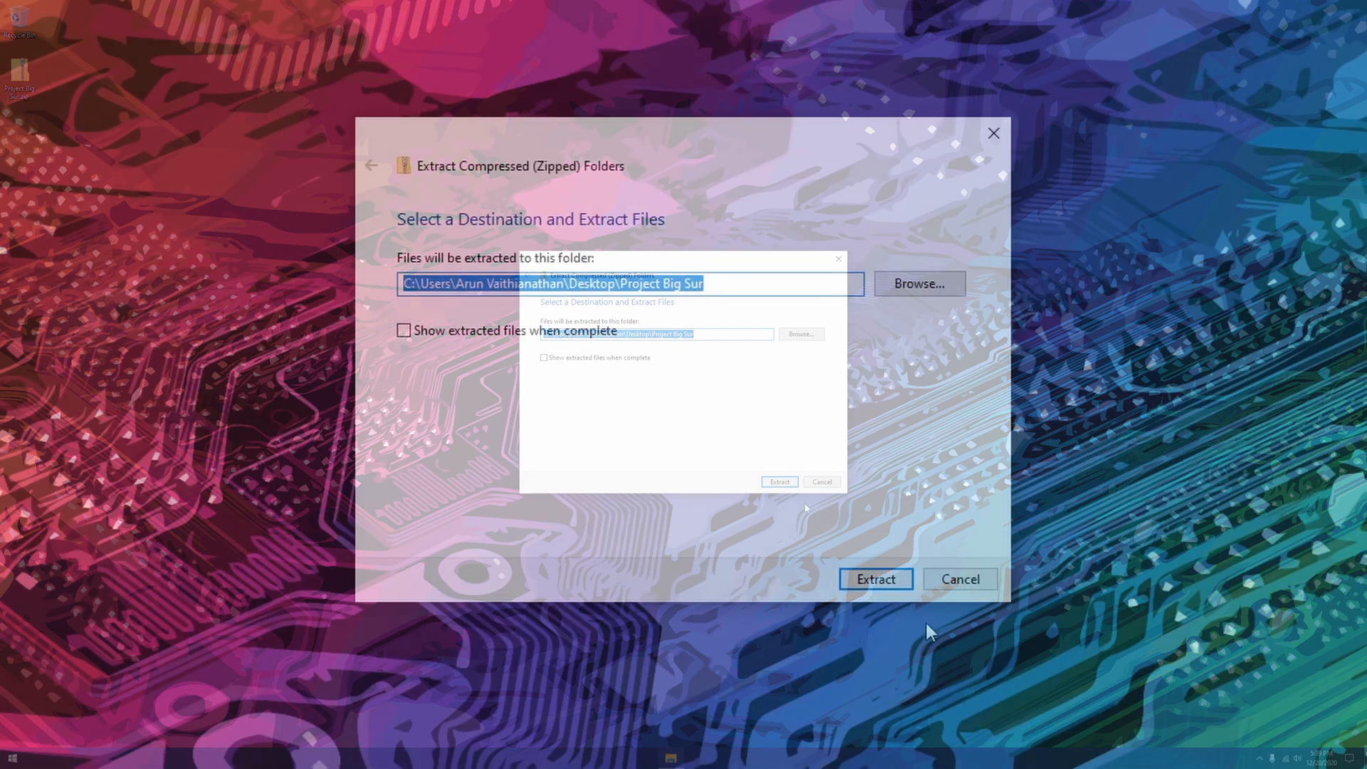
pyautogui.click(873, 578)
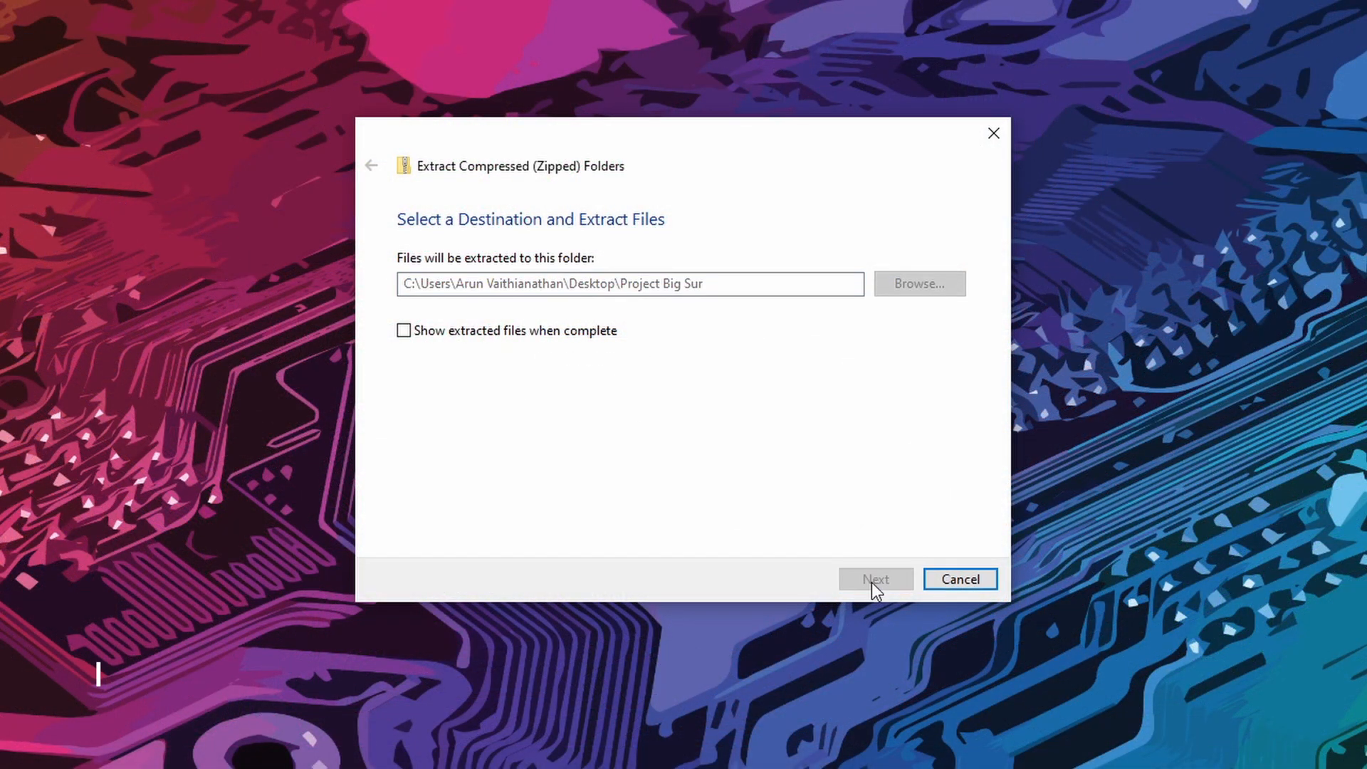
pyautogui.click(874, 579)
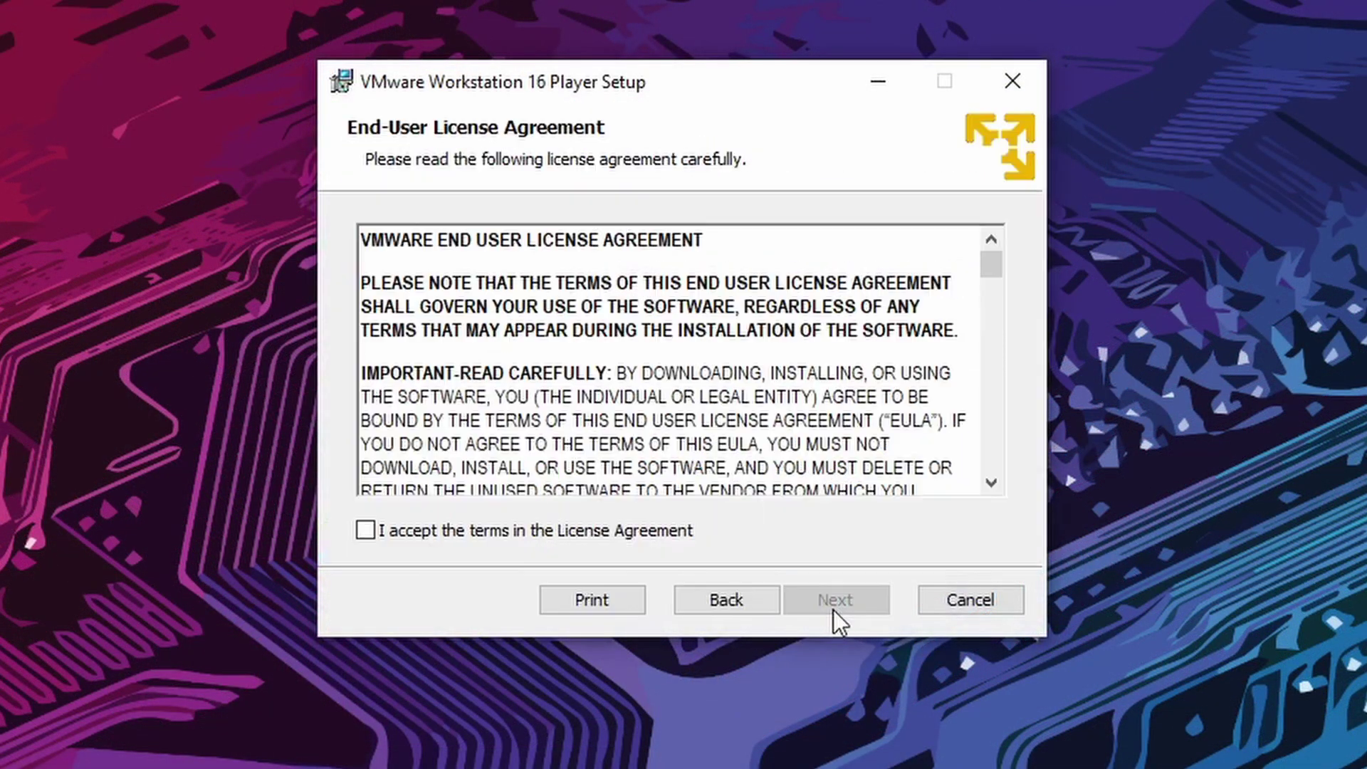
# Accept the license, keep default location and update settings, install, and finish
pyautogui.click(365, 529)
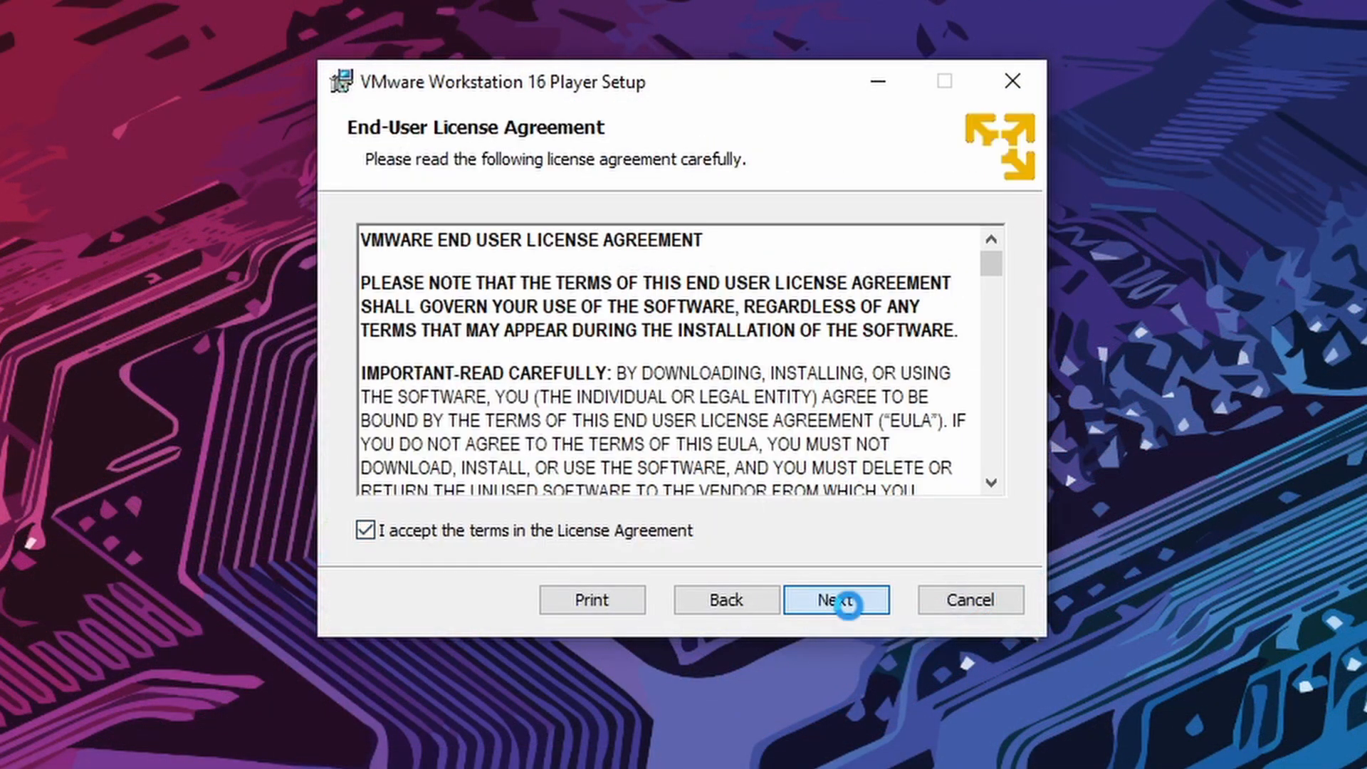
pyautogui.click(835, 600)
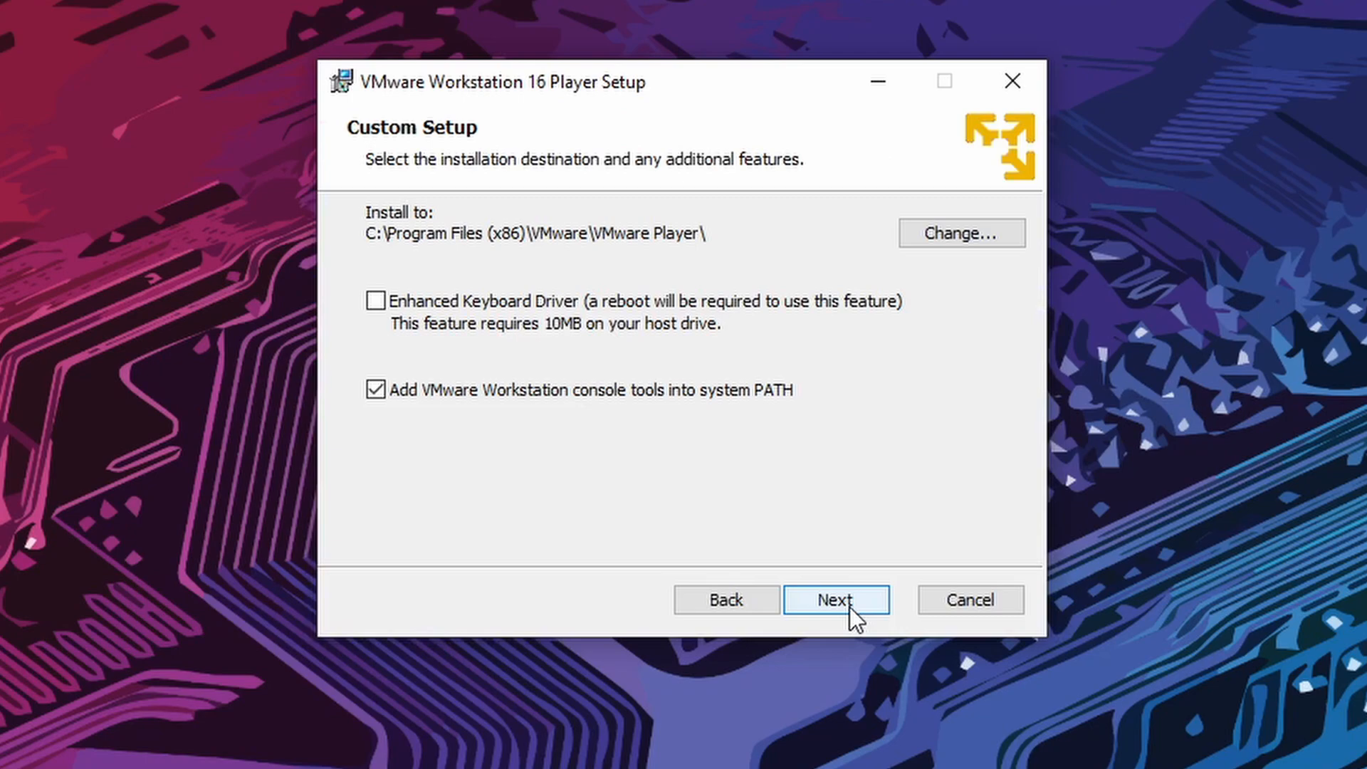
pyautogui.click(835, 598)
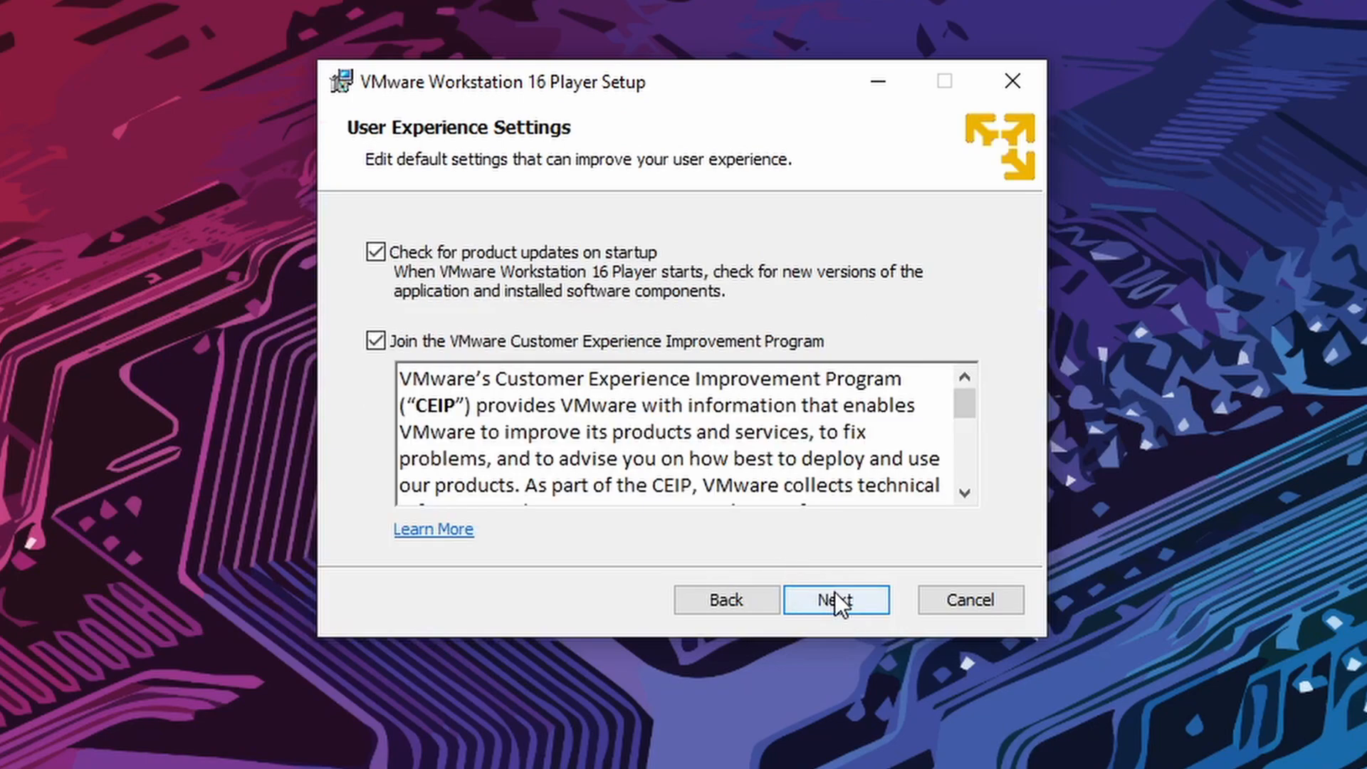
pyautogui.click(834, 599)
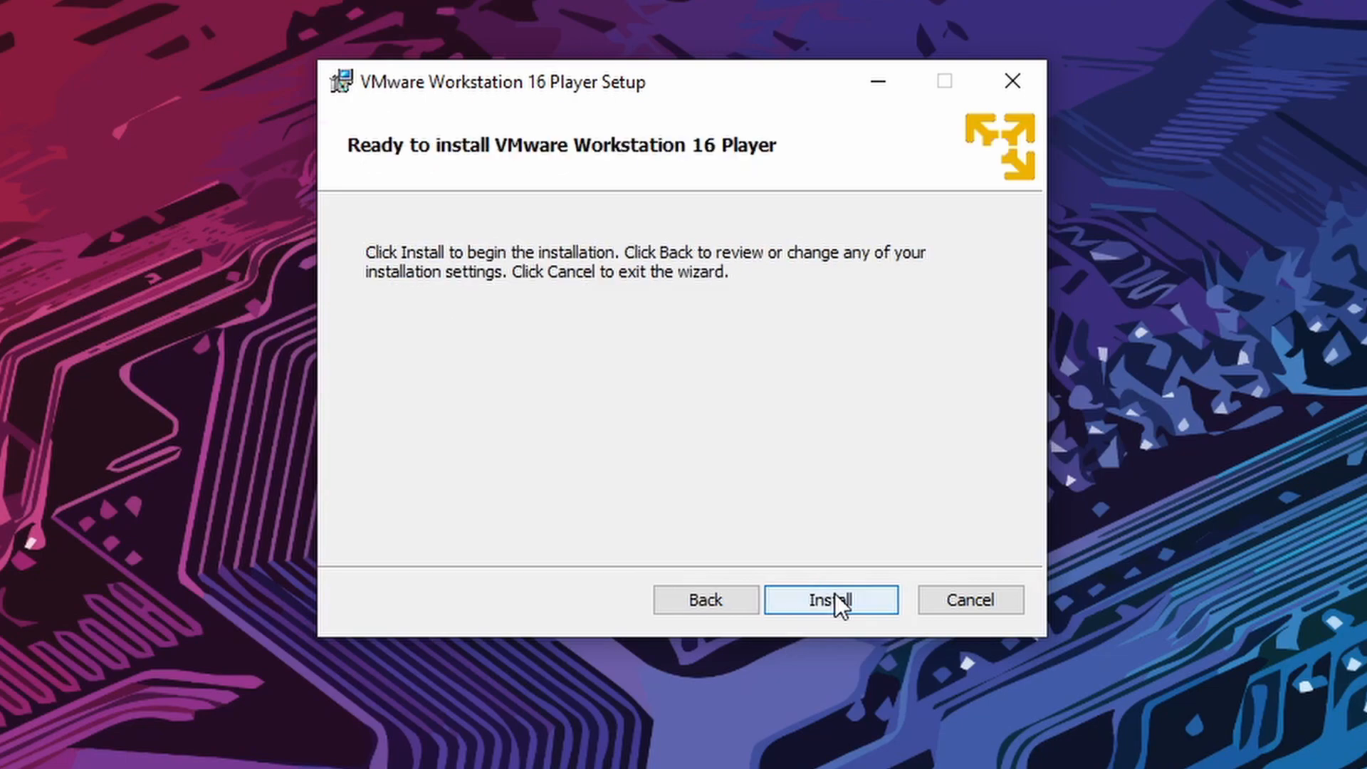
pyautogui.click(830, 599)
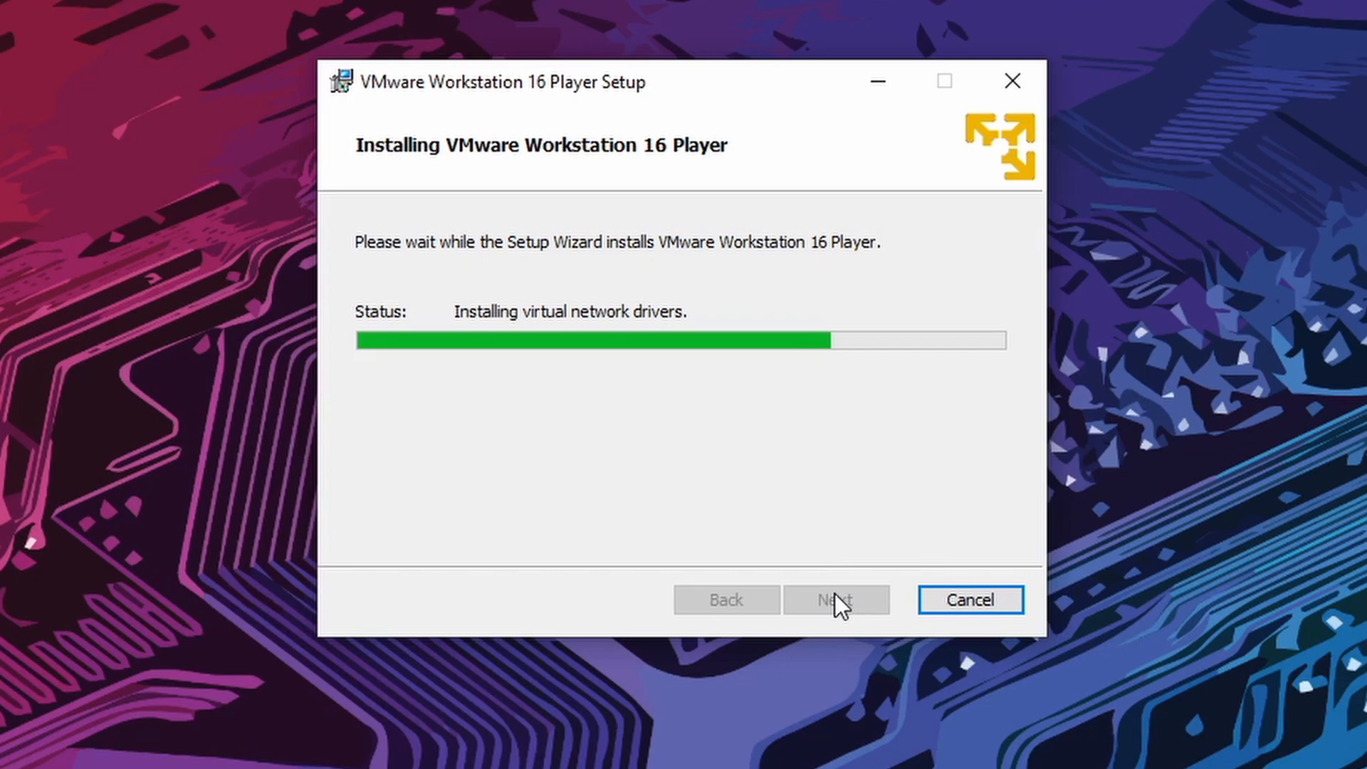
pyautogui.moveTo(843, 603)
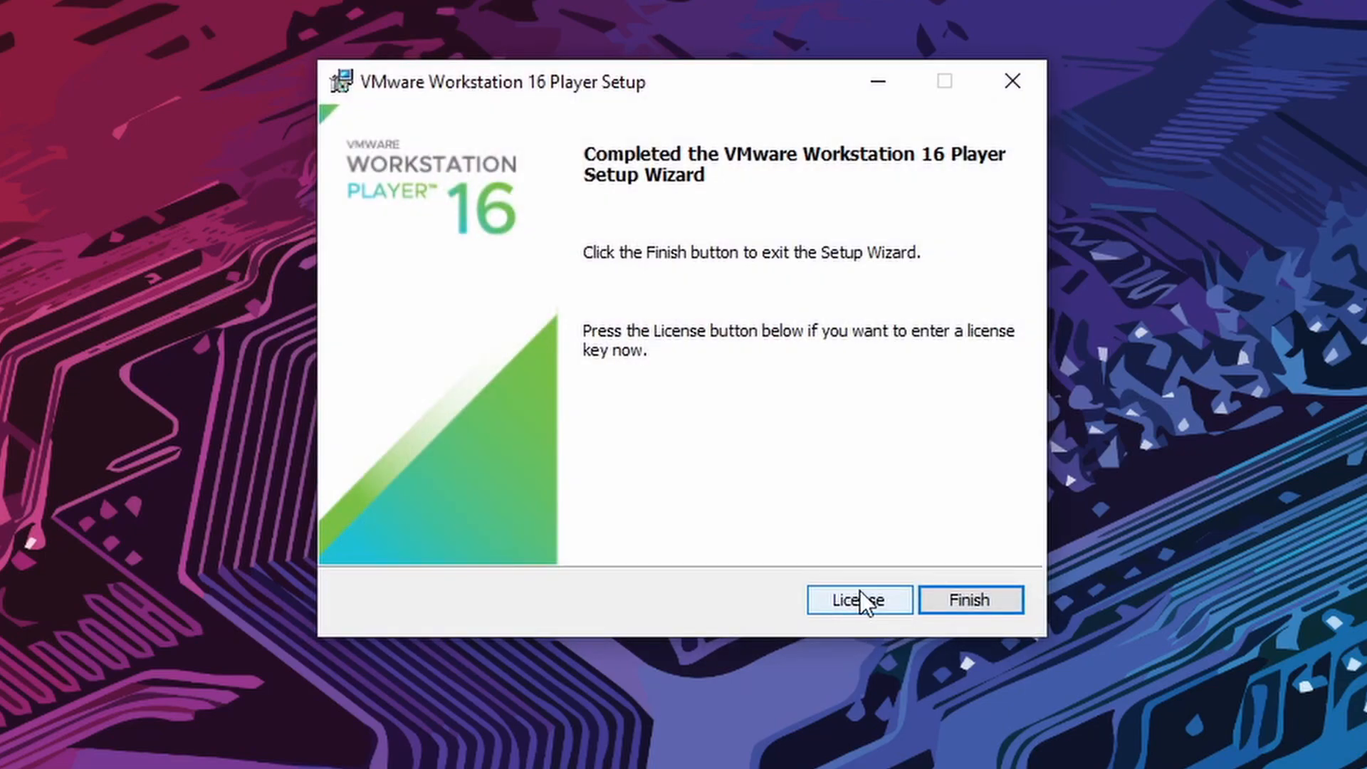
pyautogui.click(970, 600)
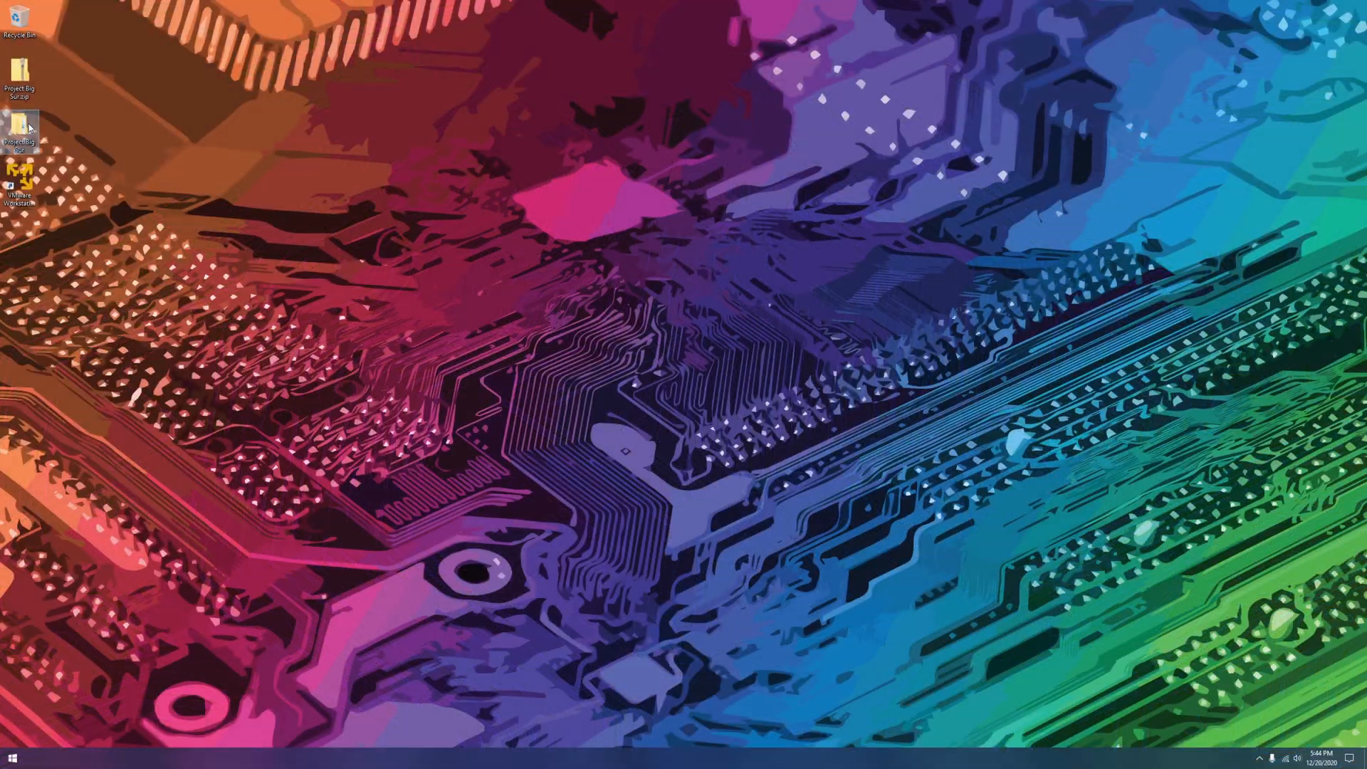
# Run Project Big Sur\VMware Unlocker\win-install.cmd as administrator
pyautogui.doubleClick(17, 126)
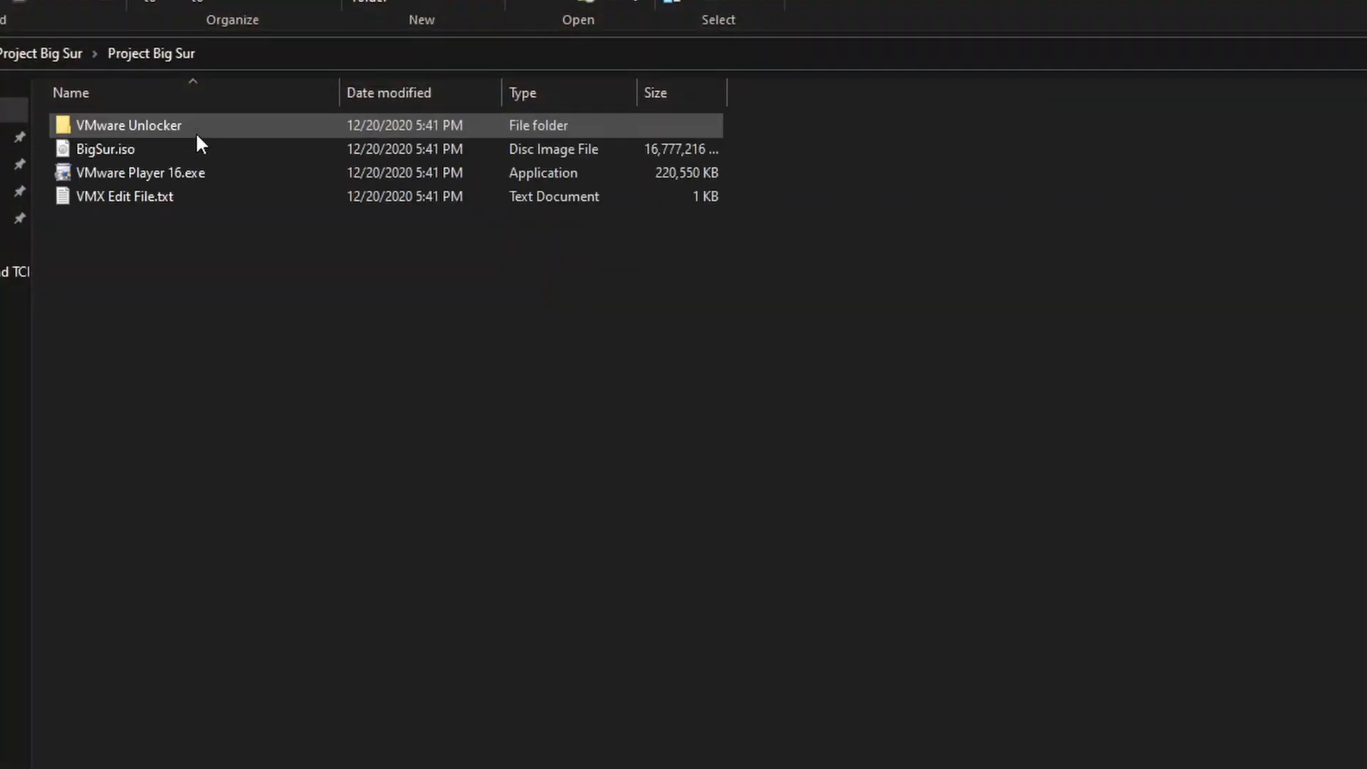
pyautogui.doubleClick(129, 125)
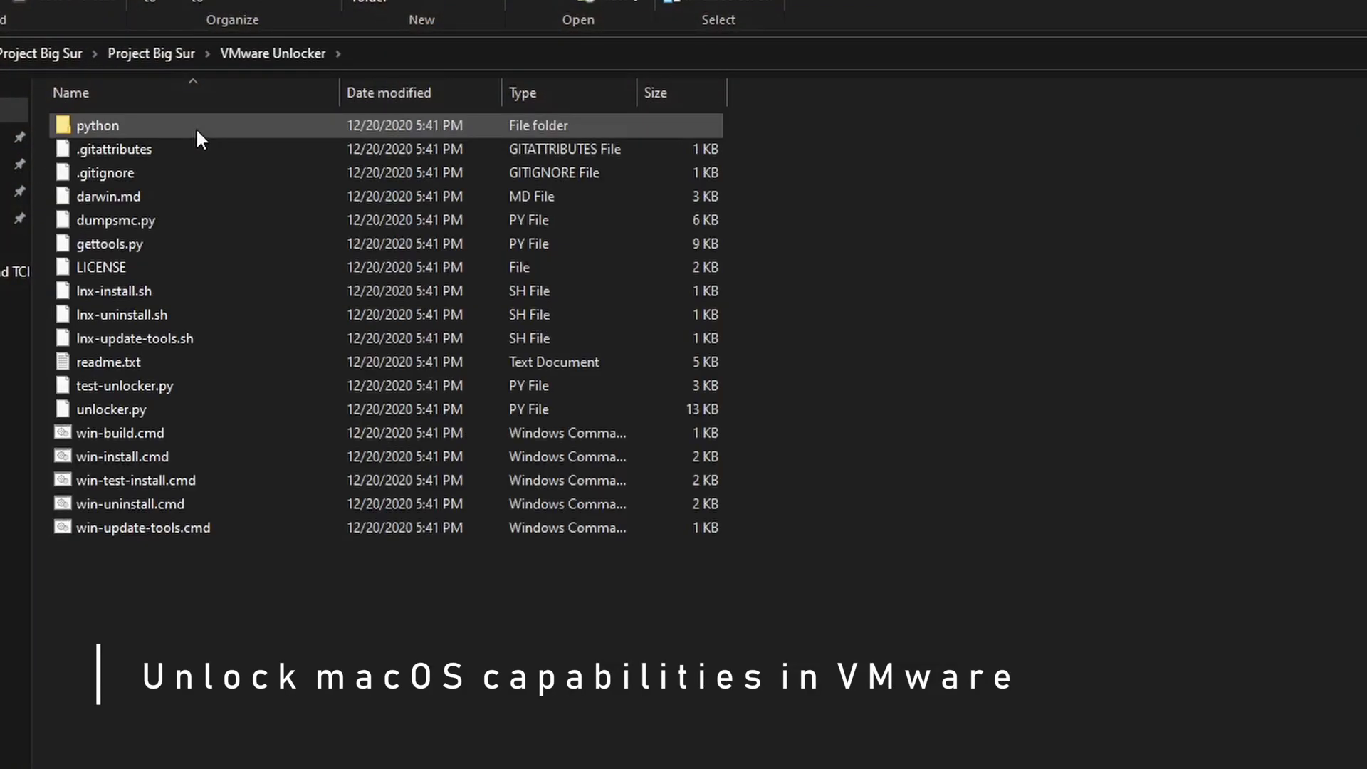
pyautogui.click(122, 456)
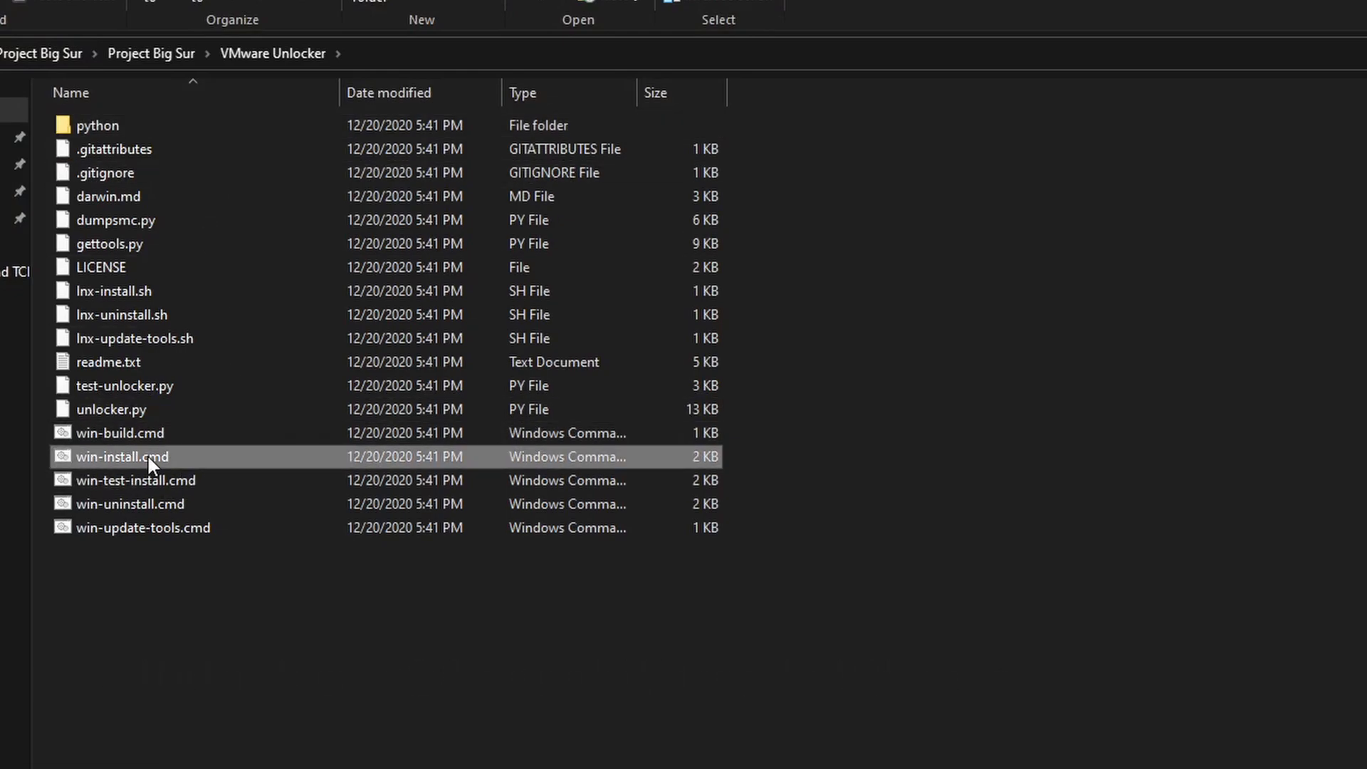
pyautogui.rightClick(121, 455)
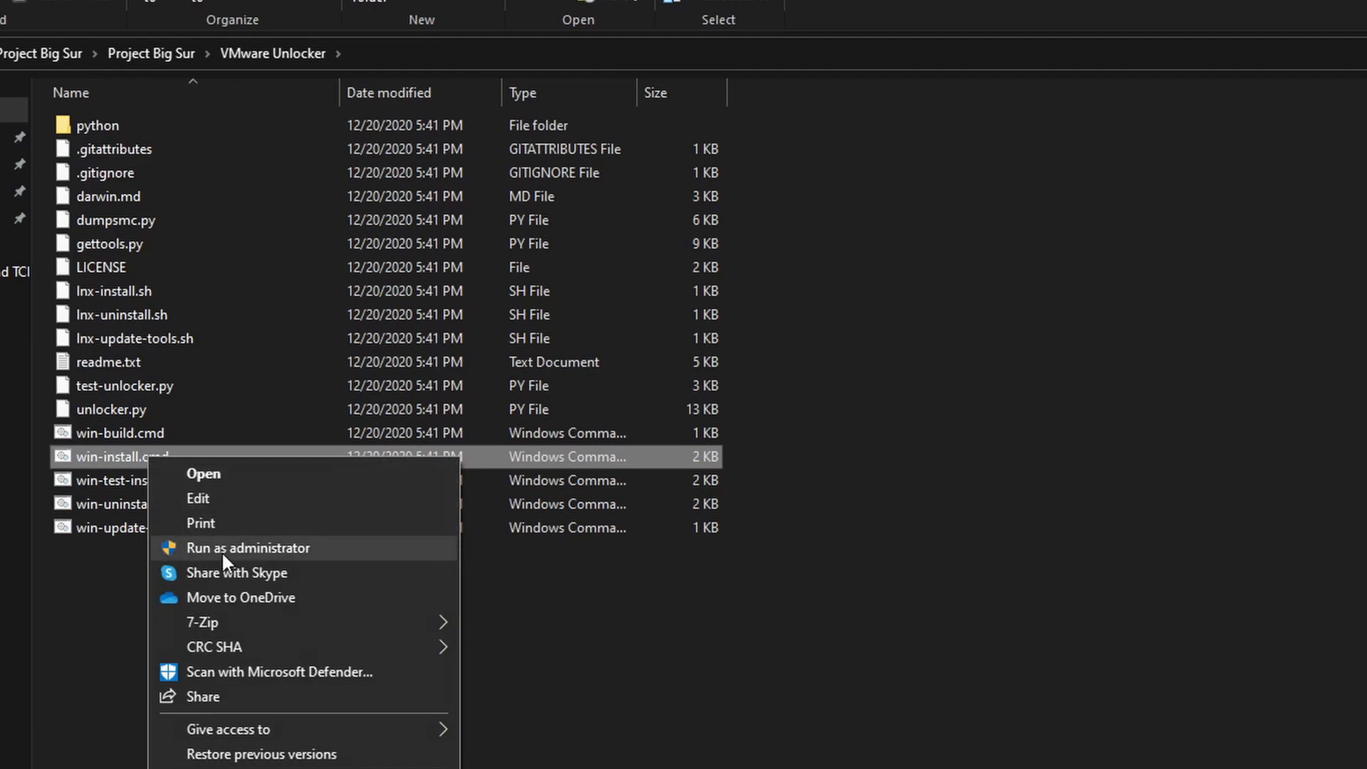
pyautogui.click(247, 547)
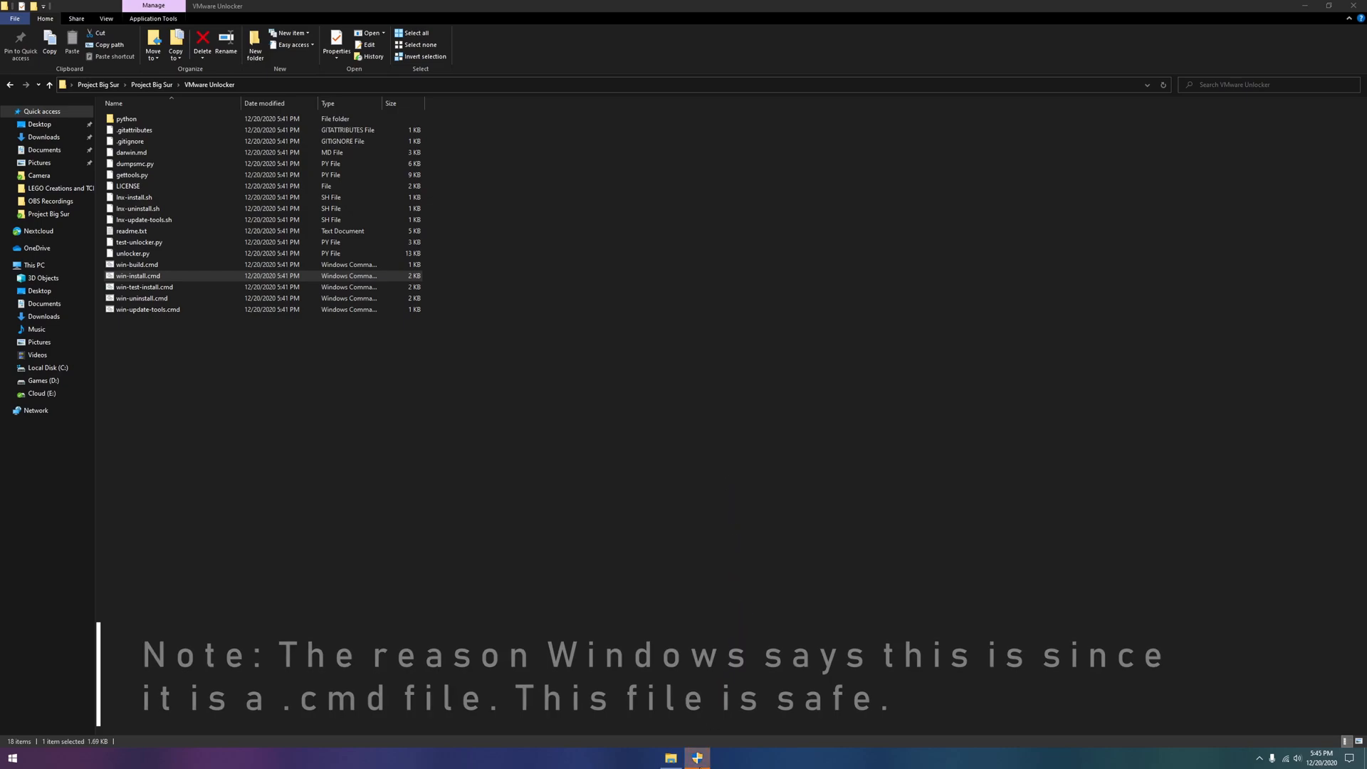
pyautogui.doubleClick(137, 276)
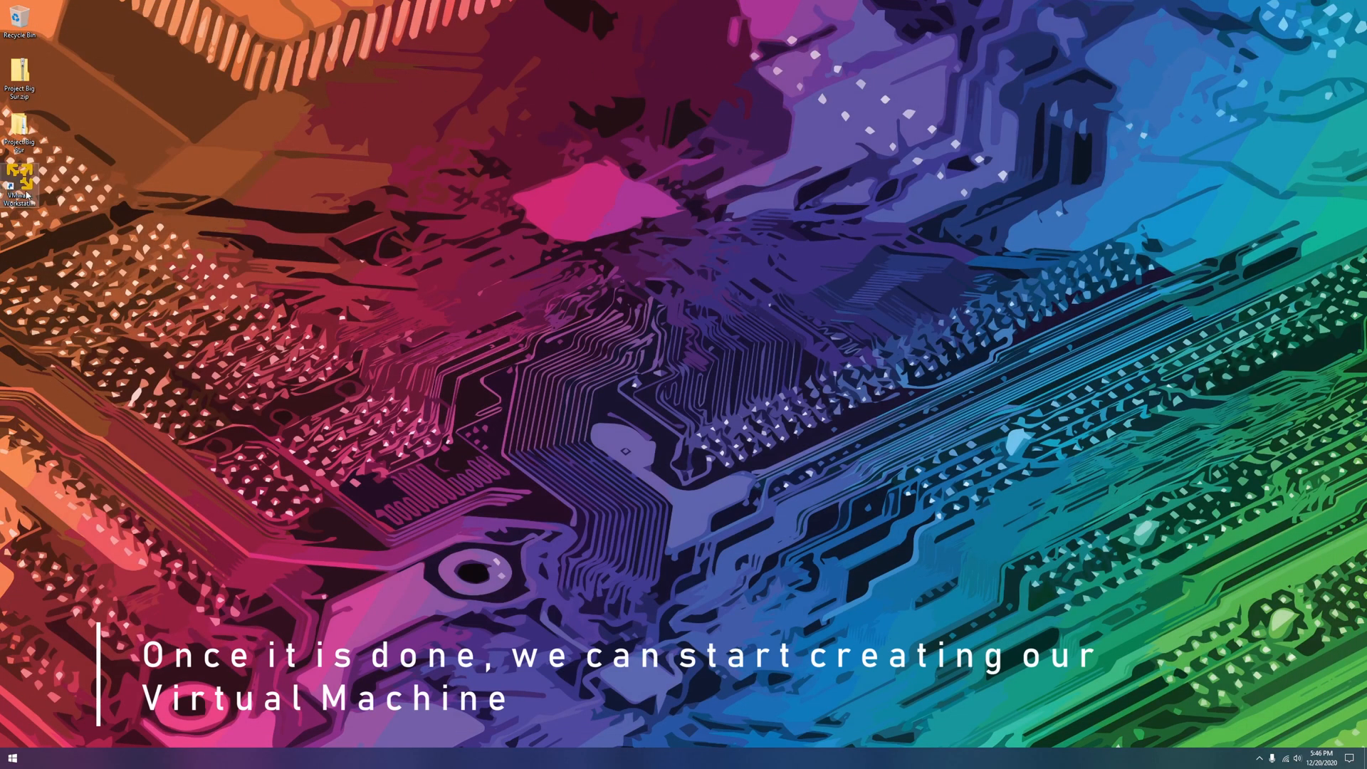
pyautogui.moveTo(22, 183)
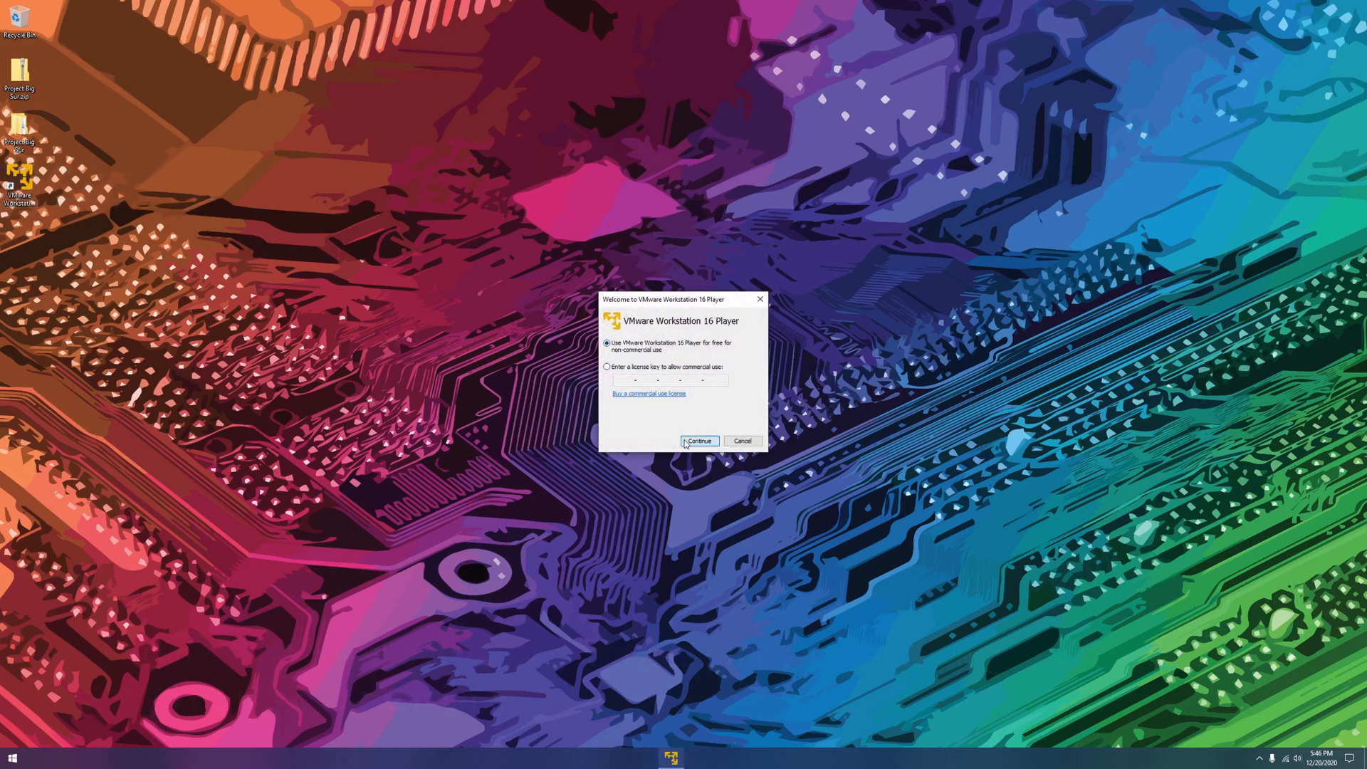
# Continue with free non-commercial use and start the New Virtual Machine Wizard
pyautogui.click(698, 440)
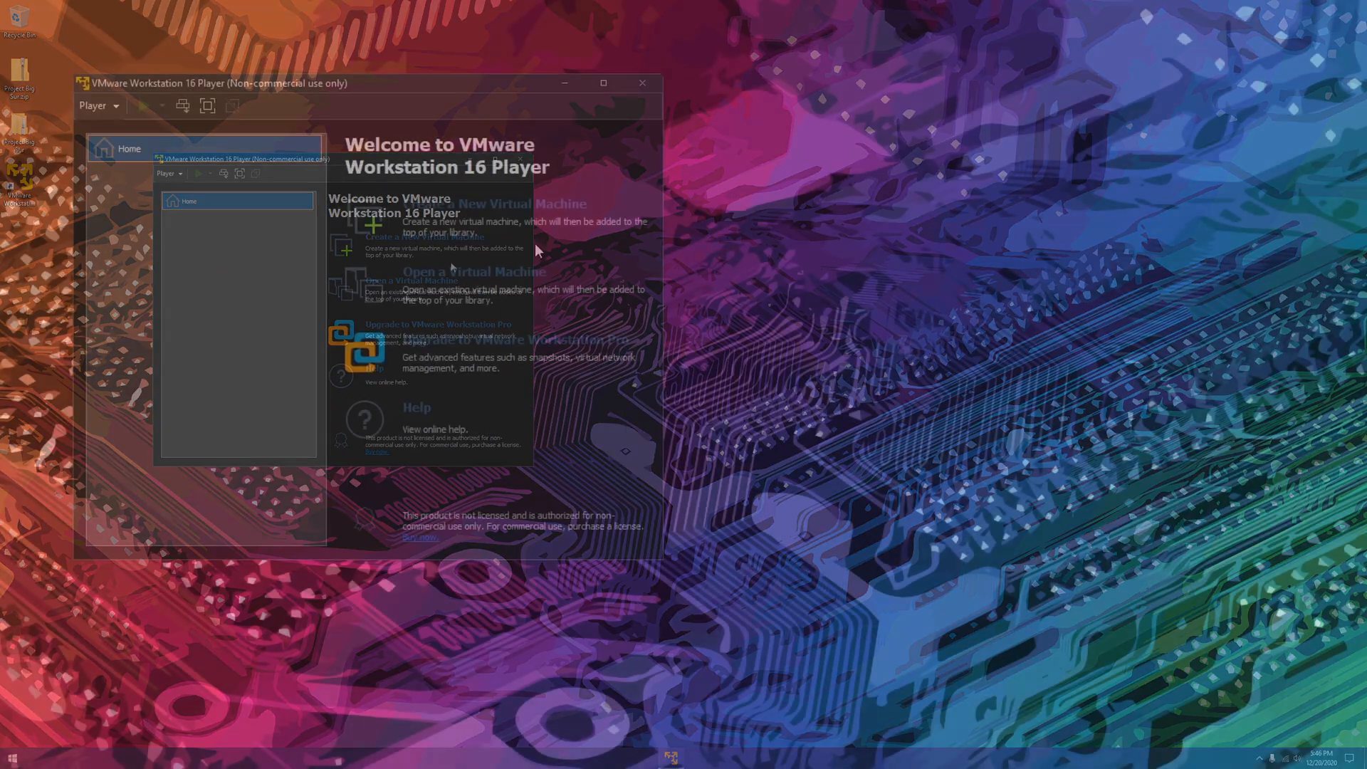
pyautogui.click(393, 215)
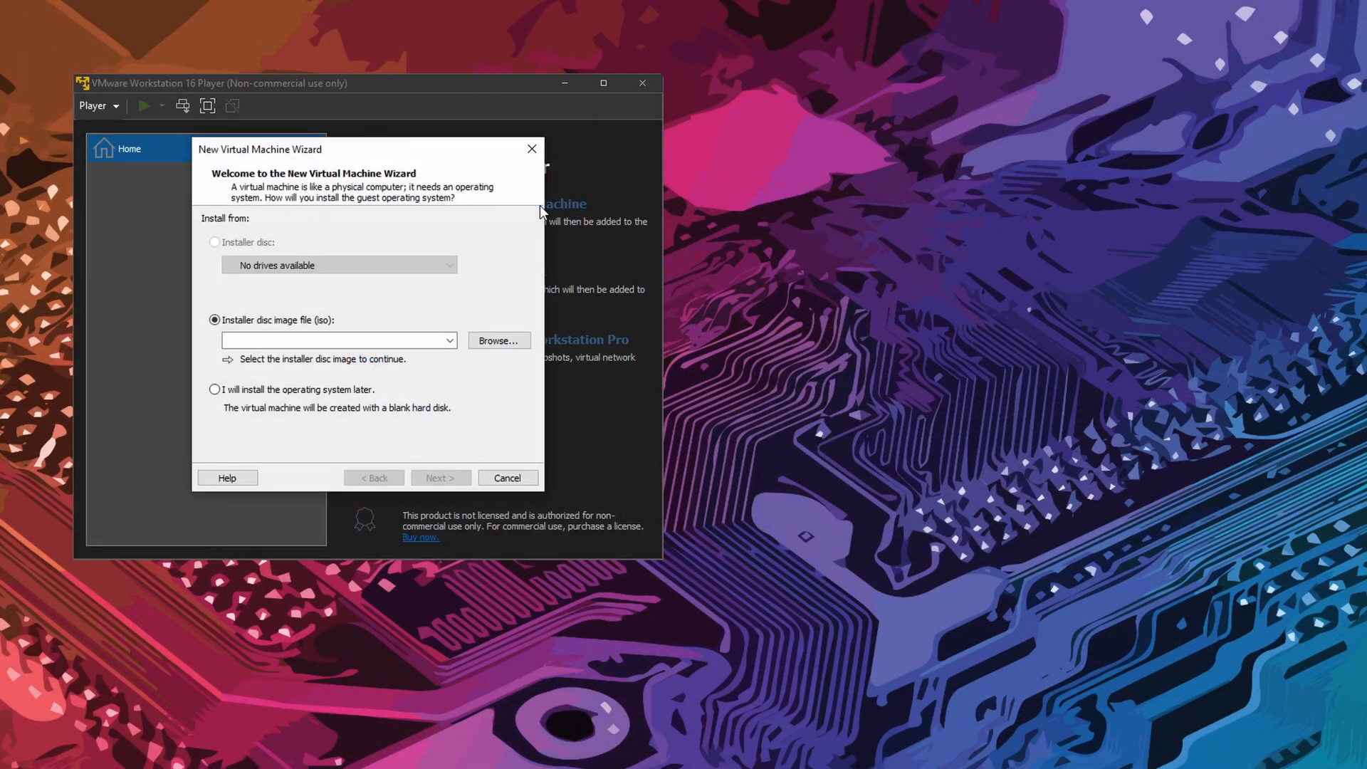
# Use BigSur.iso as the installer image with Apple Mac OS X macOS 11.1 as guest
pyautogui.click(498, 341)
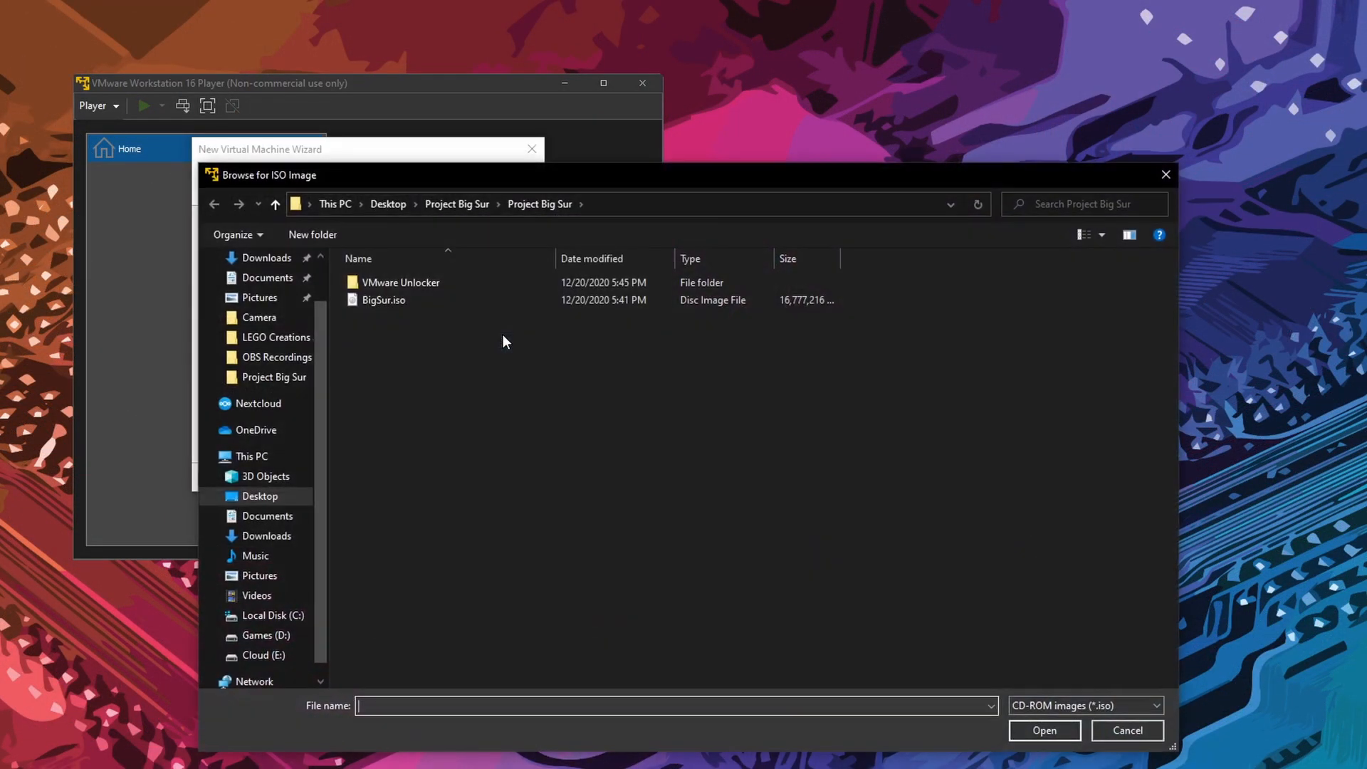
pyautogui.click(384, 299)
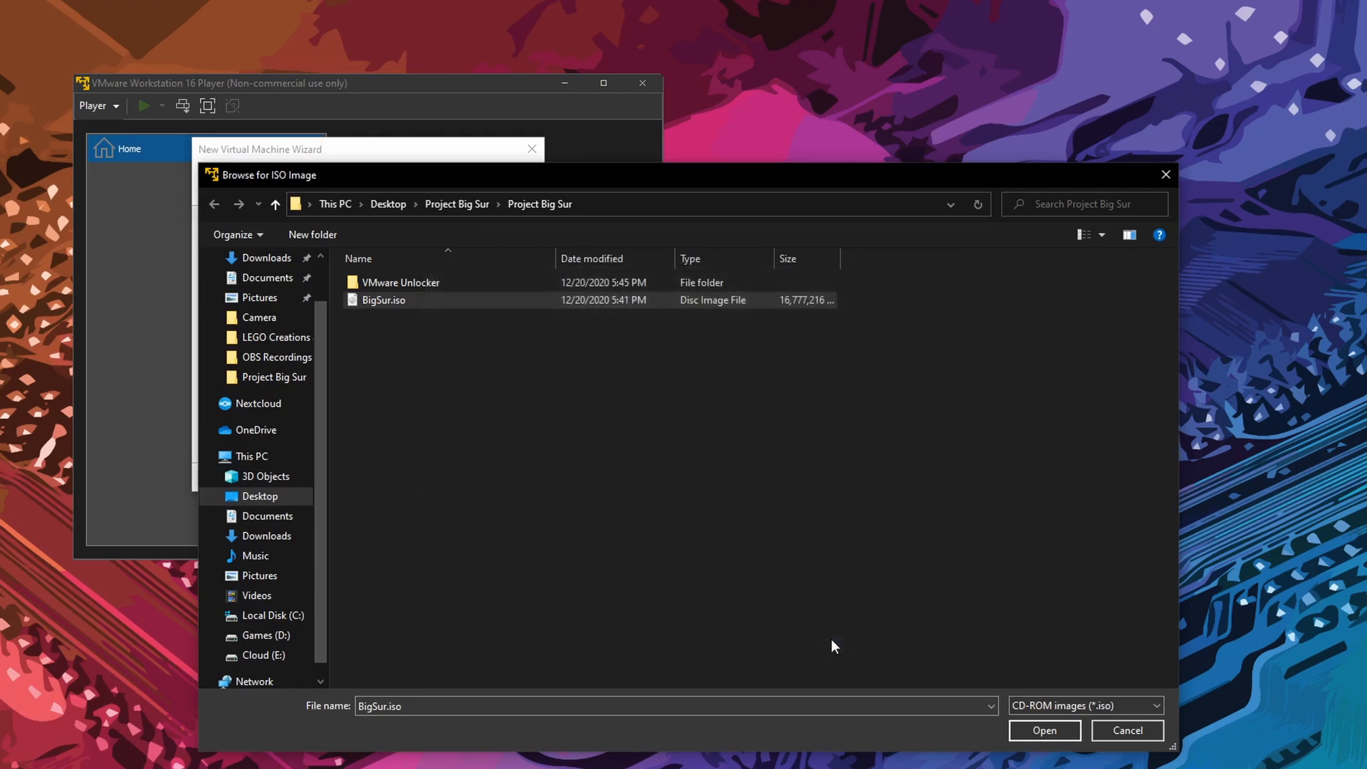
pyautogui.click(1043, 730)
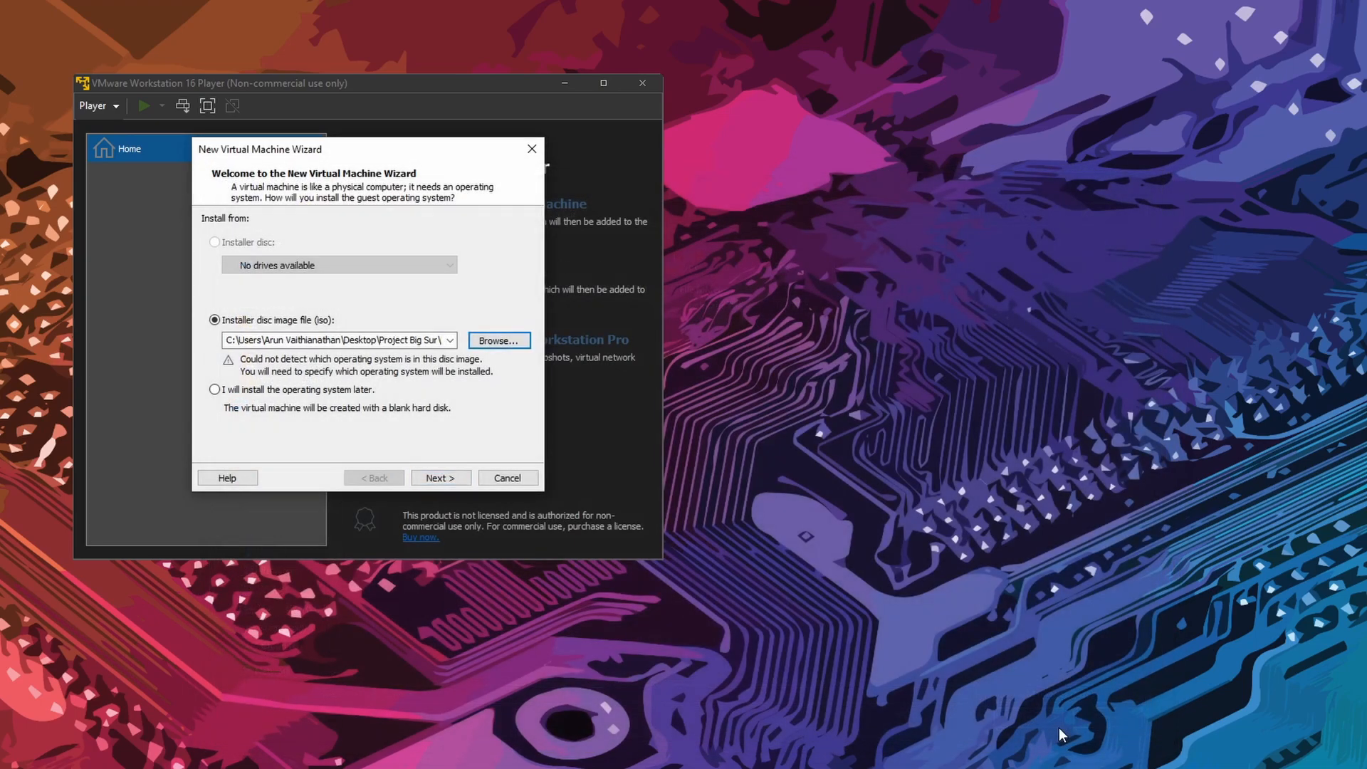
pyautogui.click(440, 477)
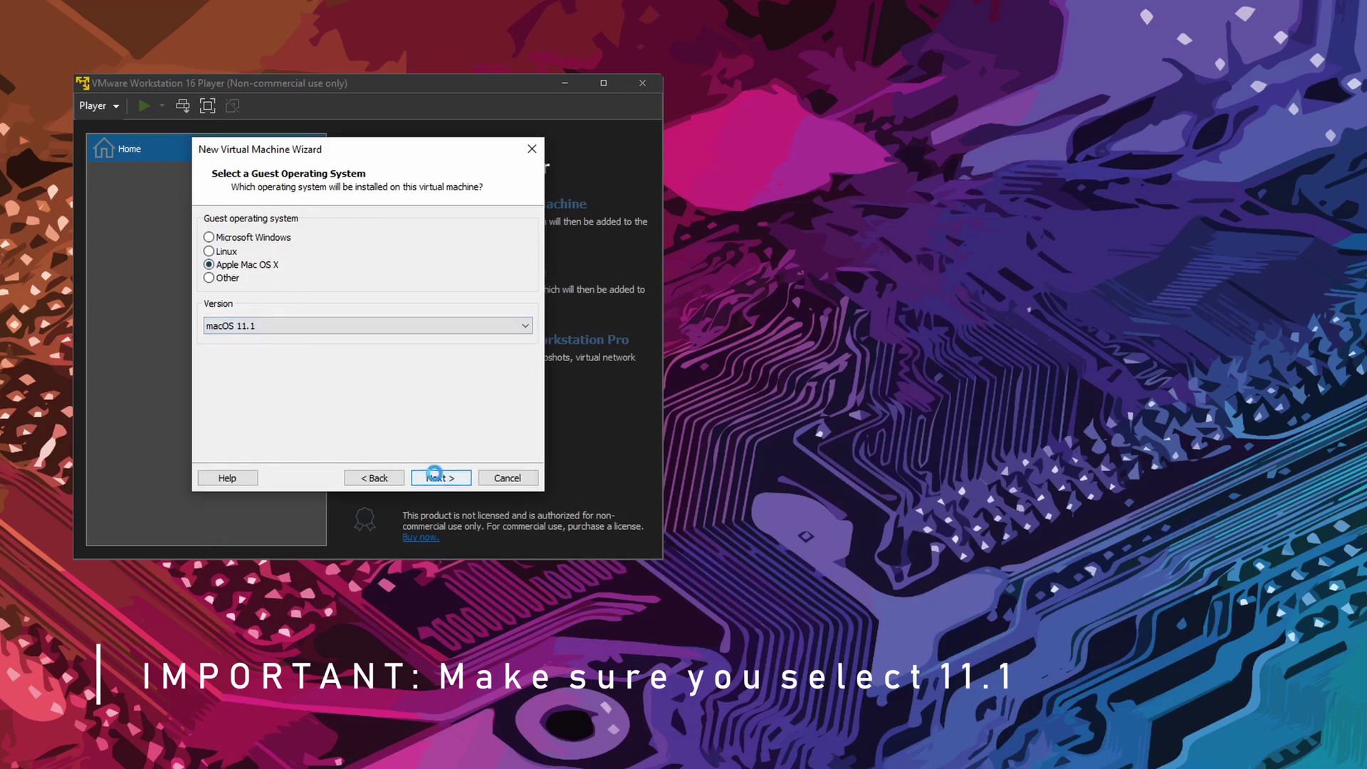
pyautogui.click(440, 477)
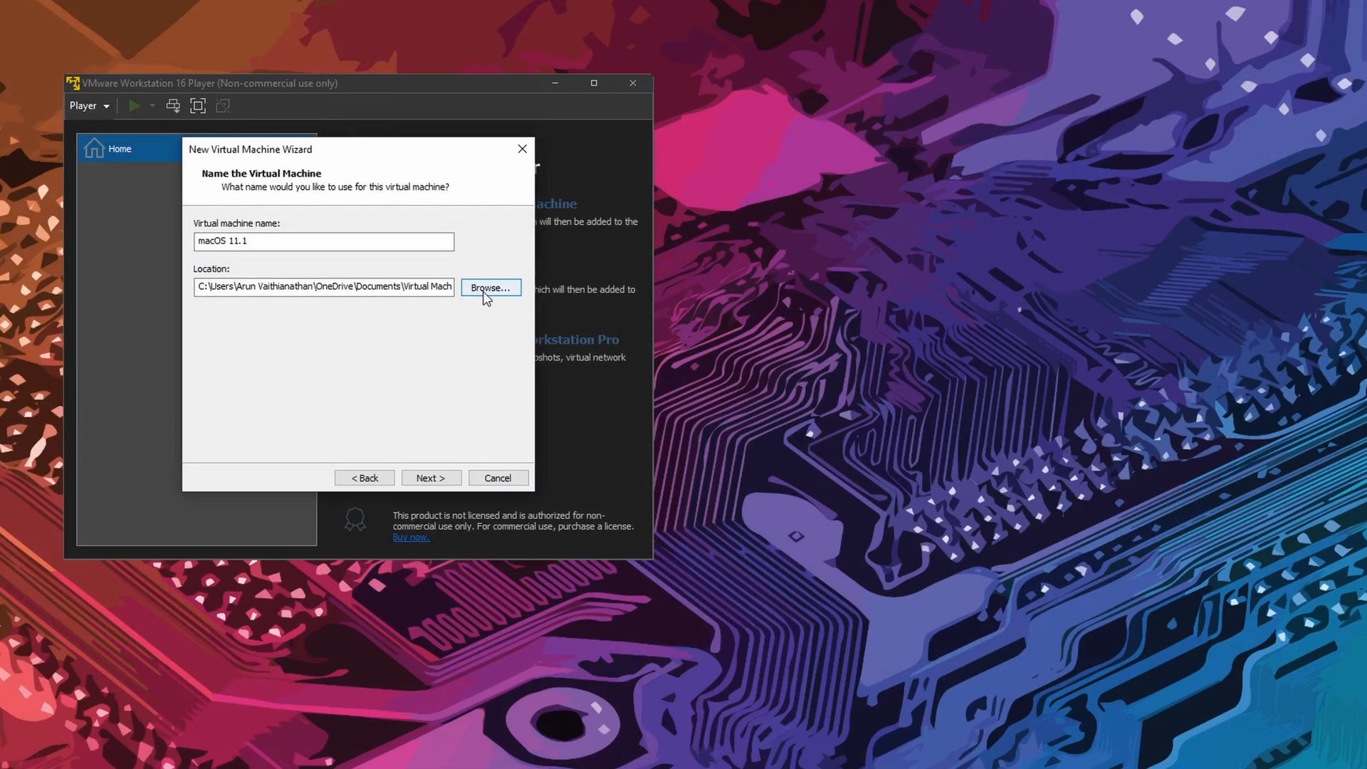
# Save the VM in D:\VMWARE with its 80 GB disk as a single file
pyautogui.click(489, 287)
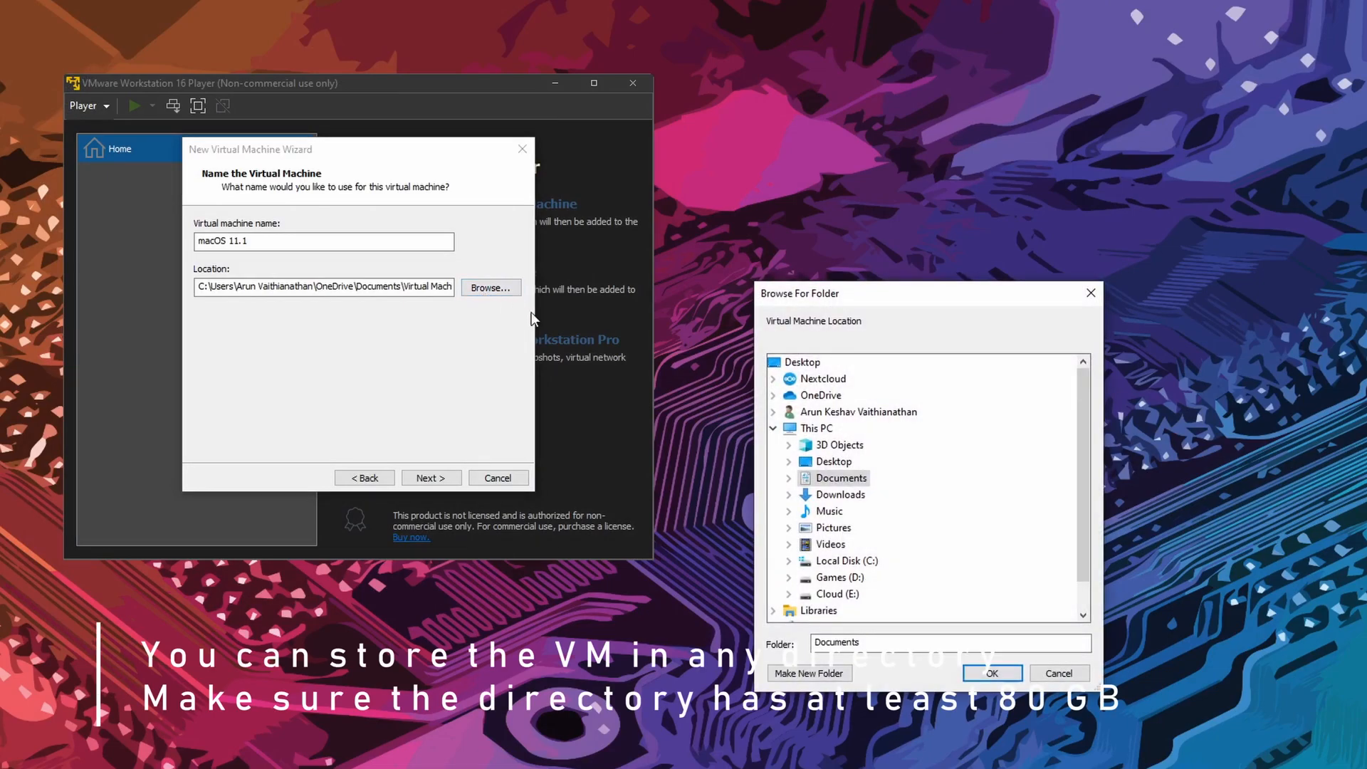
pyautogui.scroll(-3)
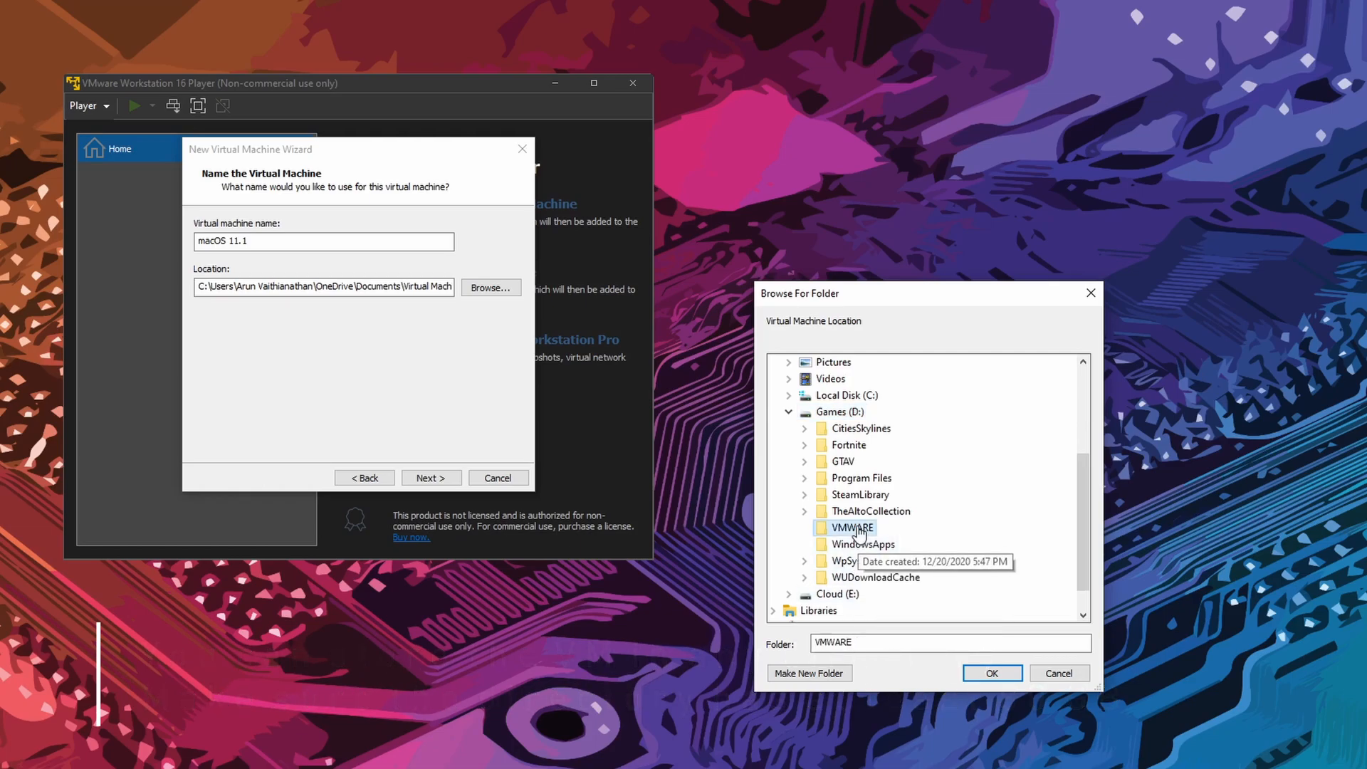
pyautogui.click(991, 672)
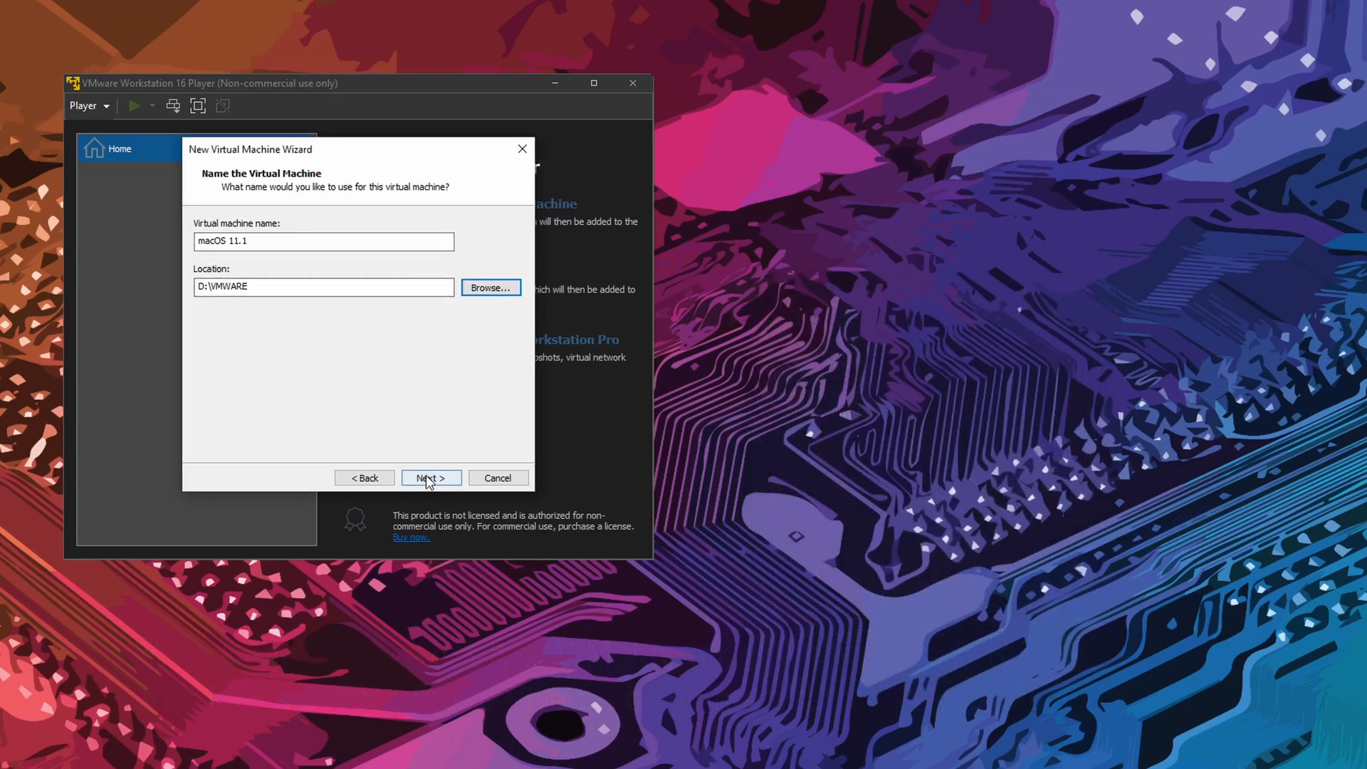
pyautogui.click(430, 478)
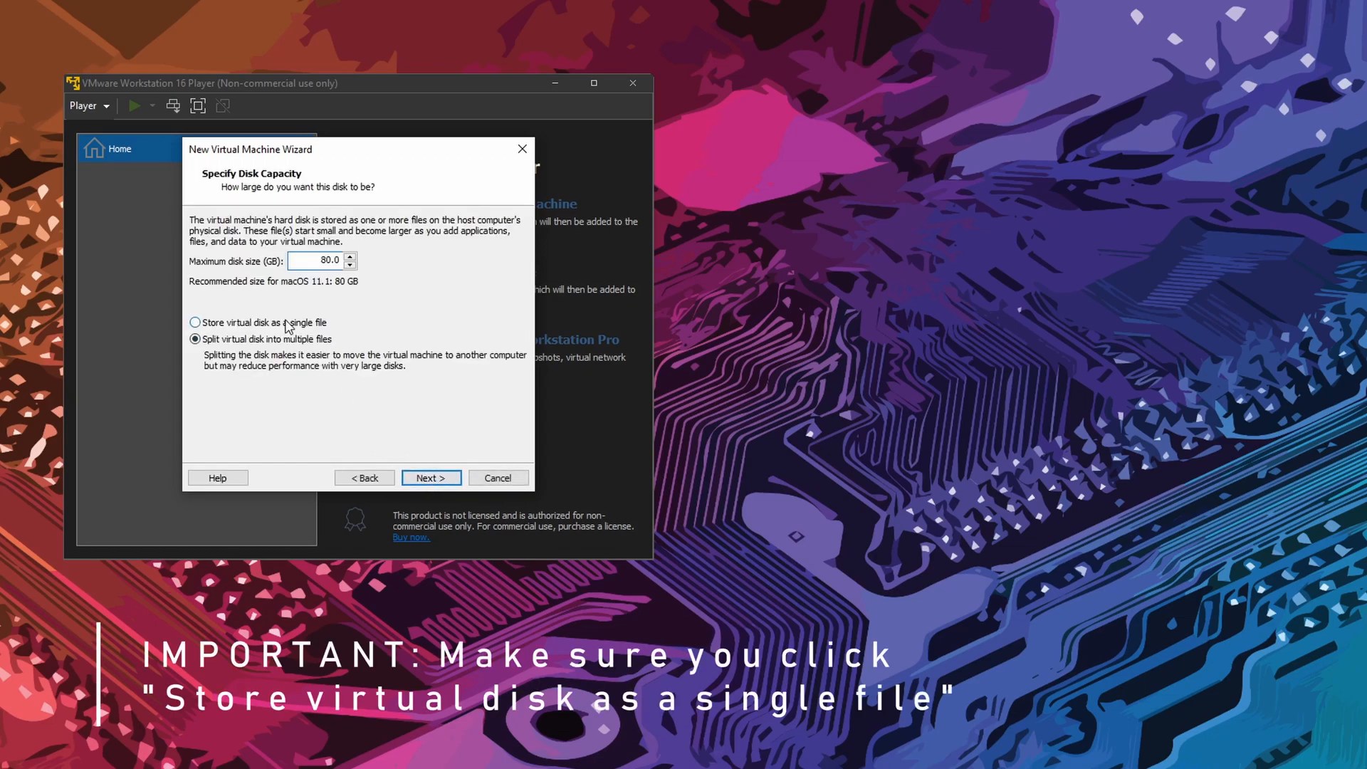
pyautogui.click(195, 322)
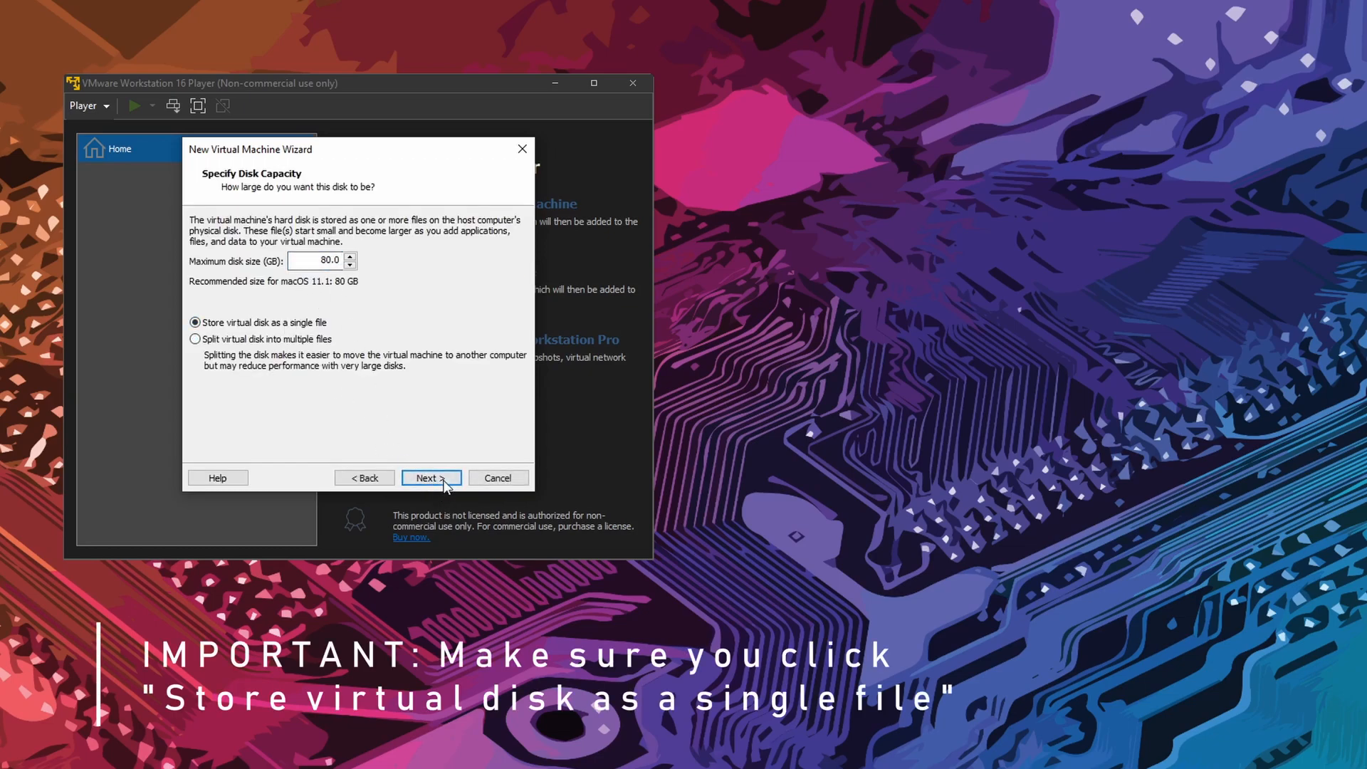
pyautogui.click(430, 477)
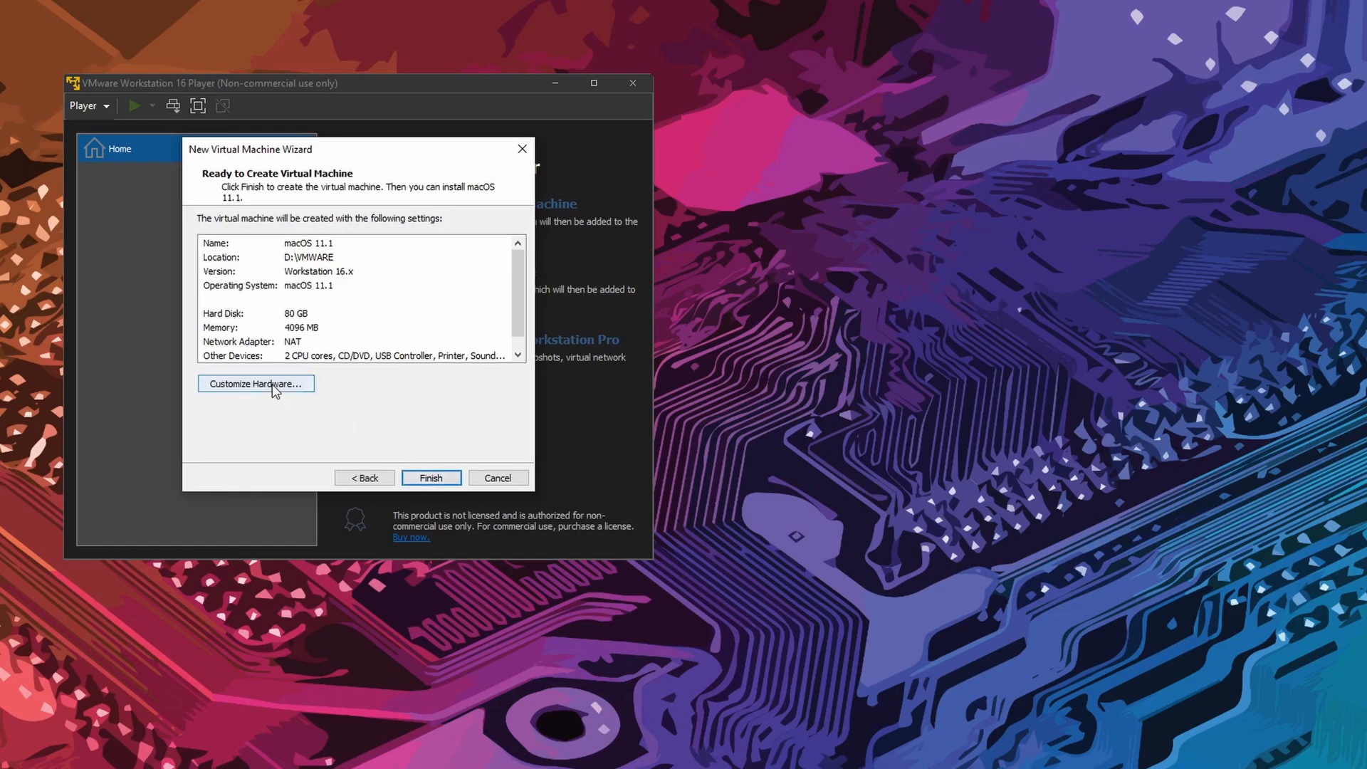
# Give the VM 8192 MB memory and 4 processor cores, then finish creating it
pyautogui.click(255, 384)
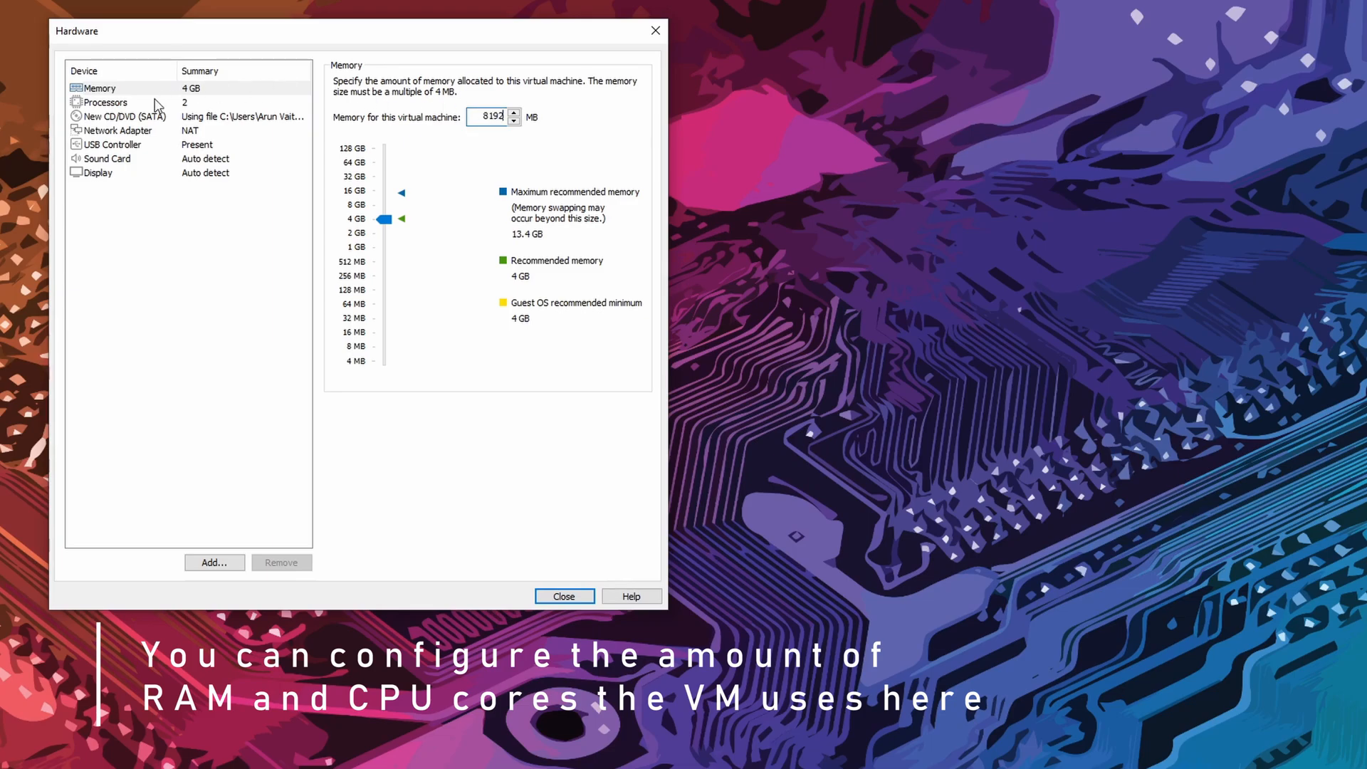
pyautogui.click(105, 102)
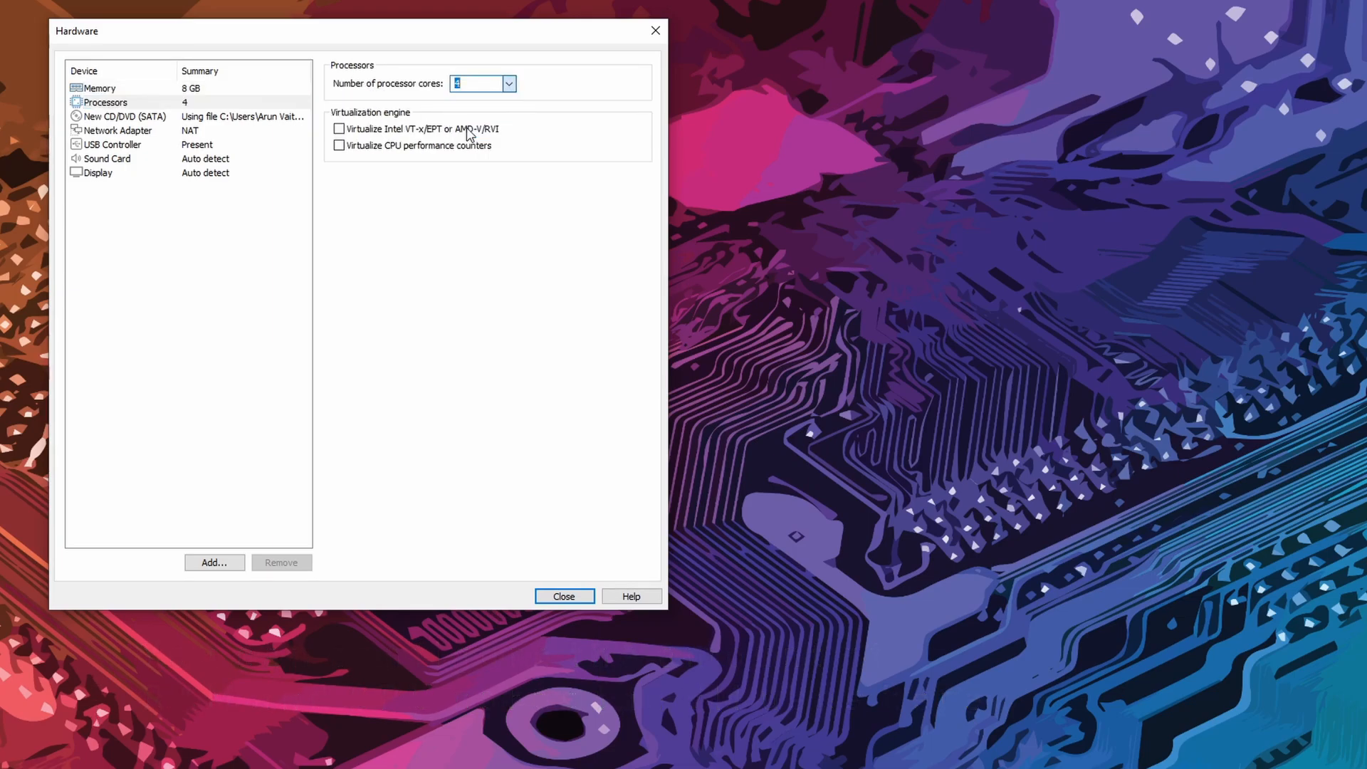
pyautogui.click(107, 158)
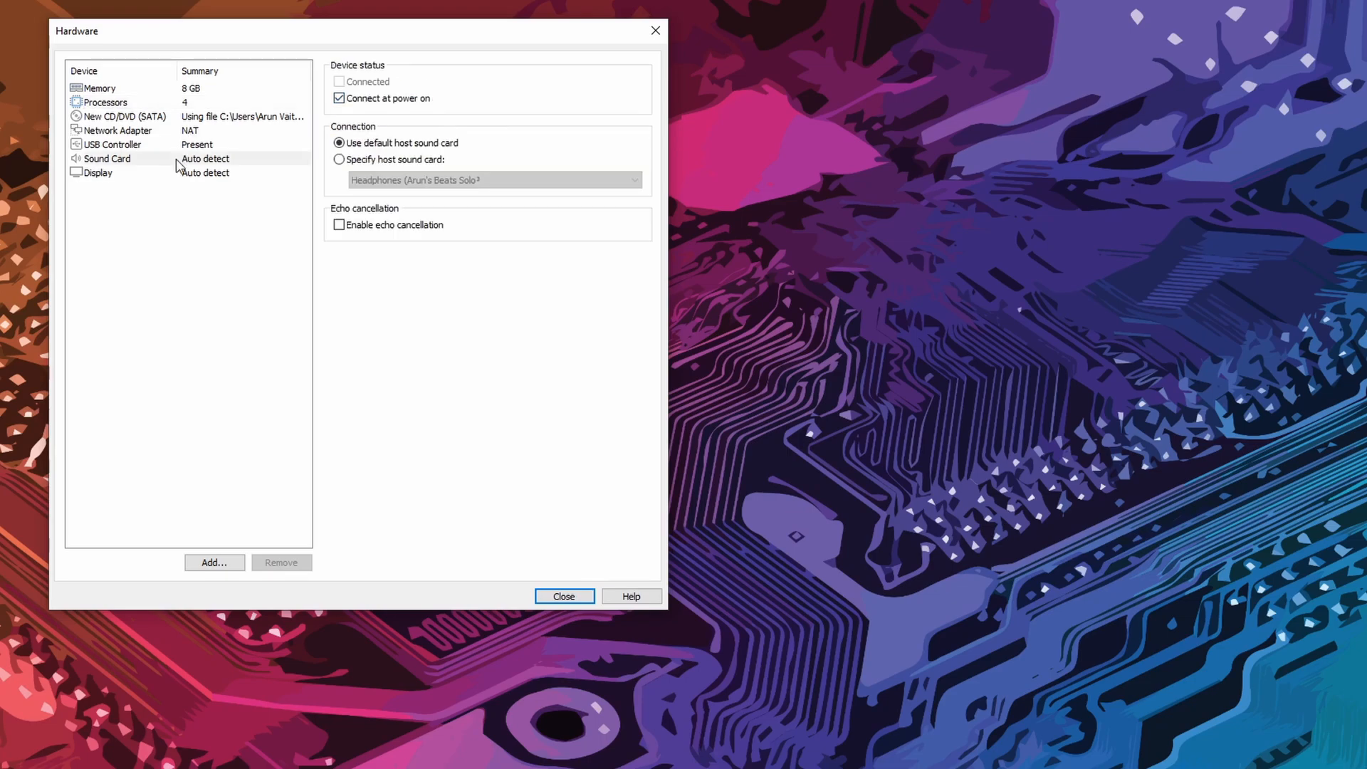
pyautogui.click(112, 144)
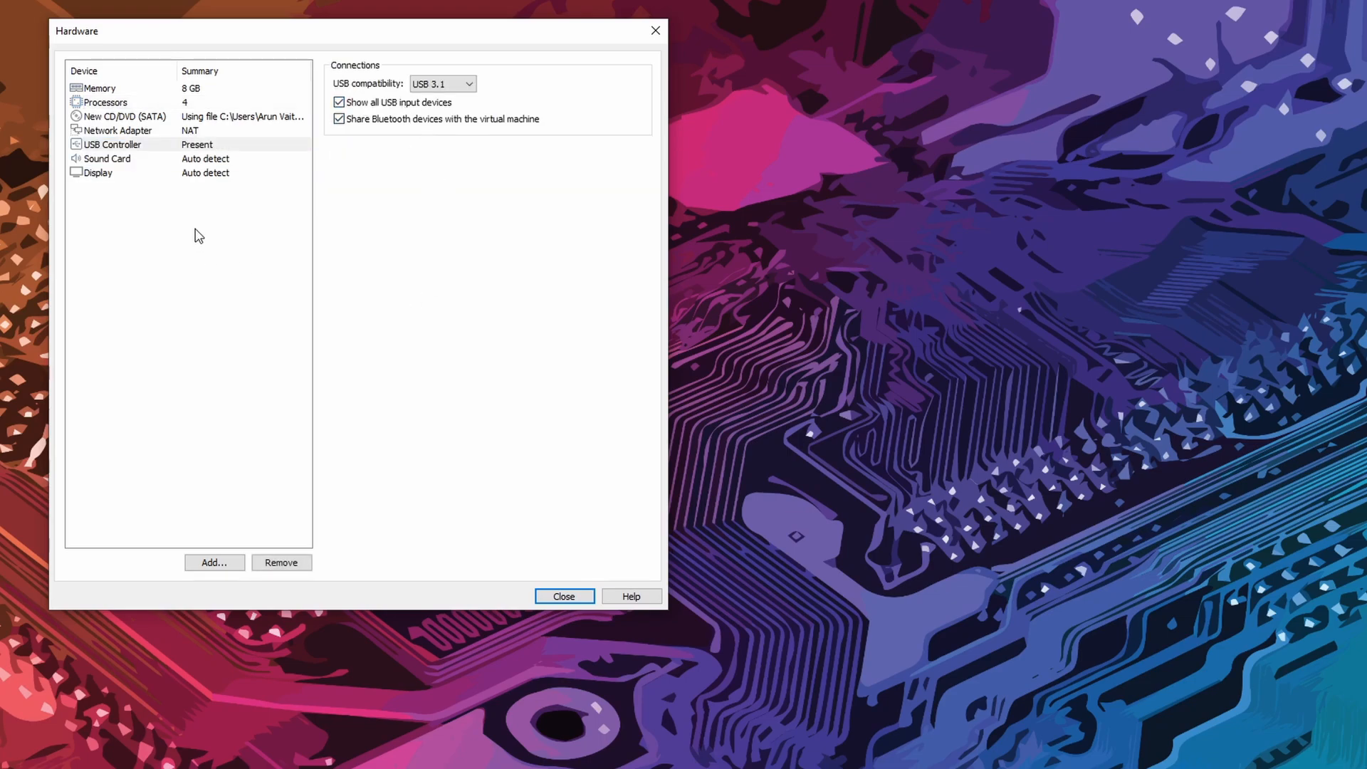
pyautogui.click(563, 597)
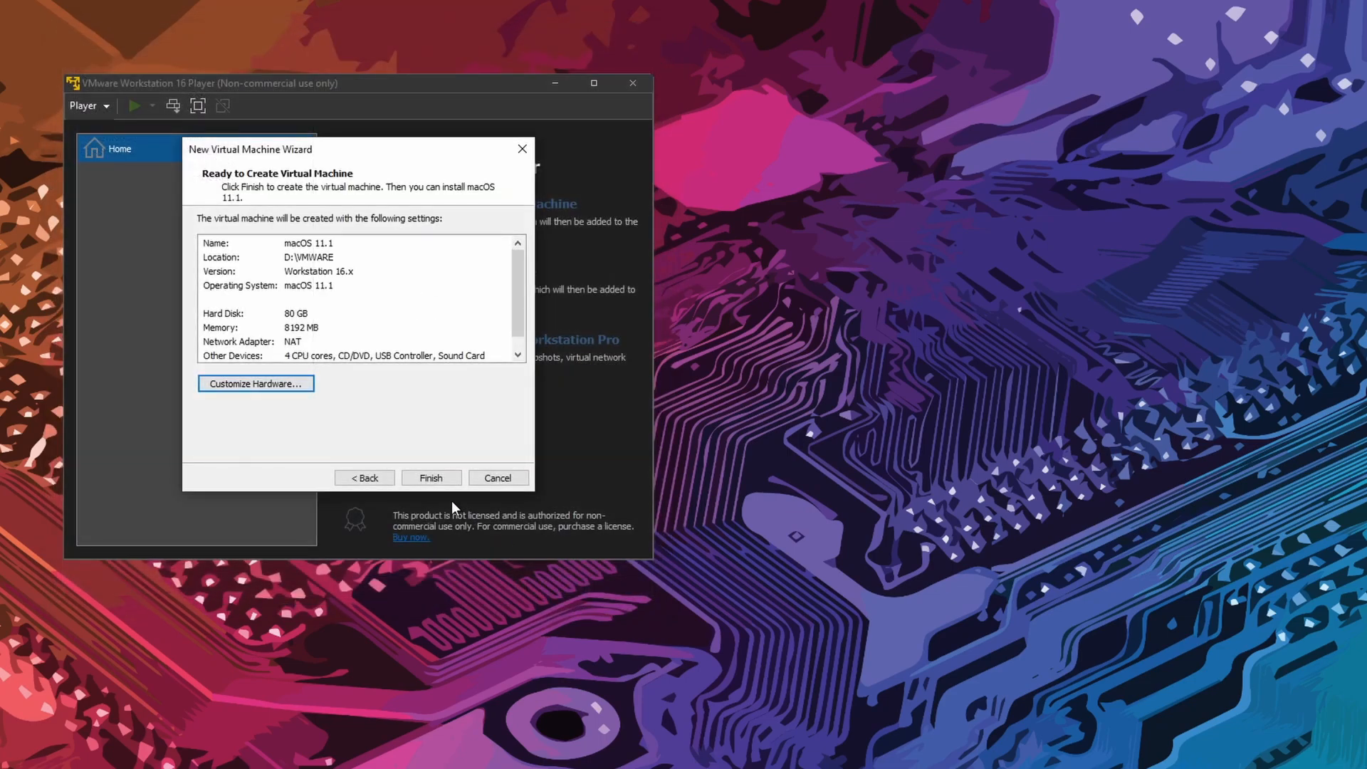
pyautogui.click(430, 477)
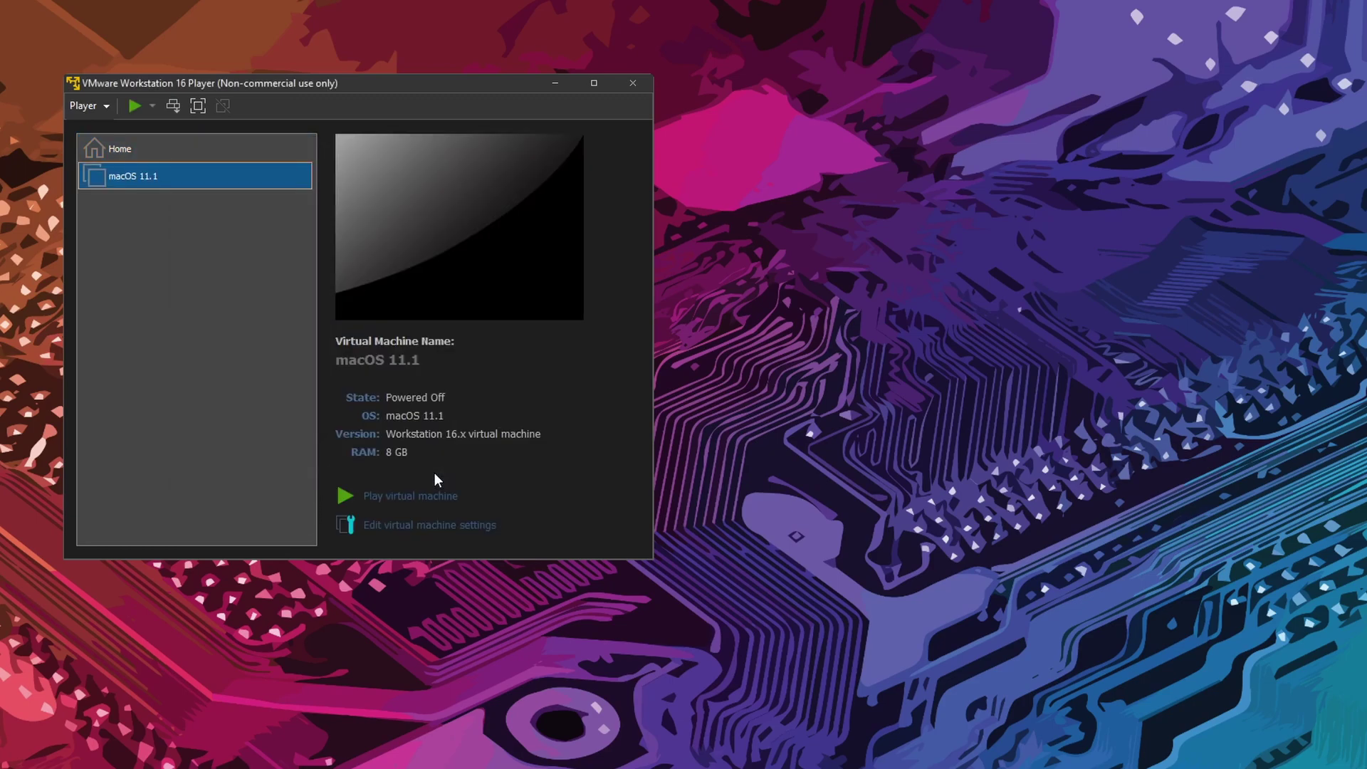
pyautogui.rightClick(132, 176)
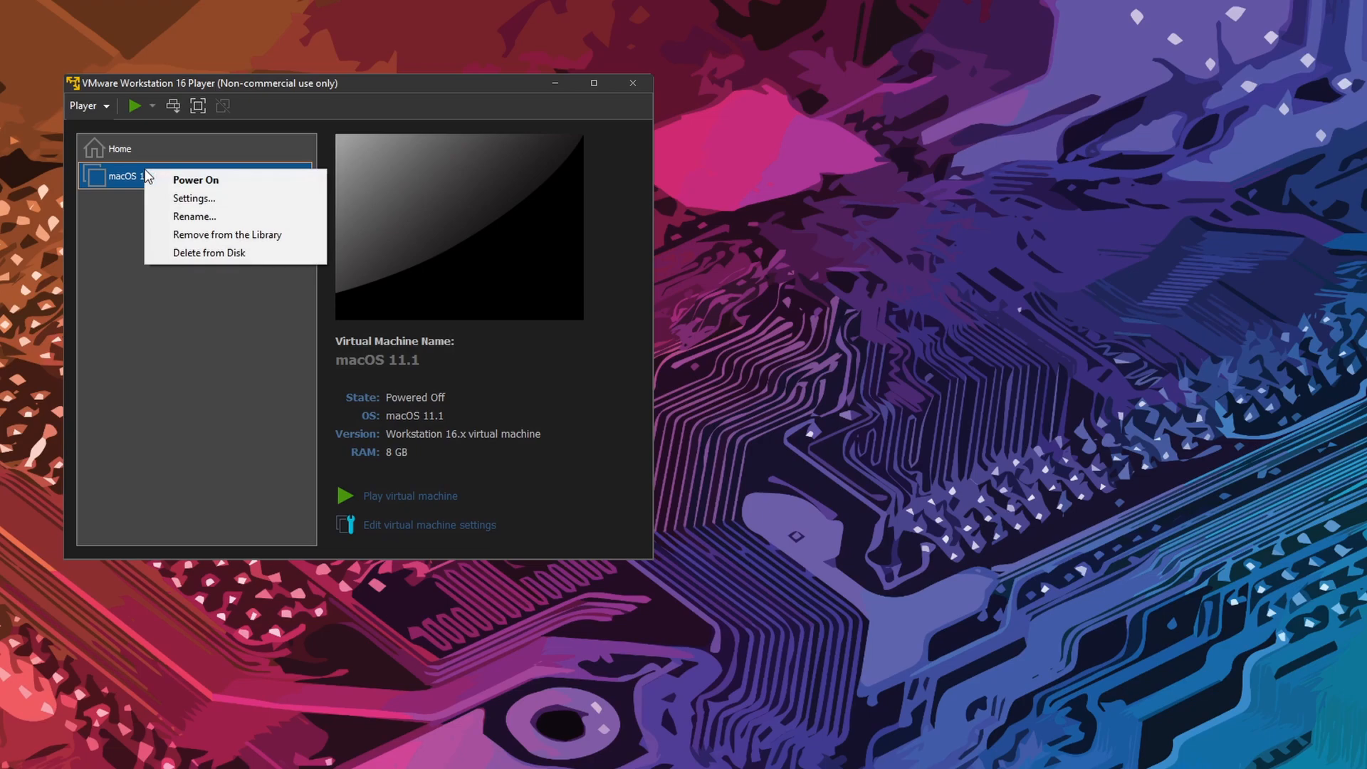
pyautogui.moveTo(143, 241)
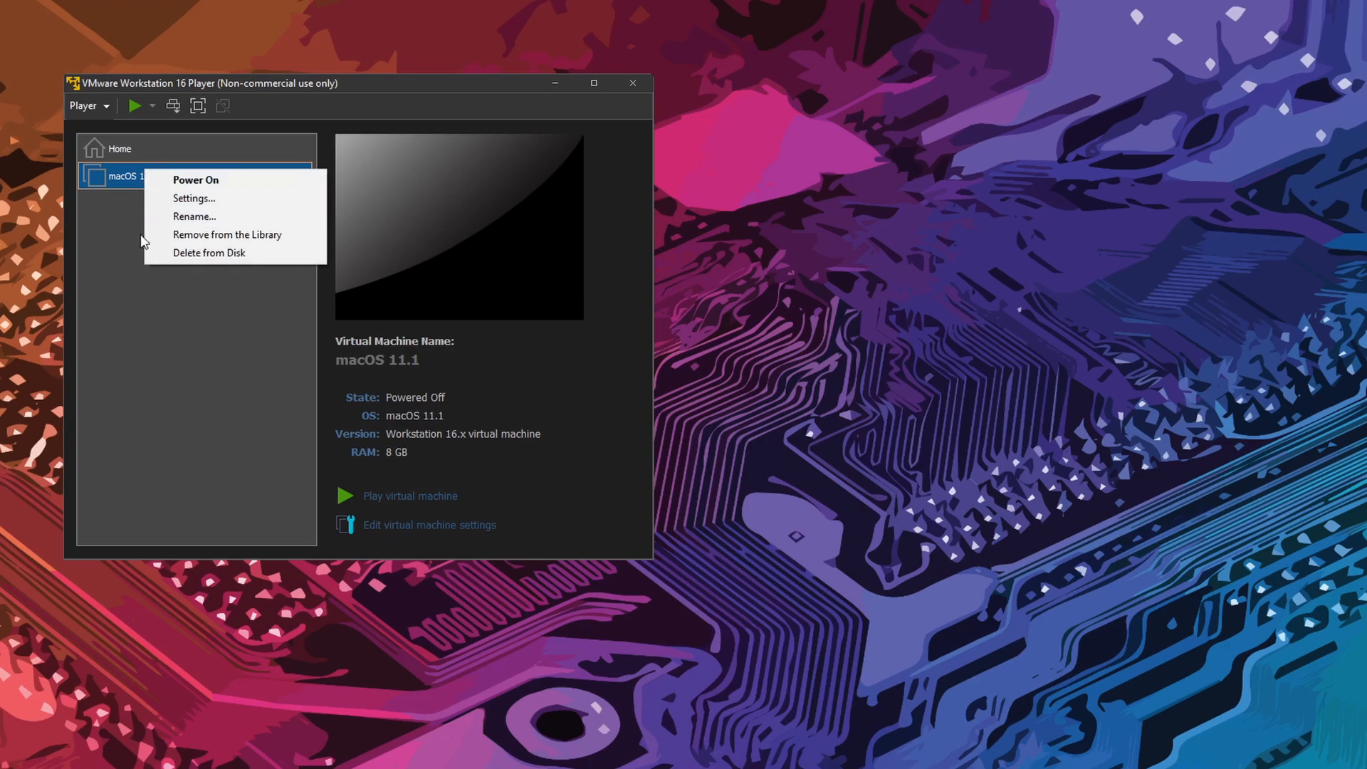
# Dismiss the VM's context menu and bring up File Explorer on This PC
pyautogui.click(161, 395)
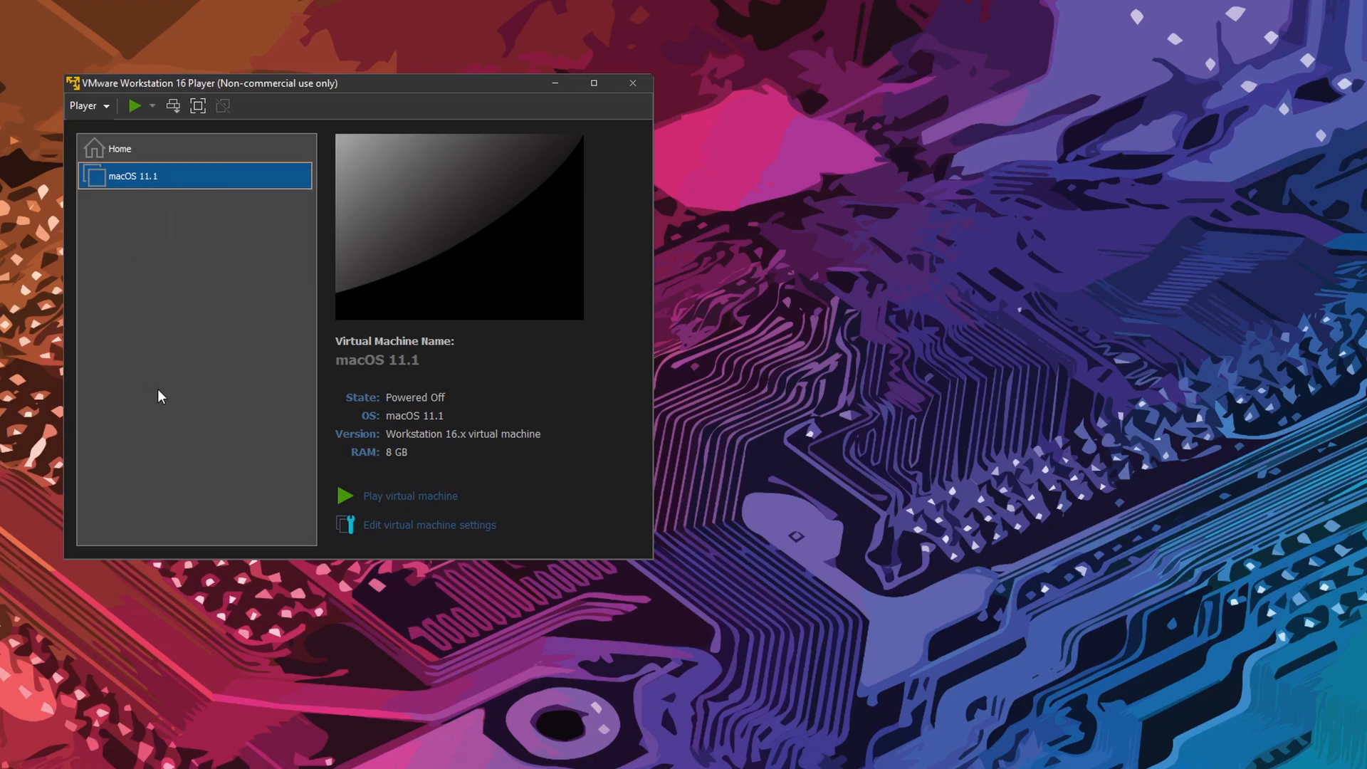
pyautogui.click(12, 761)
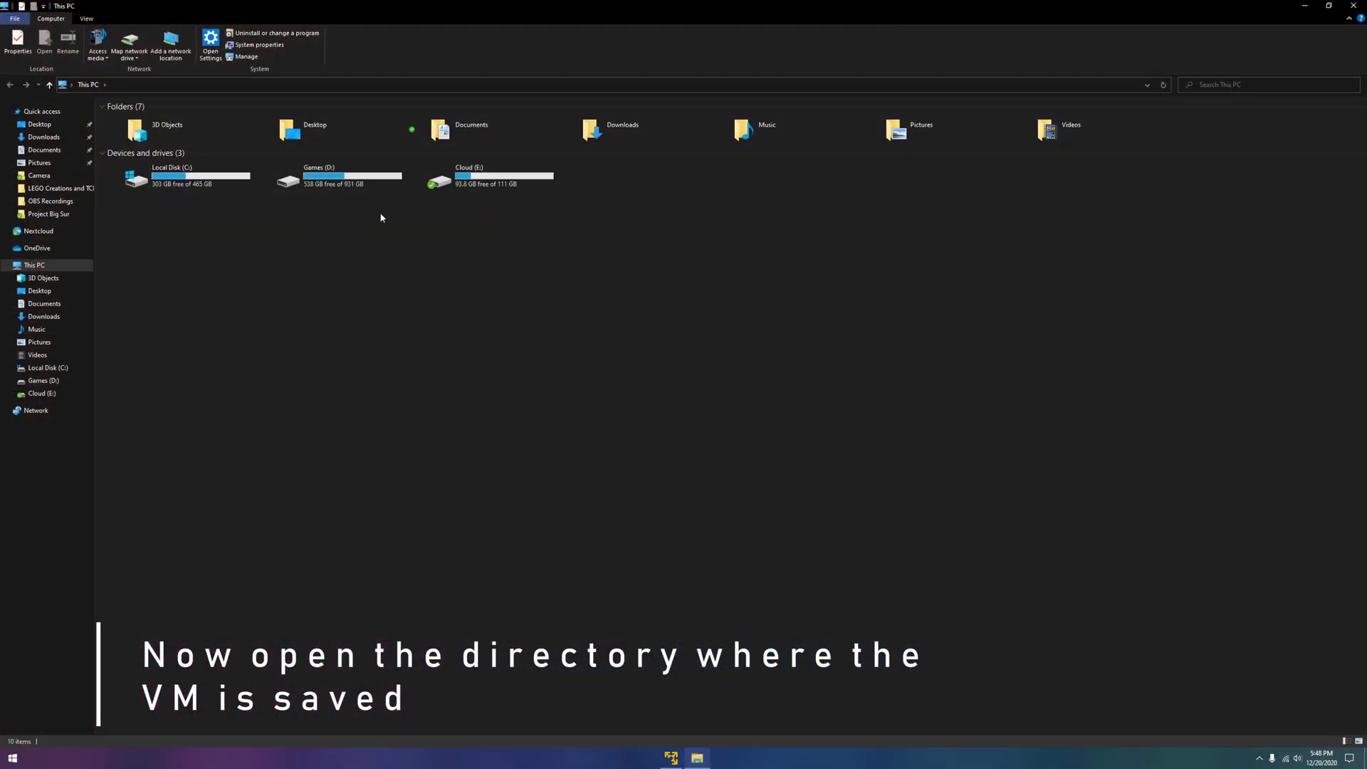
# Open the macOS 11.1 .vmx file in D:\VMWARE with Notepad
pyautogui.doubleClick(319, 175)
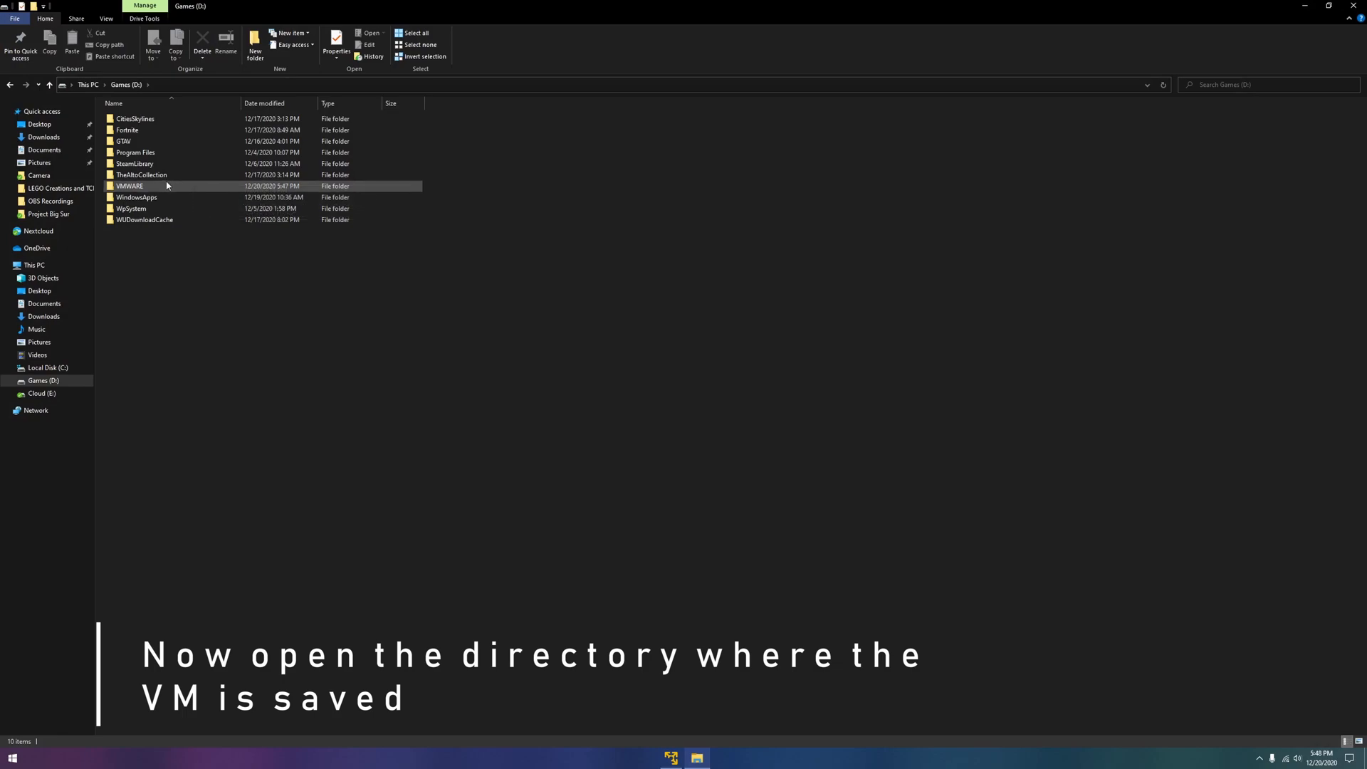
pyautogui.doubleClick(129, 186)
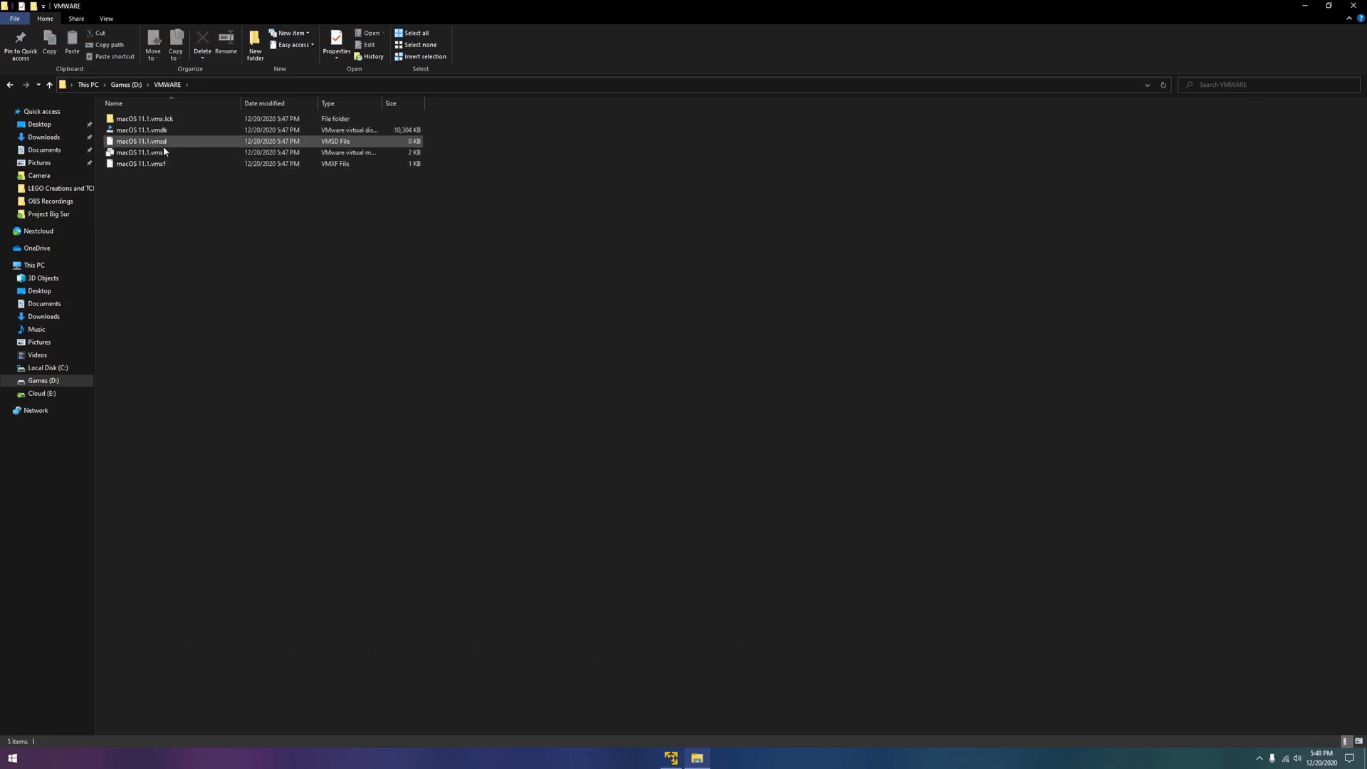
pyautogui.rightClick(140, 152)
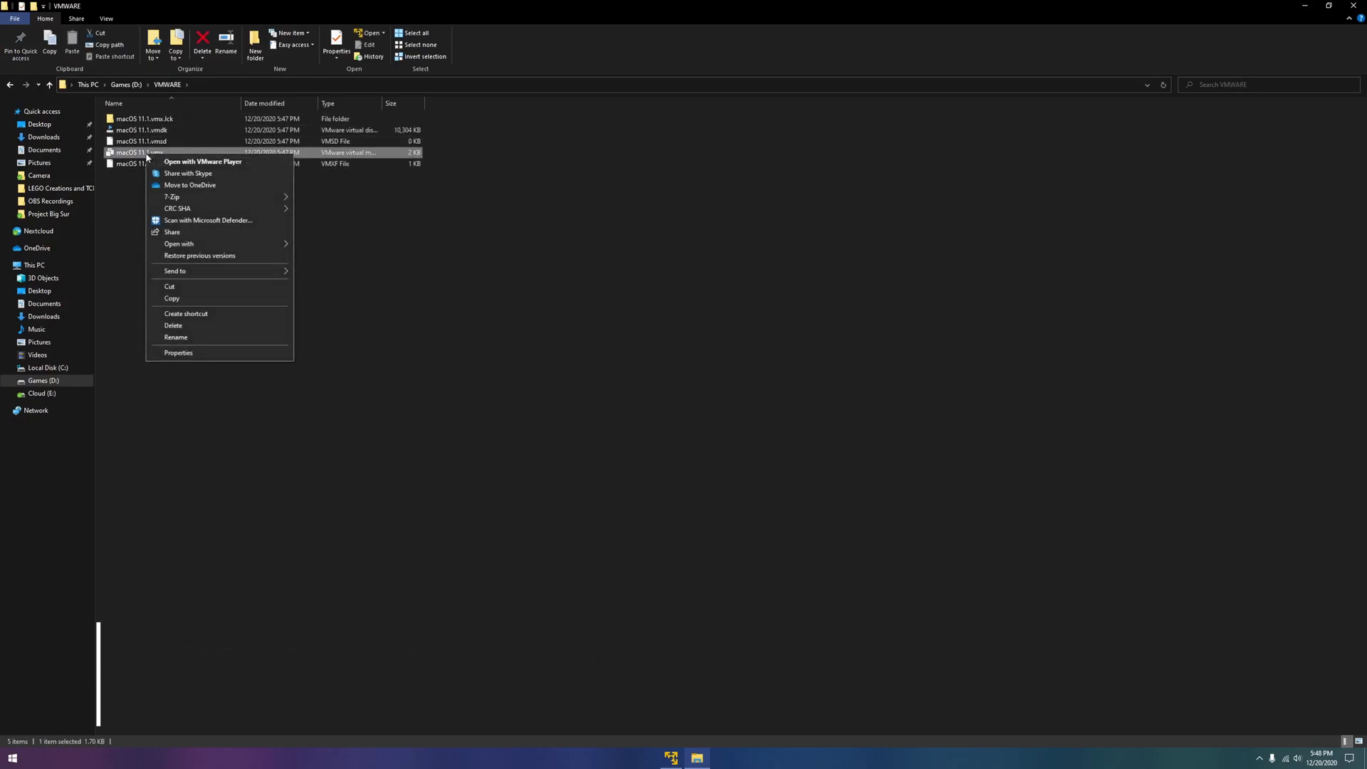
pyautogui.moveTo(192, 238)
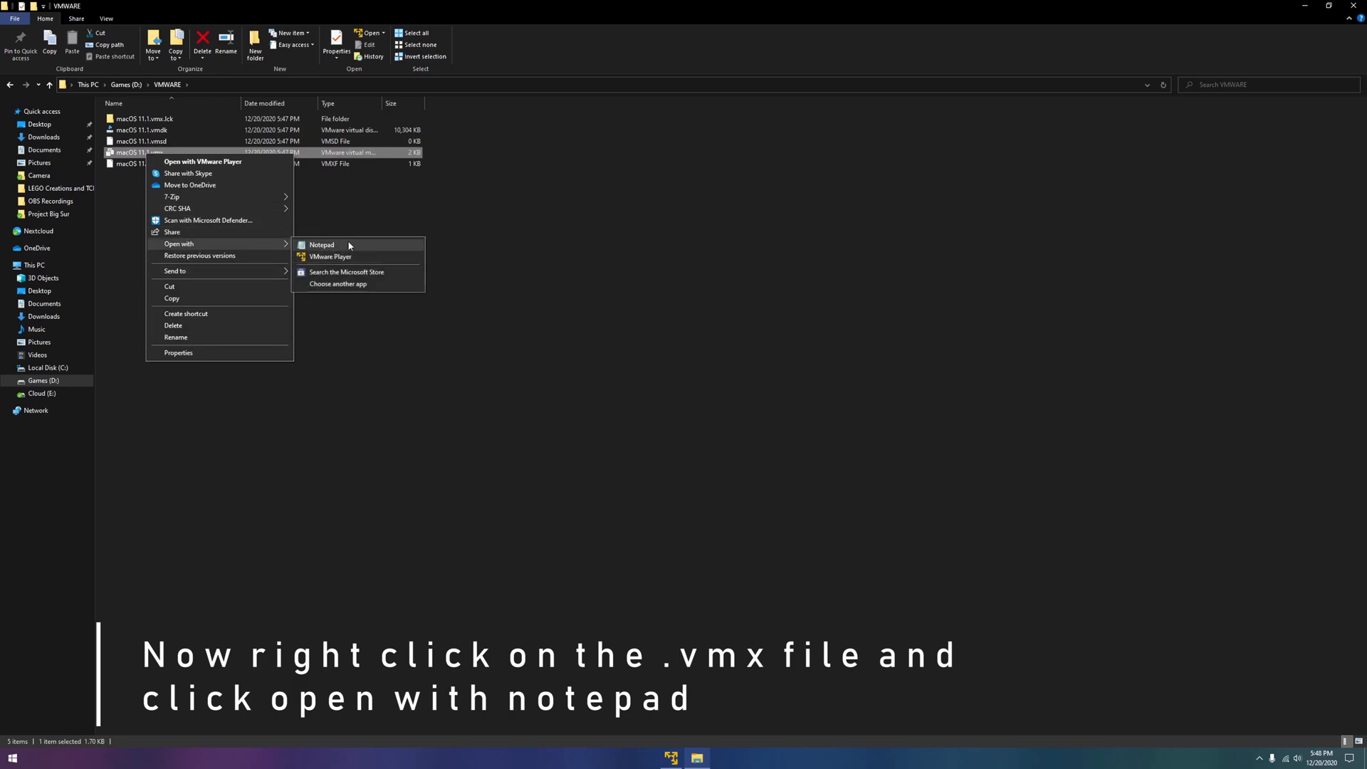
pyautogui.click(321, 245)
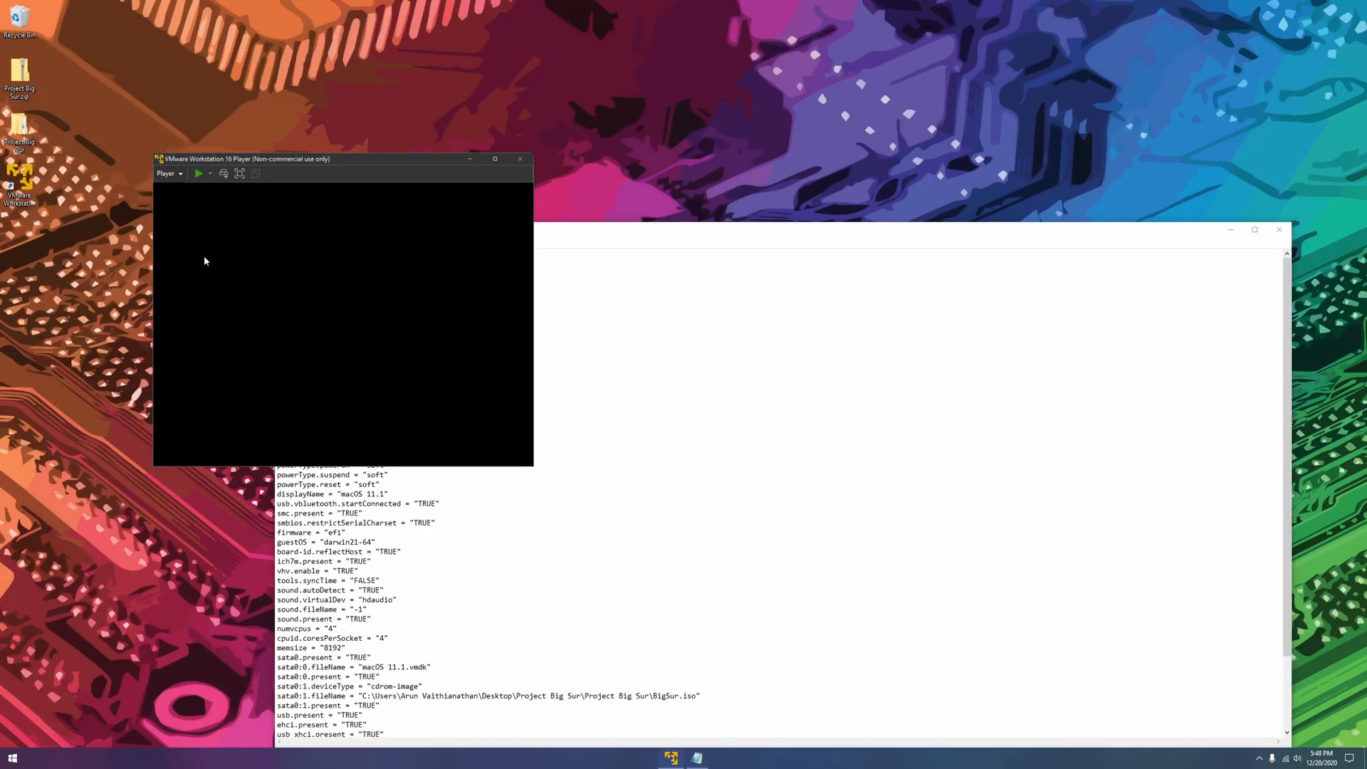
# Open VMX Edit File.txt in the Project Big Sur folder and copy the AMD CPU code
pyautogui.click(520, 159)
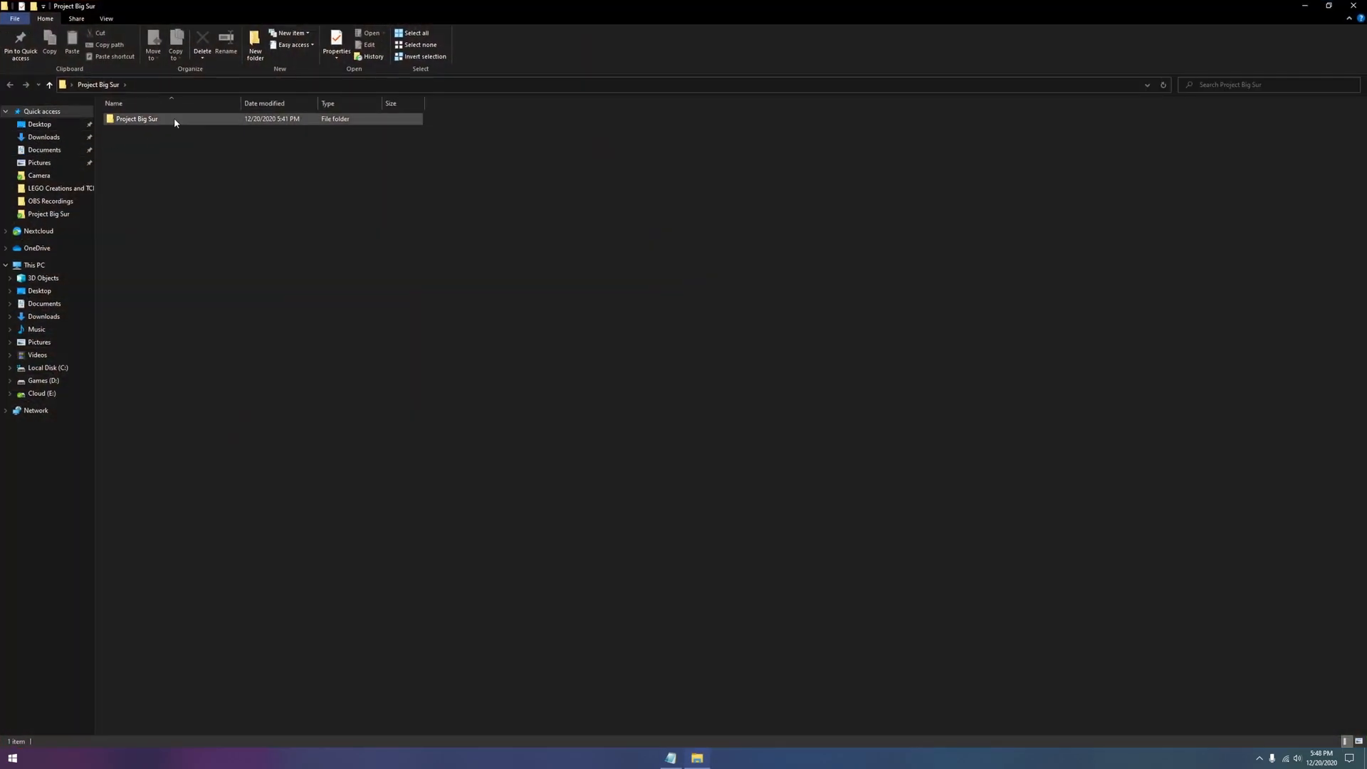
pyautogui.doubleClick(136, 119)
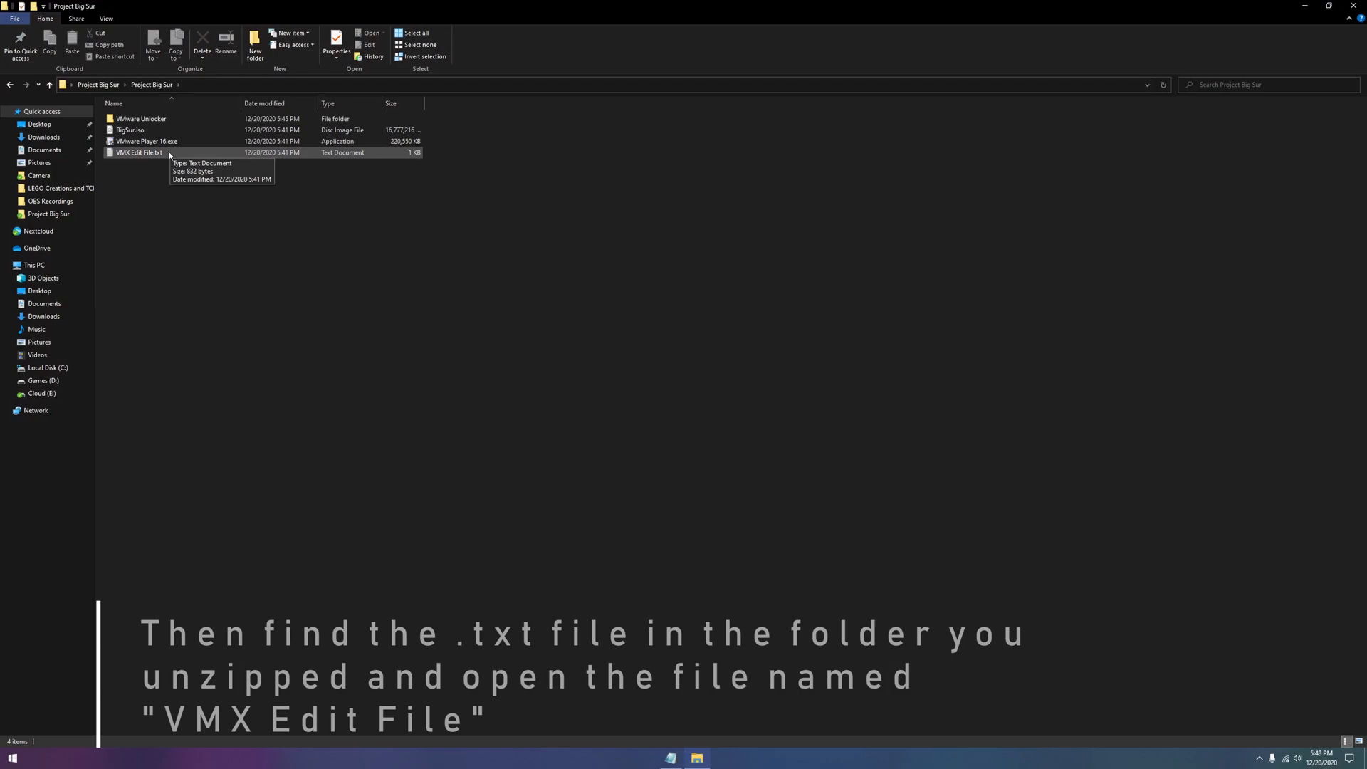
pyautogui.doubleClick(139, 152)
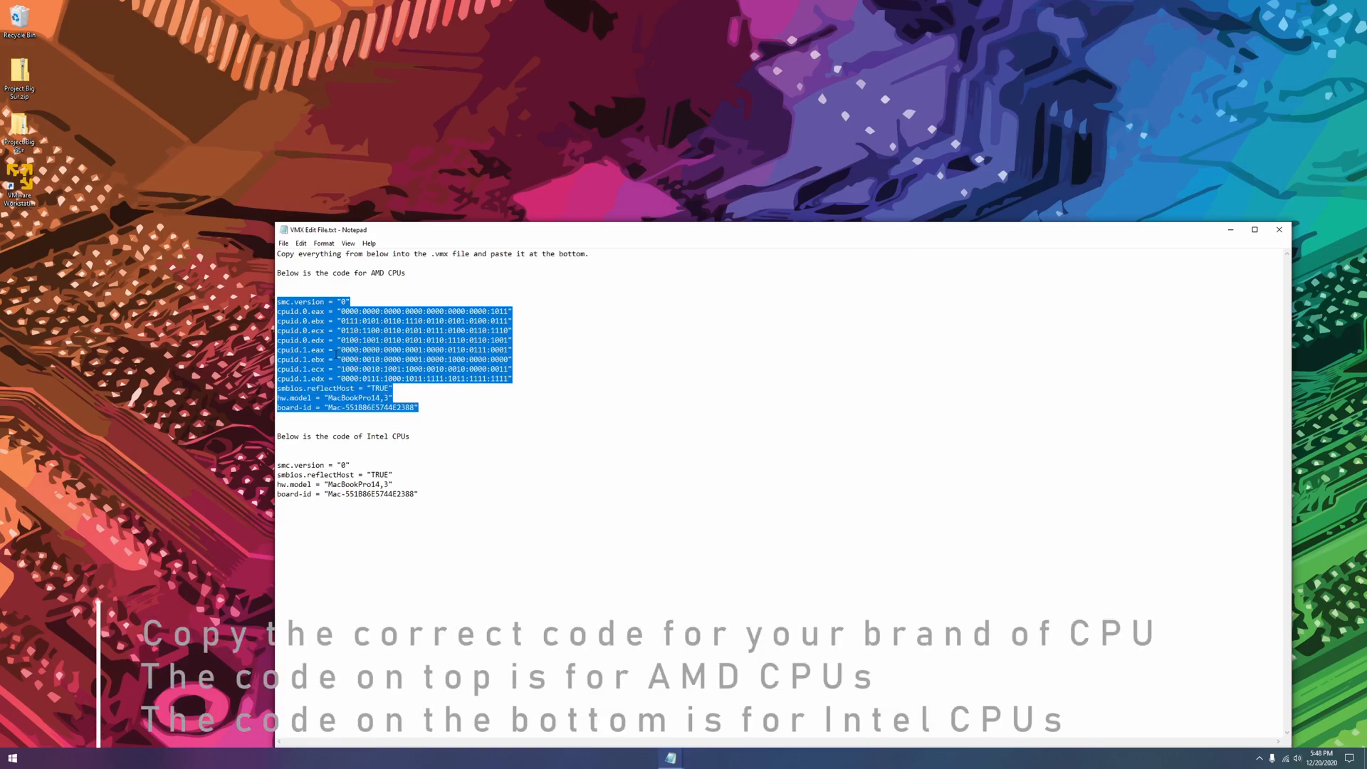
pyautogui.rightClick(392, 349)
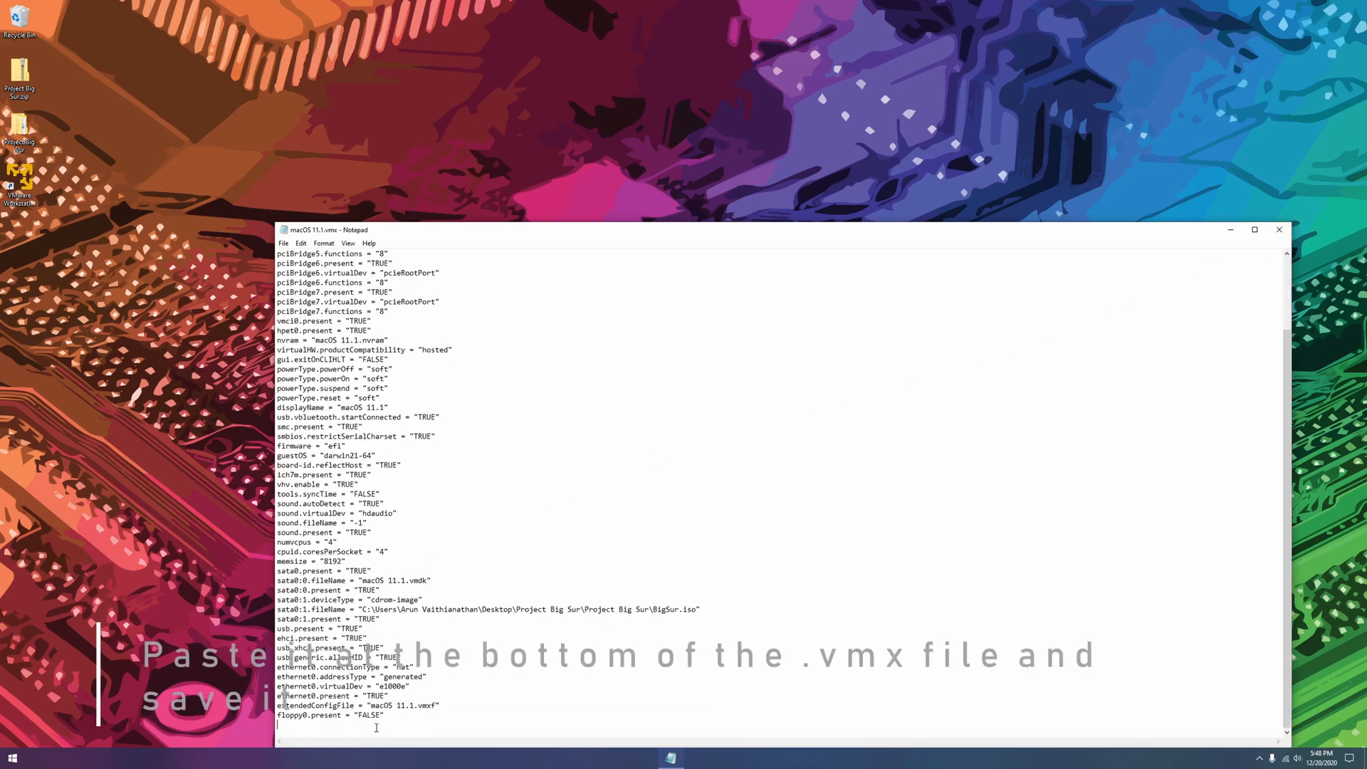
# Paste the AMD code at the end of macOS 11.1.vmx, save it, and close Notepad
pyautogui.rightClick(375, 727)
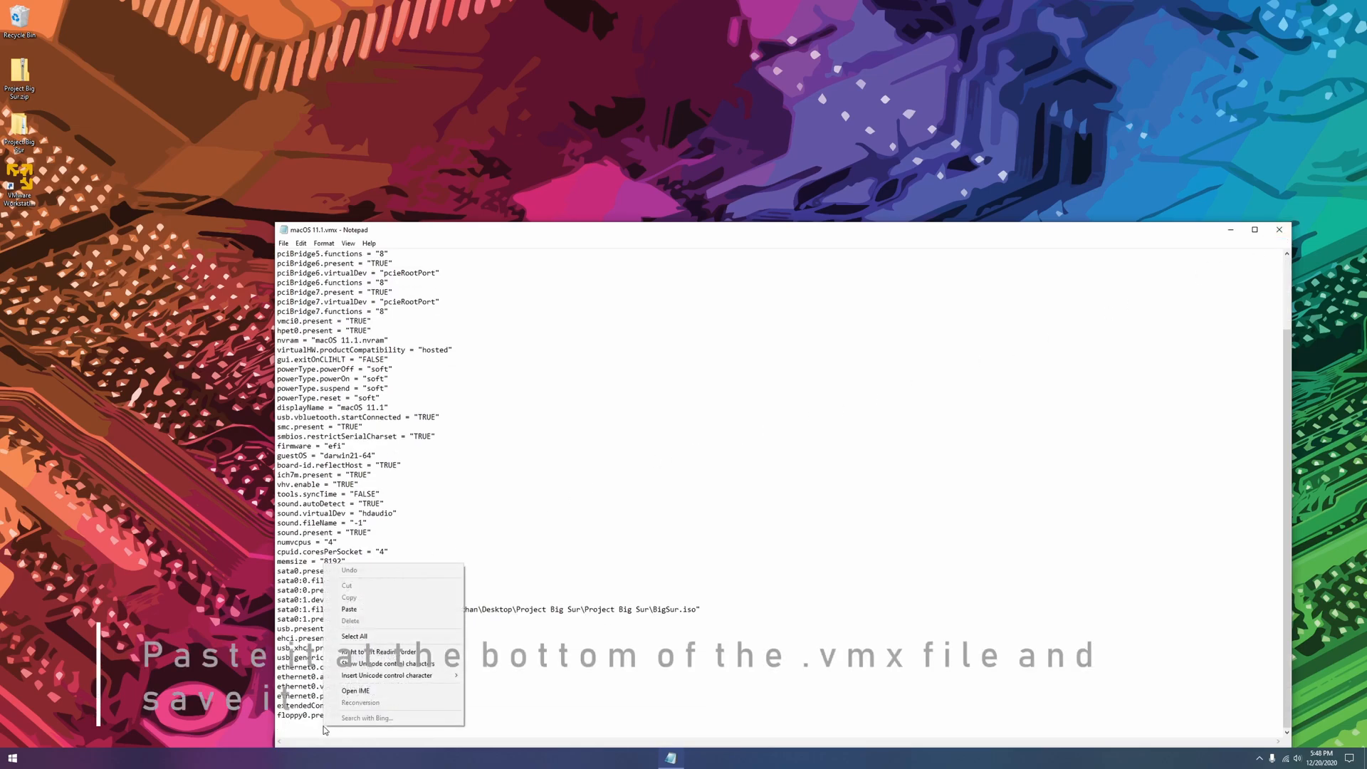
pyautogui.click(349, 608)
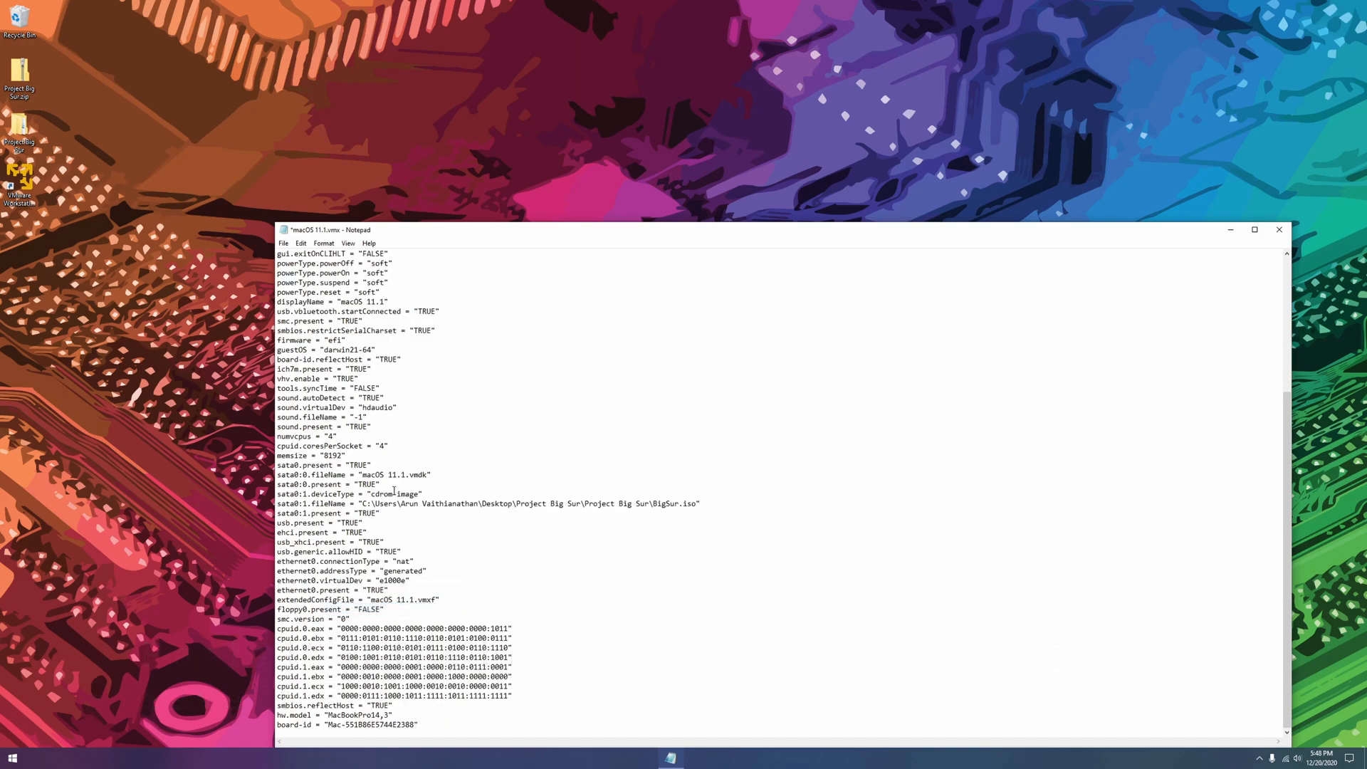
pyautogui.click(284, 243)
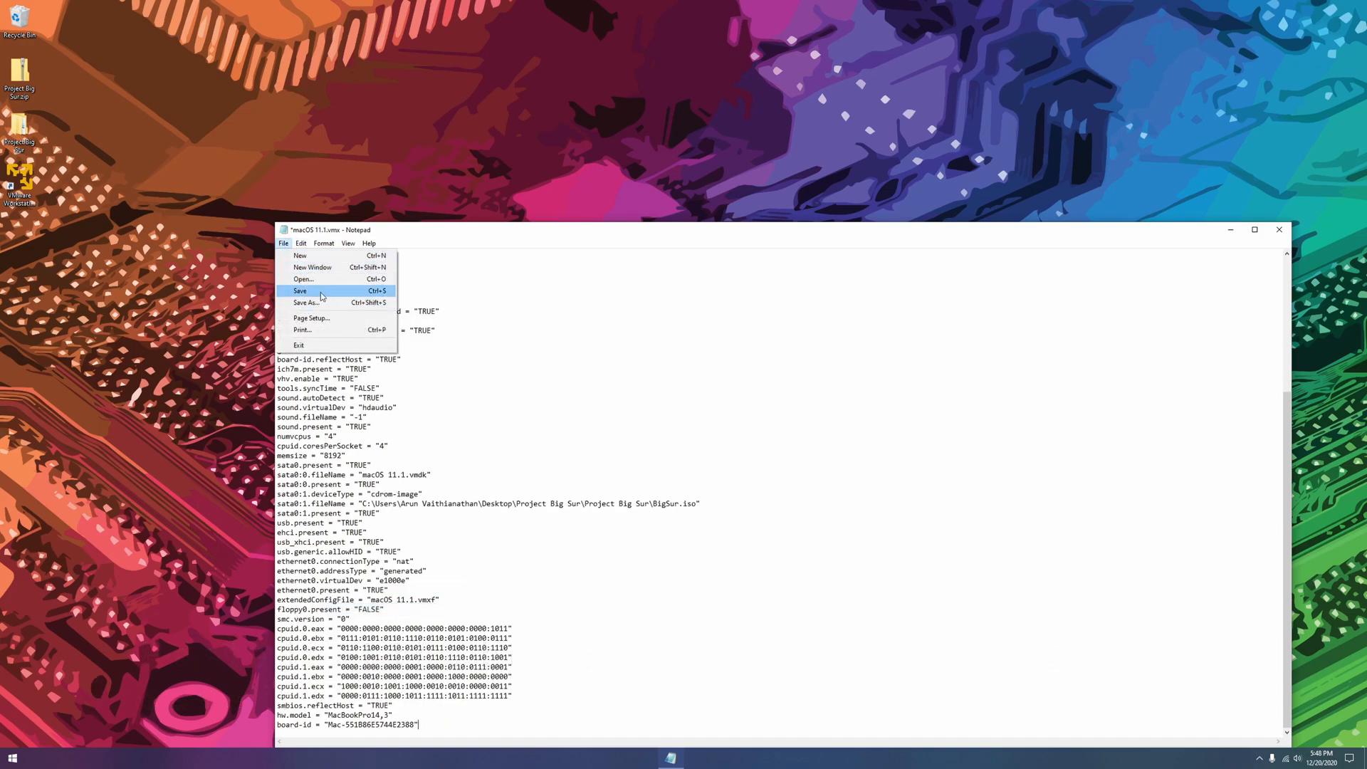
pyautogui.click(300, 290)
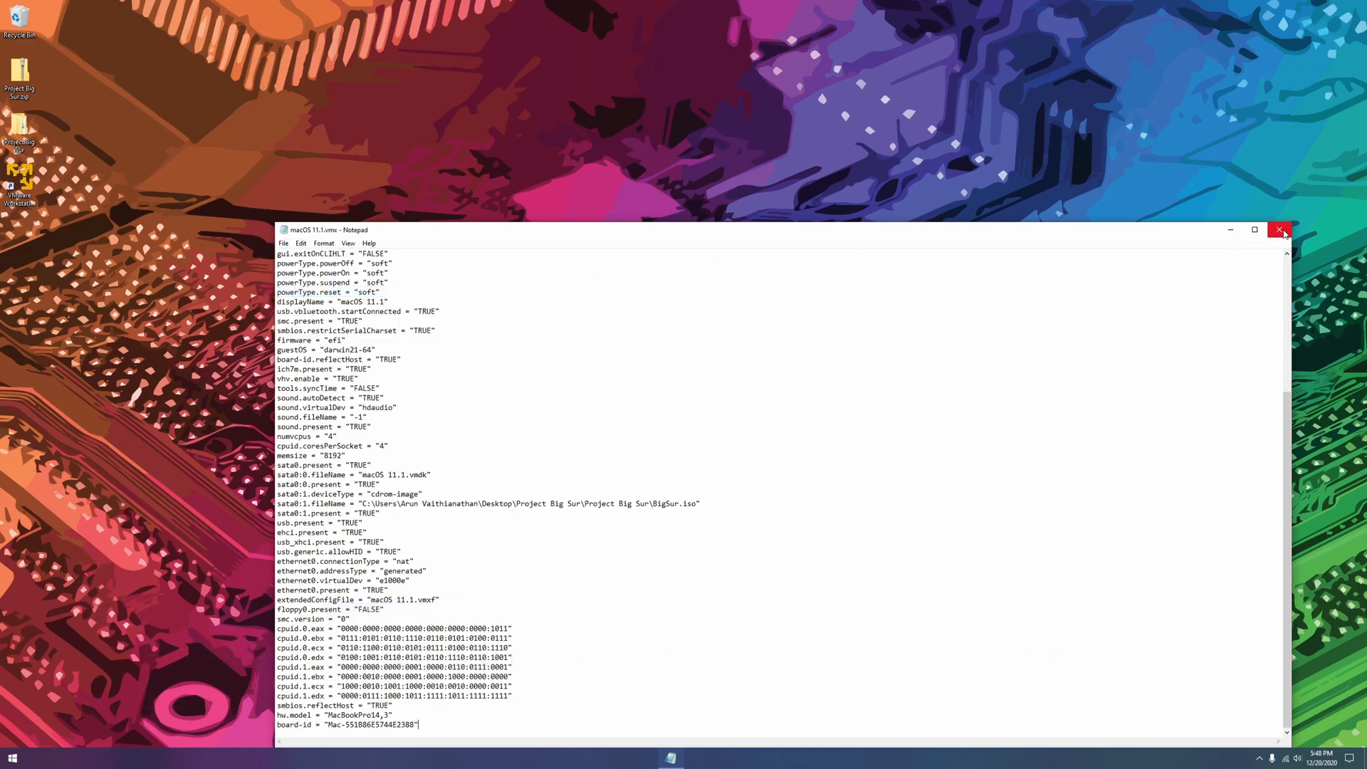
pyautogui.click(1279, 229)
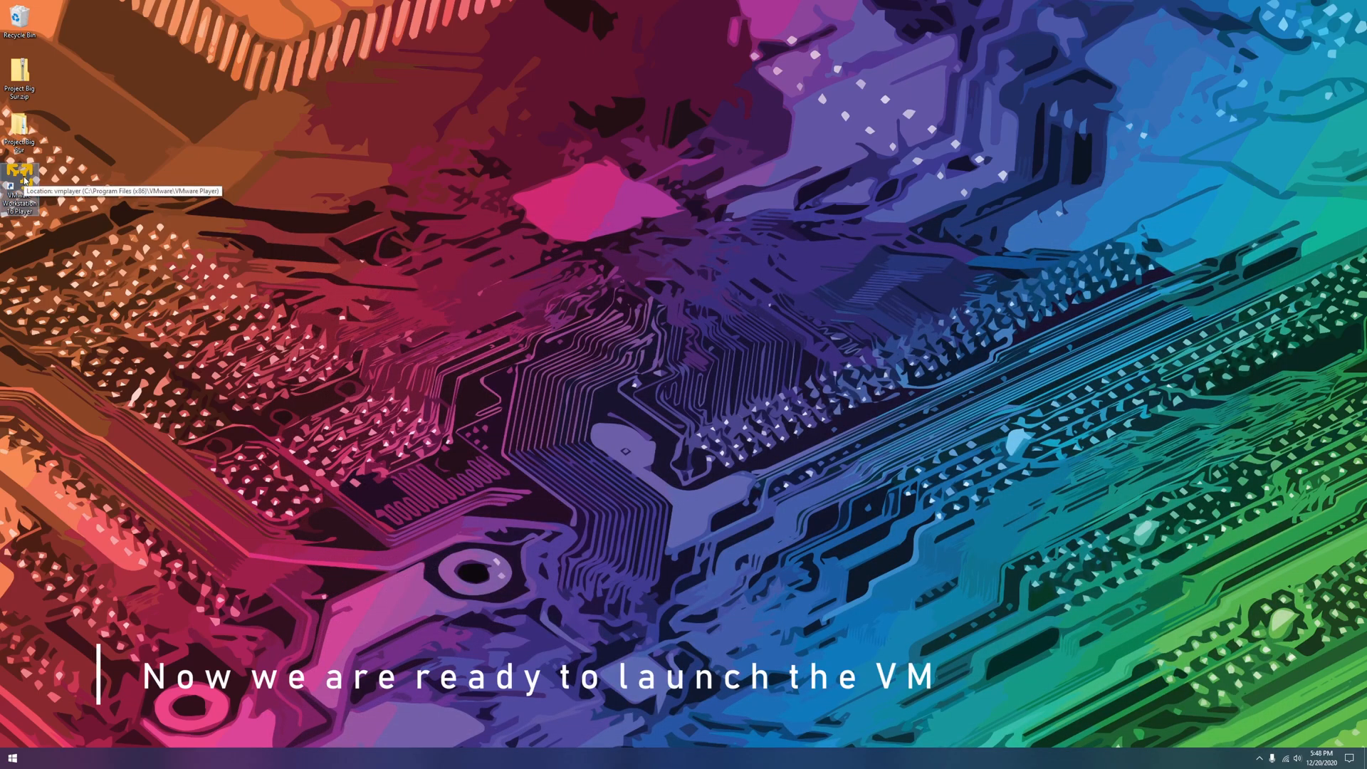
# Launch VMware Player, power on the macOS 11.1 VM, and maximize its window
pyautogui.doubleClick(20, 175)
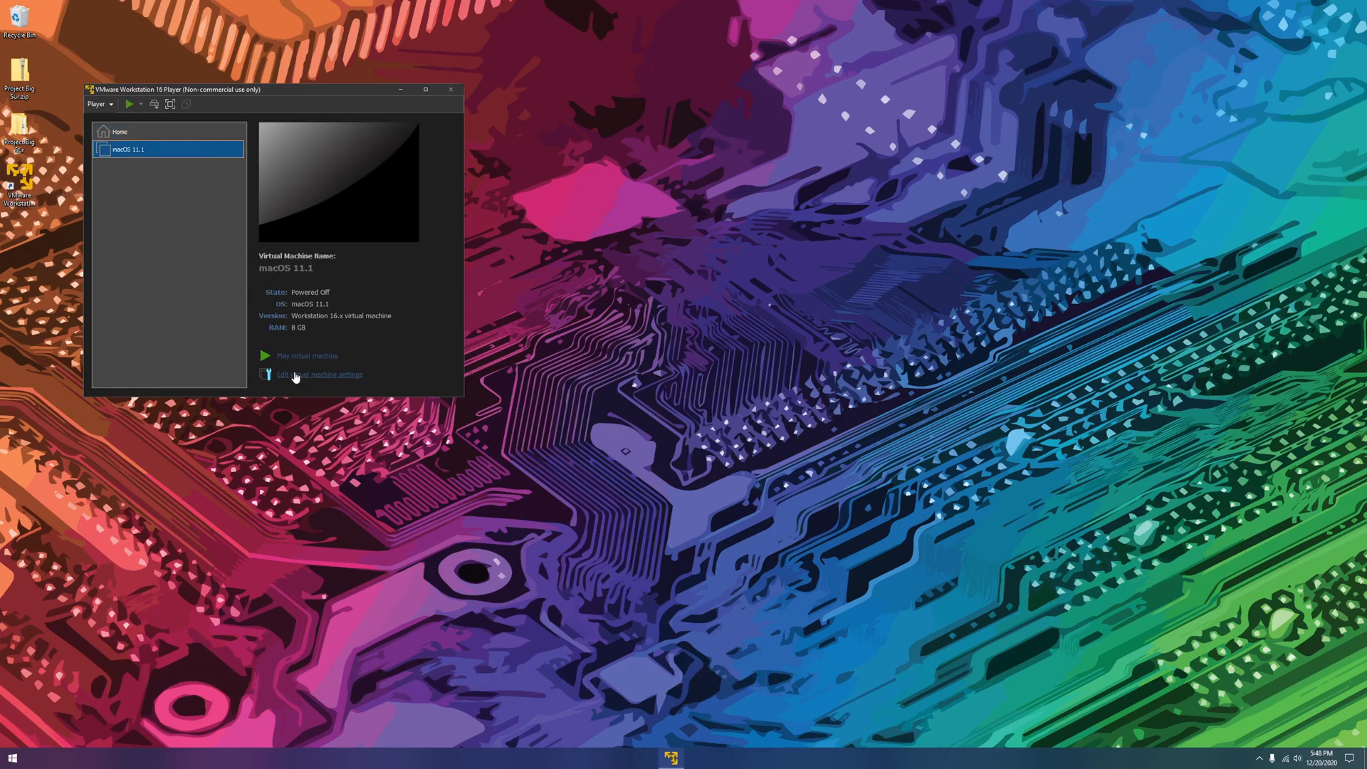
pyautogui.click(306, 354)
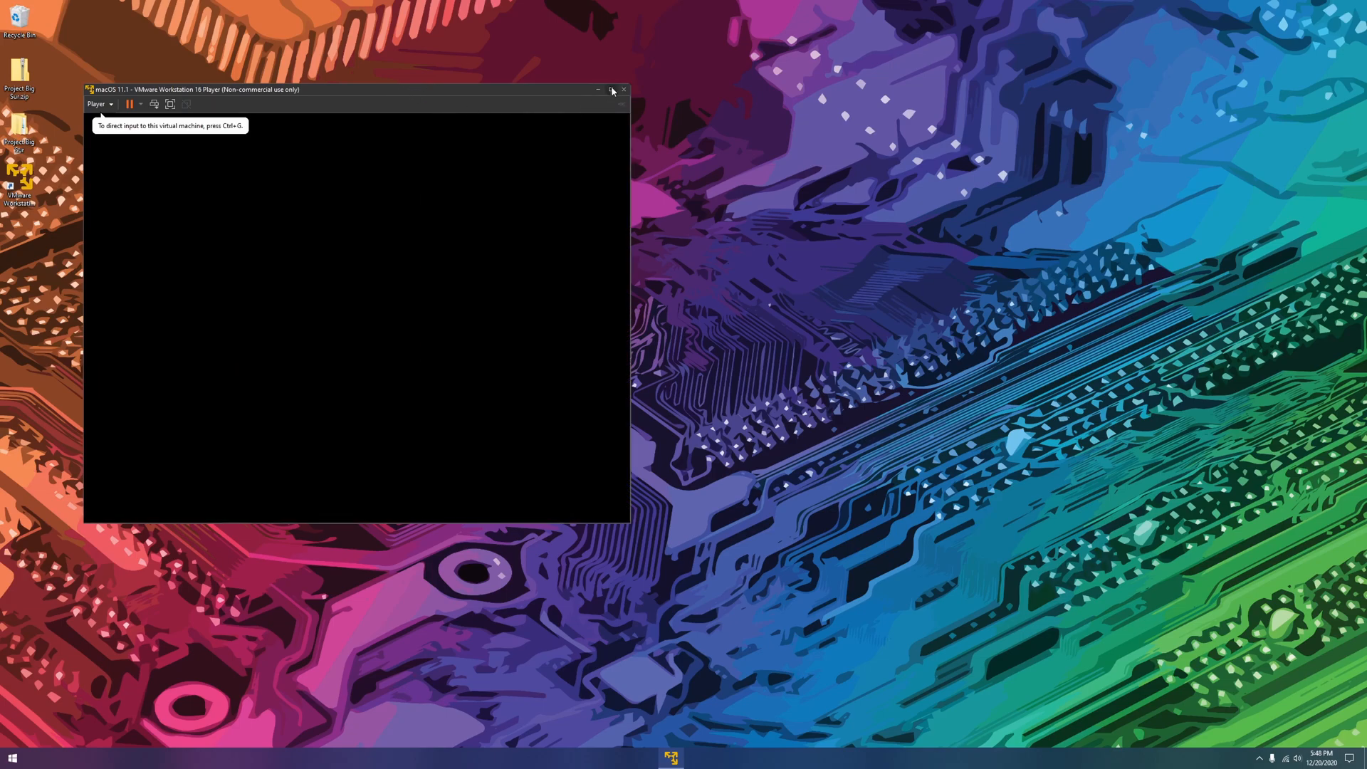
pyautogui.click(612, 89)
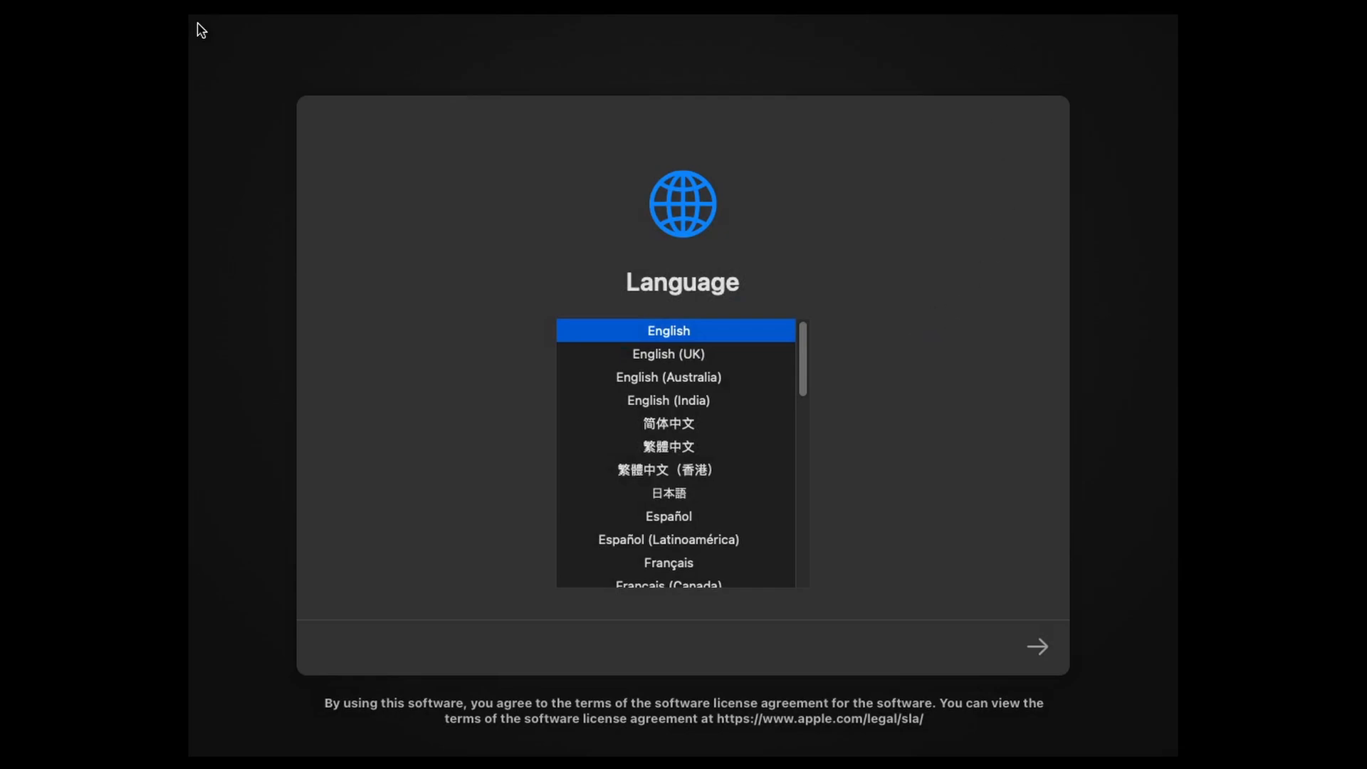
pyautogui.moveTo(1073, 658)
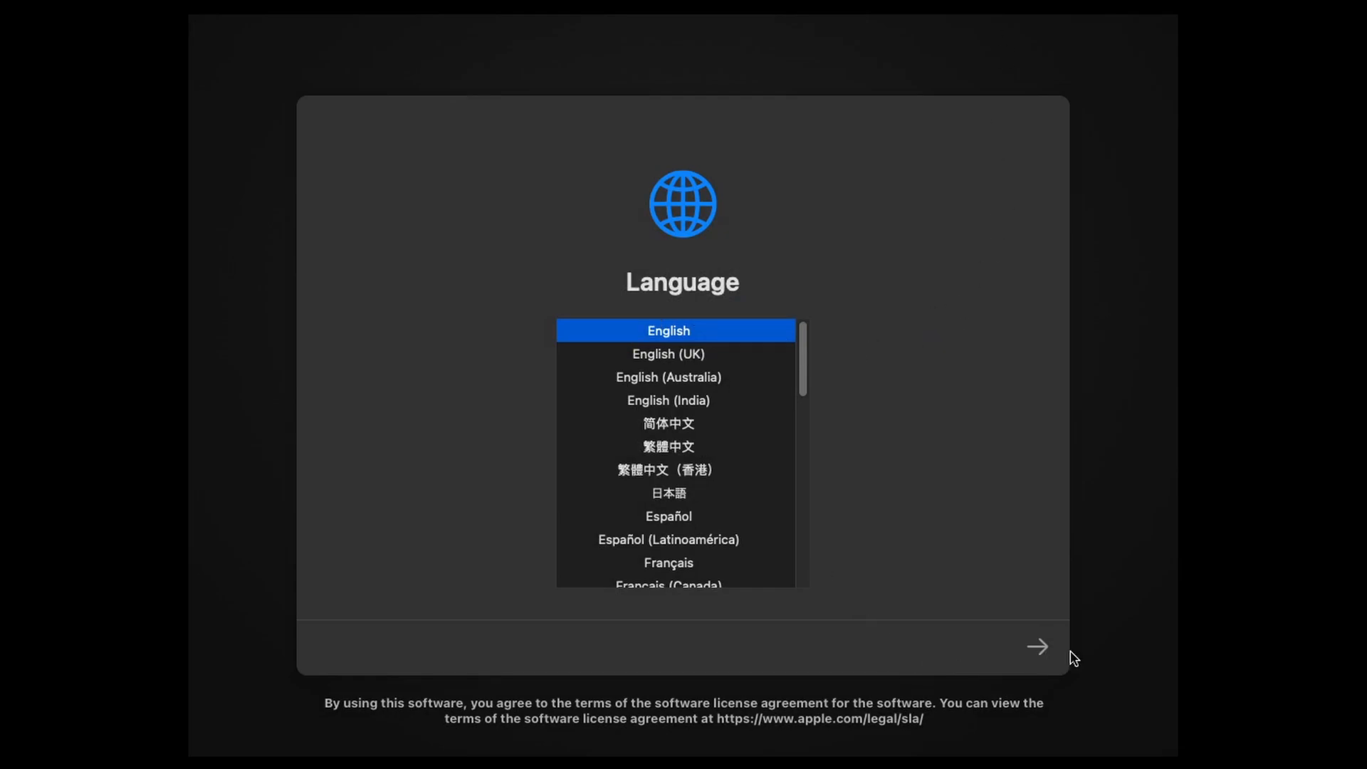
# Continue with English and choose Disk Utility in the Recovery options
pyautogui.click(1036, 646)
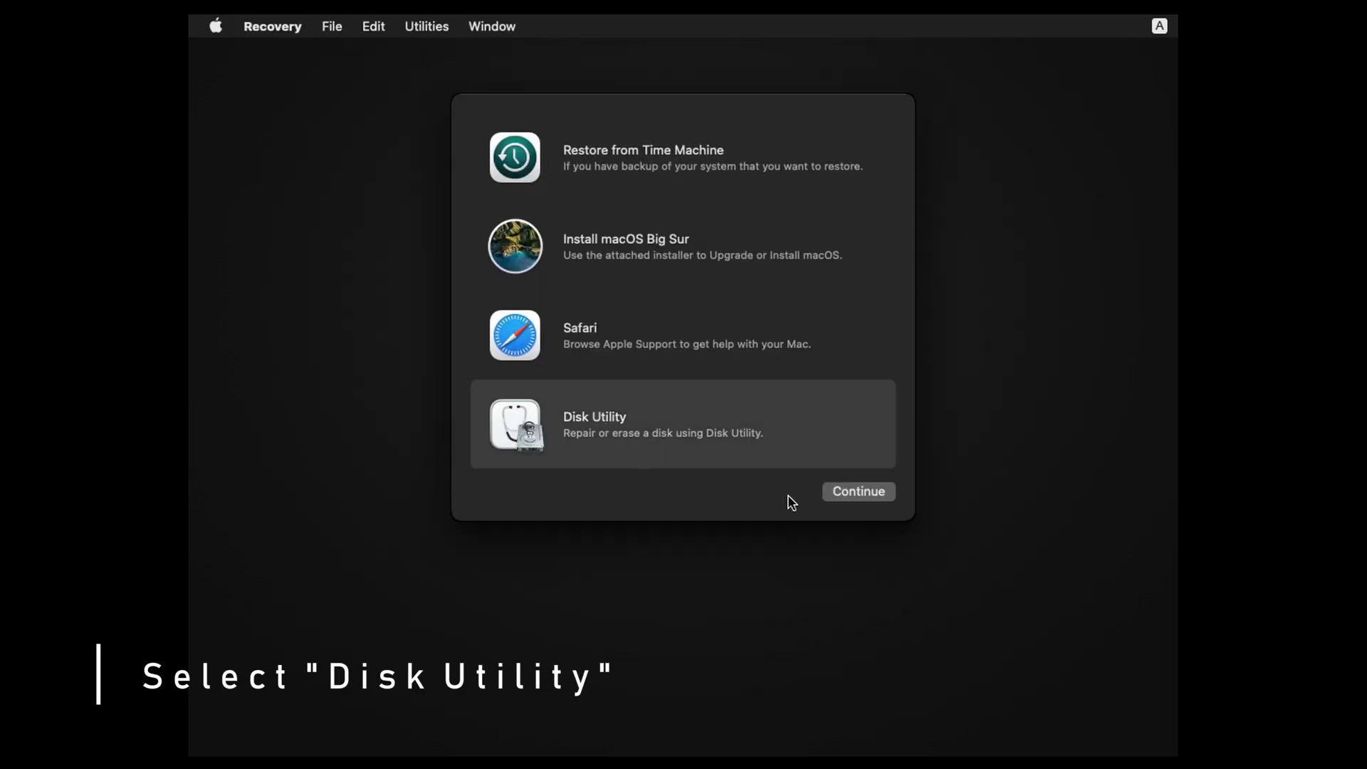
pyautogui.click(856, 491)
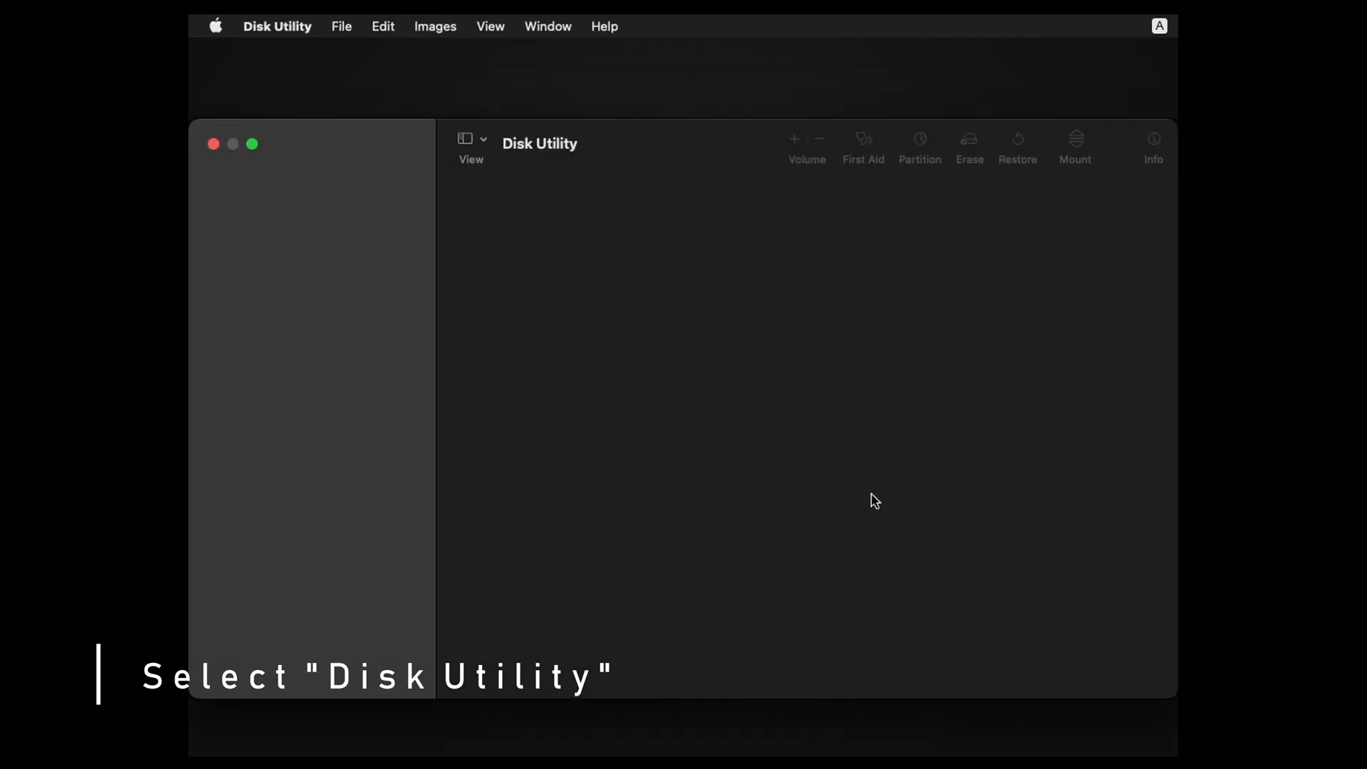
# Show all devices and erase the 85.9 GB VMware SATA drive as APFS 'macOS' with GUID
pyautogui.click(470, 139)
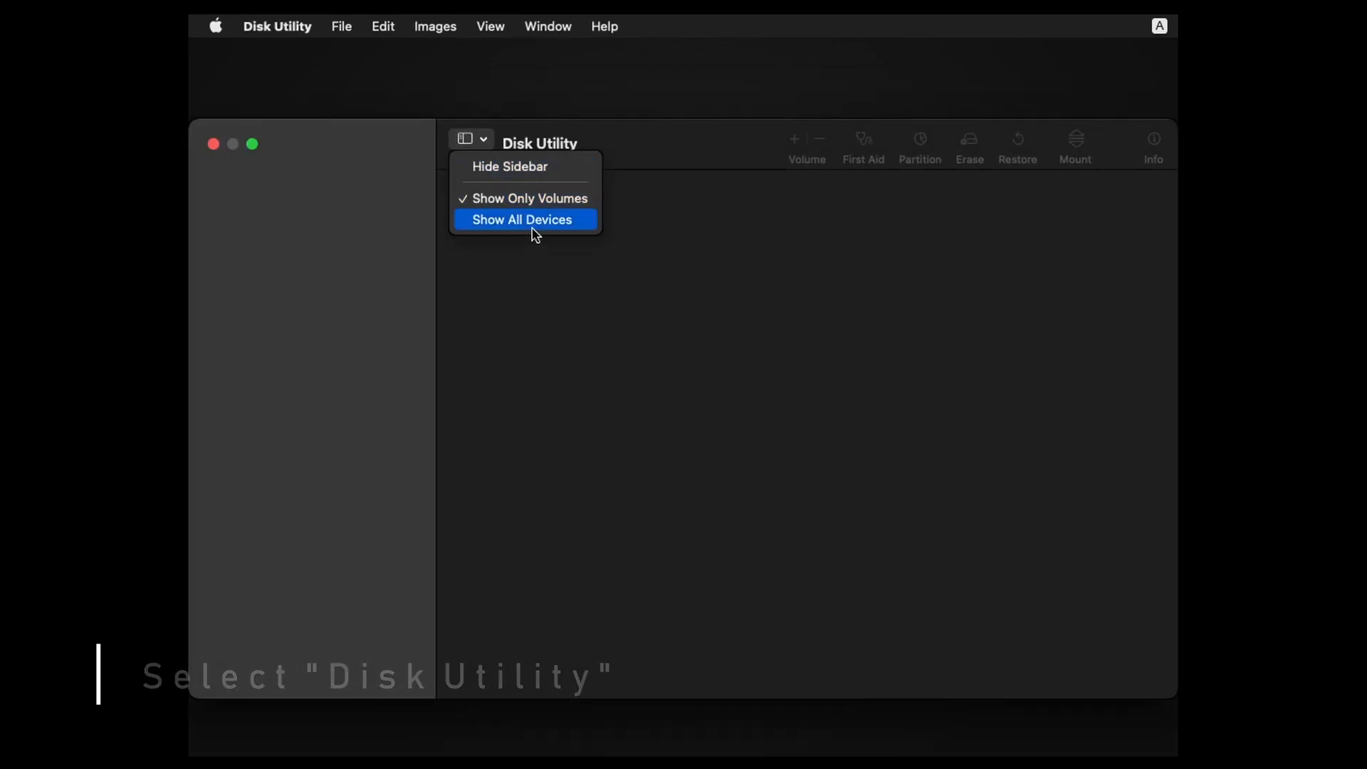
pyautogui.click(521, 218)
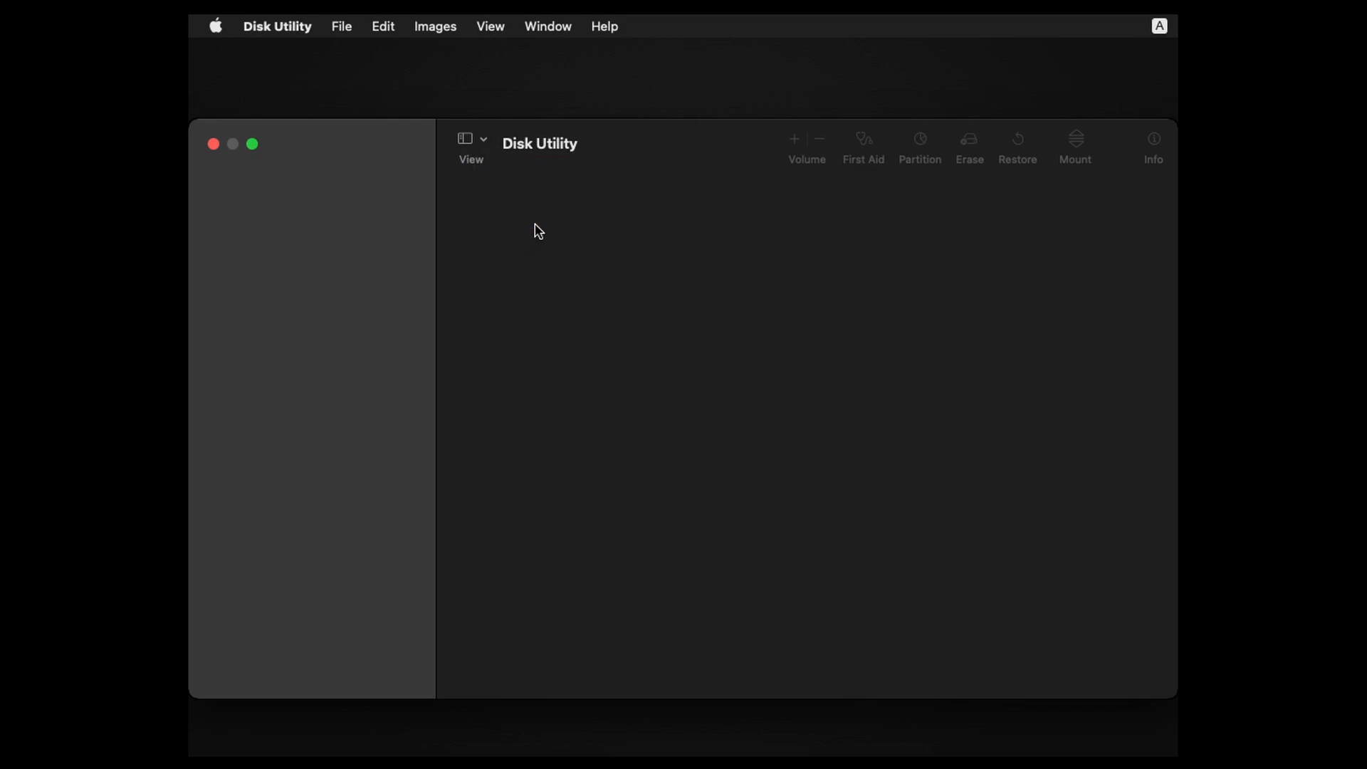
pyautogui.click(335, 367)
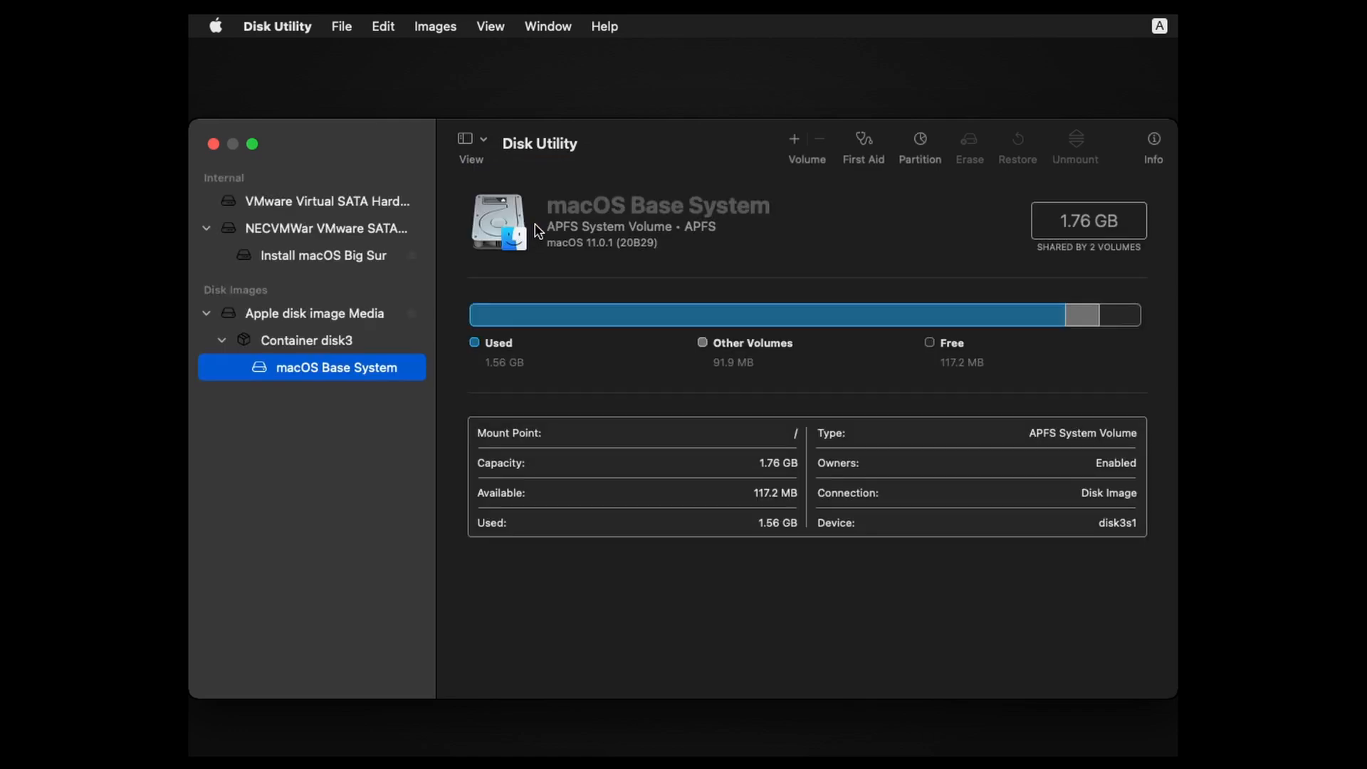
pyautogui.click(326, 201)
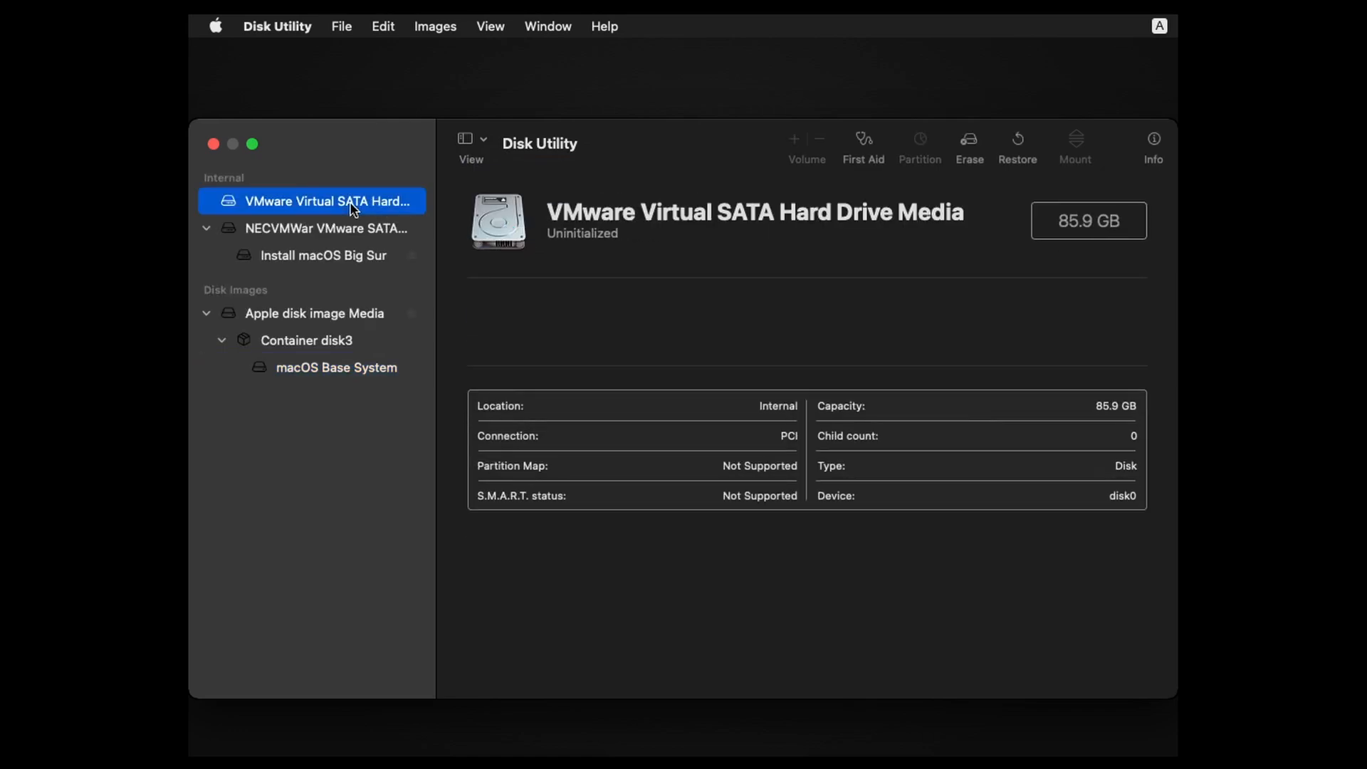
pyautogui.moveTo(968, 144)
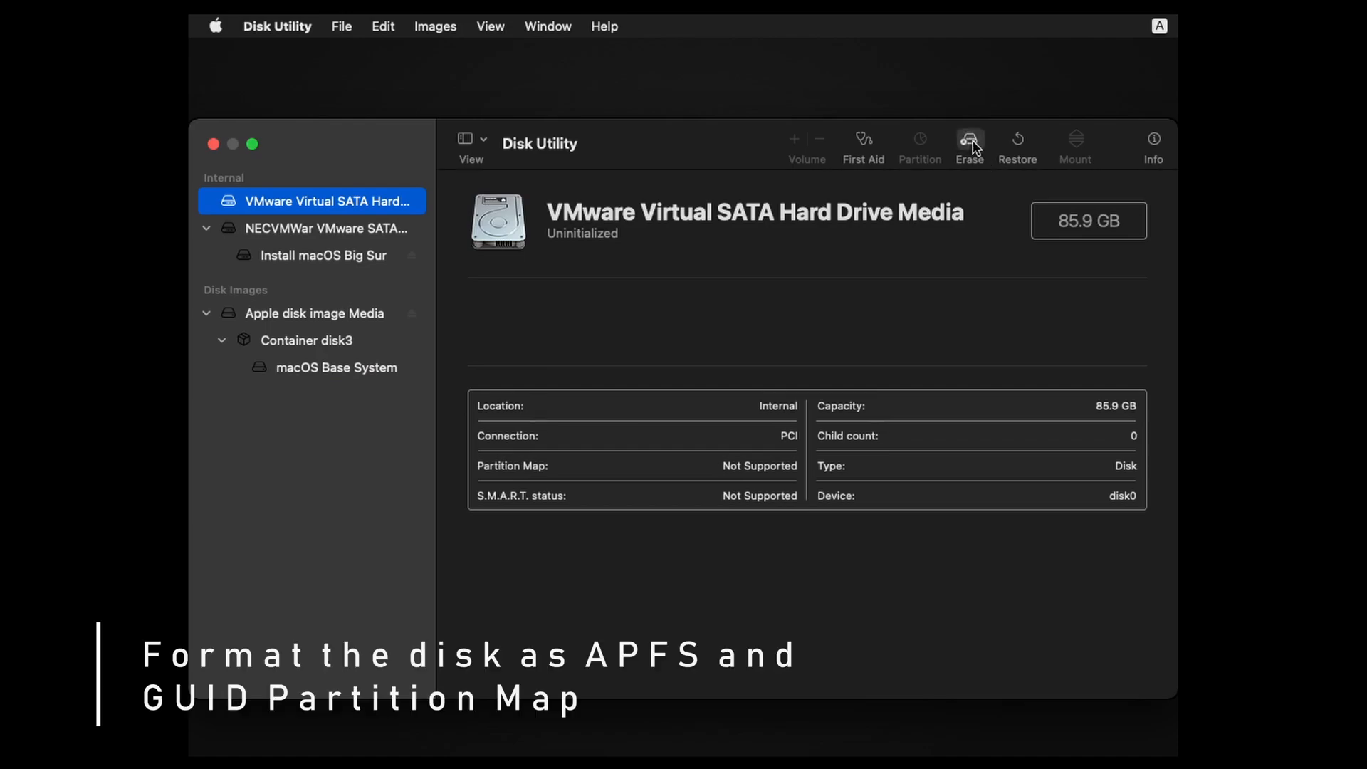
pyautogui.click(970, 139)
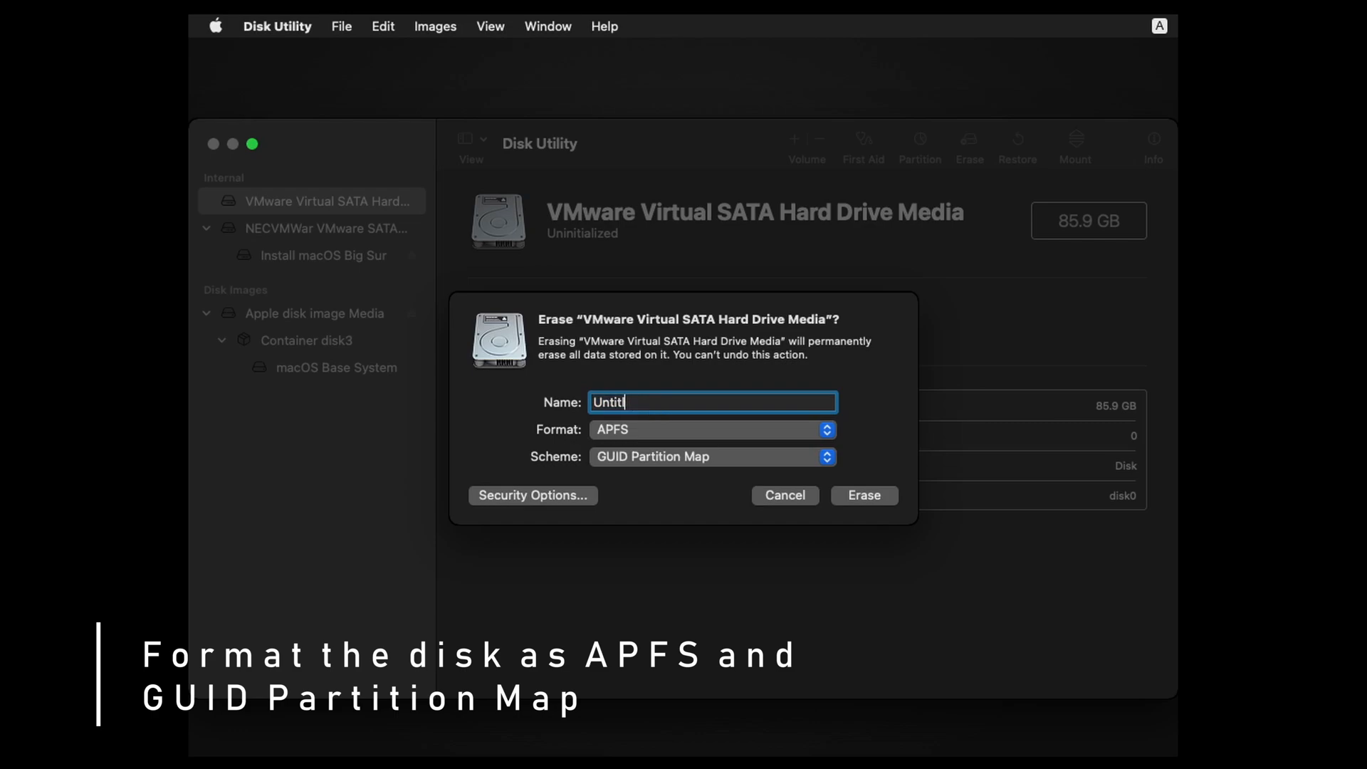
pyautogui.write('macO')
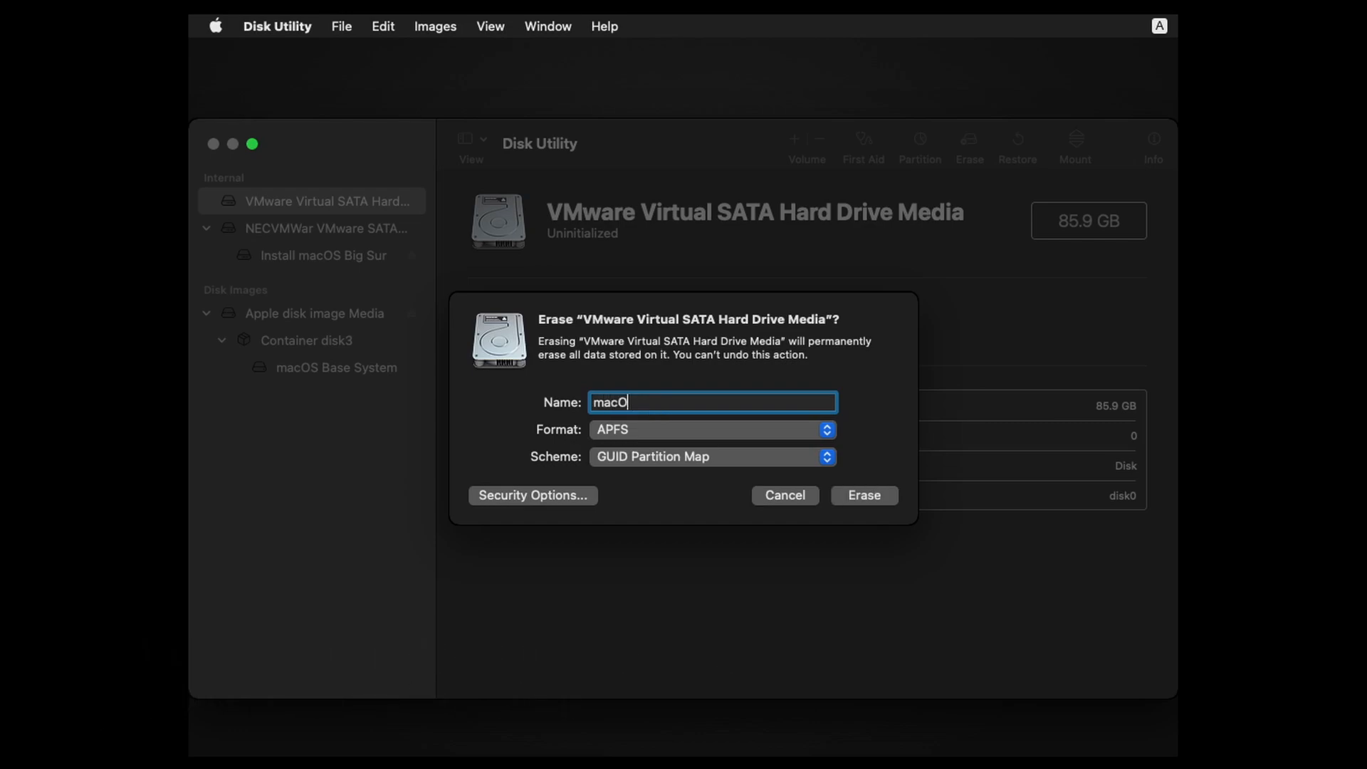
pyautogui.write('S')
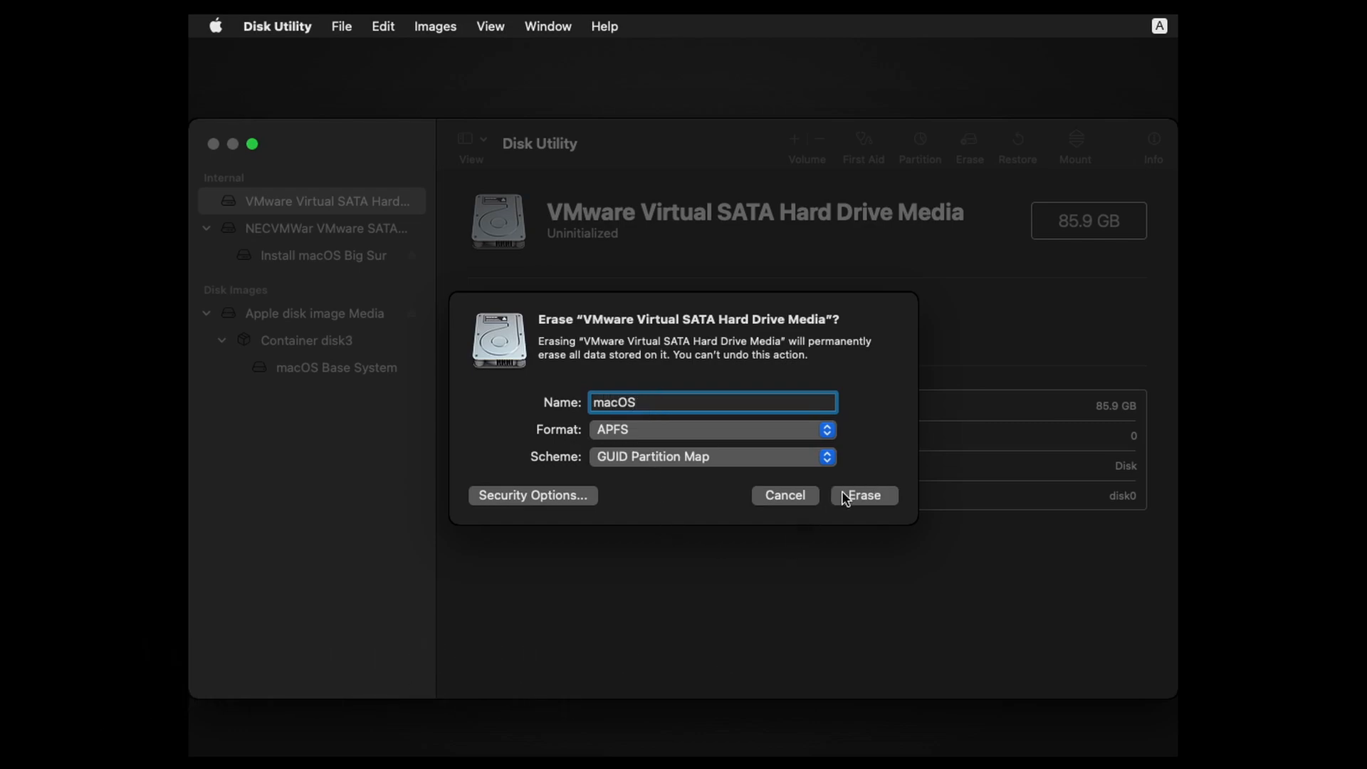
pyautogui.click(863, 496)
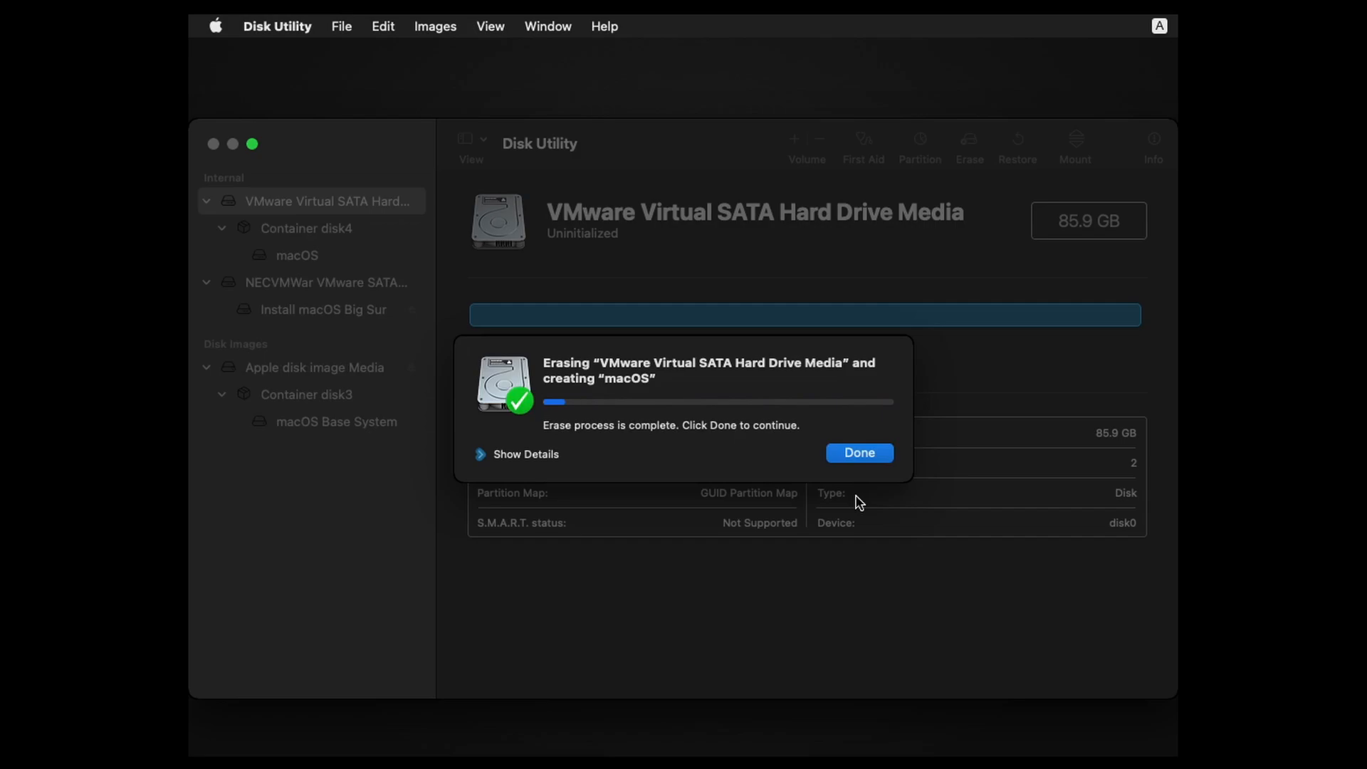
pyautogui.click(858, 453)
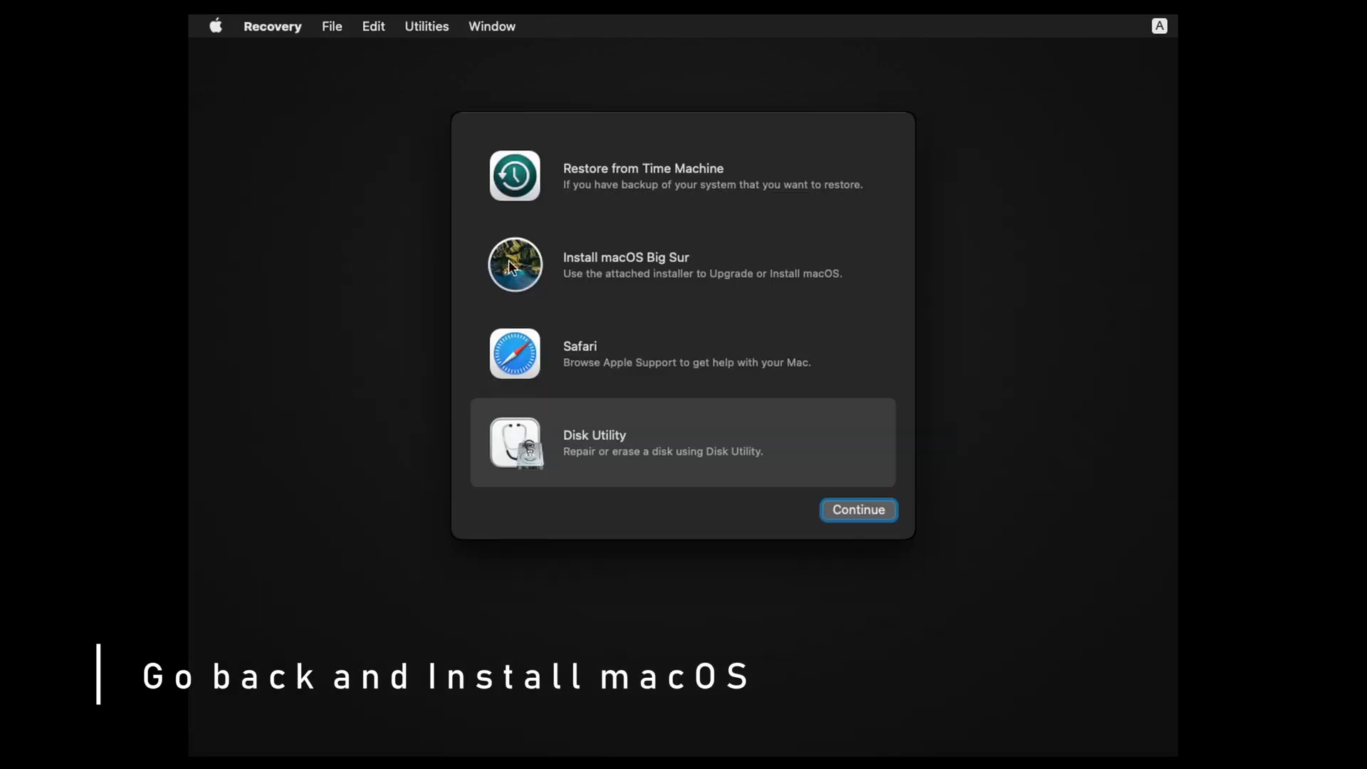
# Choose Install macOS Big Sur, agree to the licence, and install onto the macOS disk
pyautogui.click(625, 264)
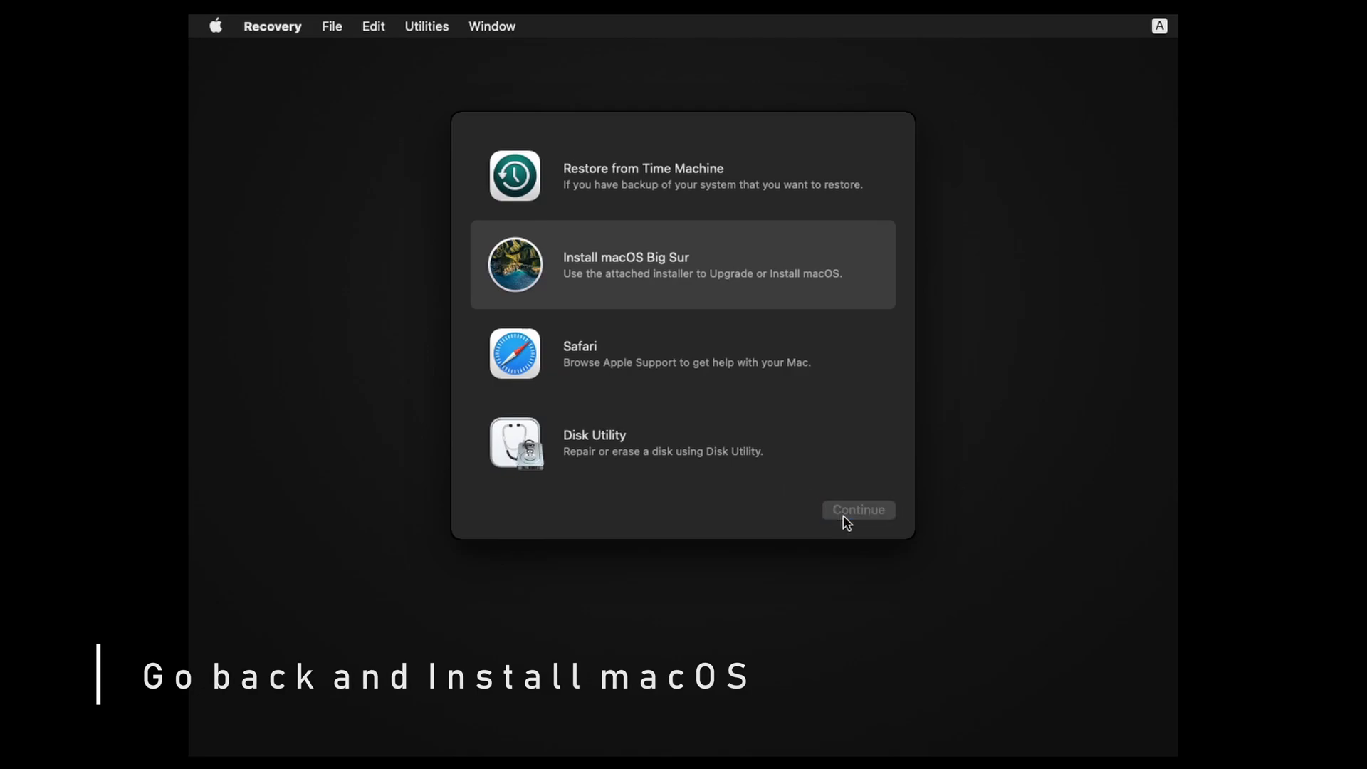
pyautogui.click(857, 509)
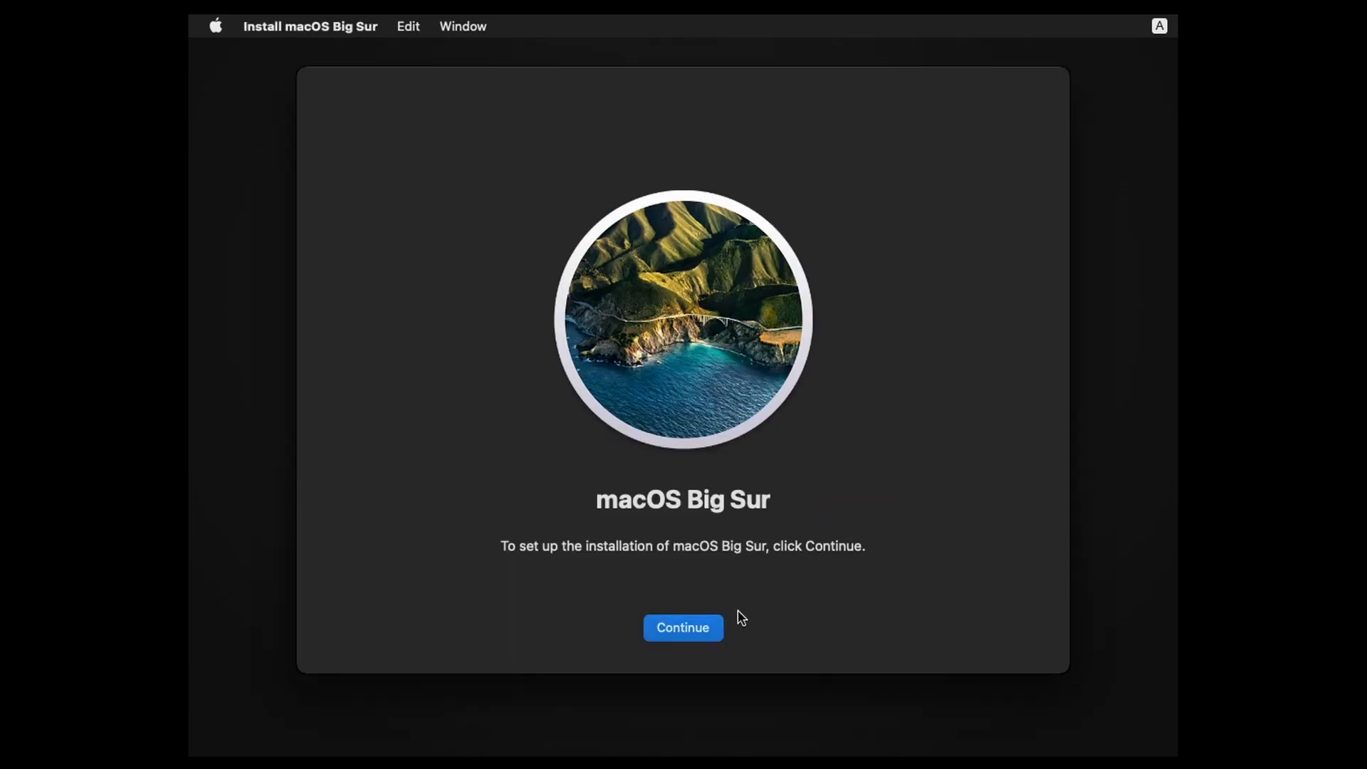
pyautogui.click(683, 628)
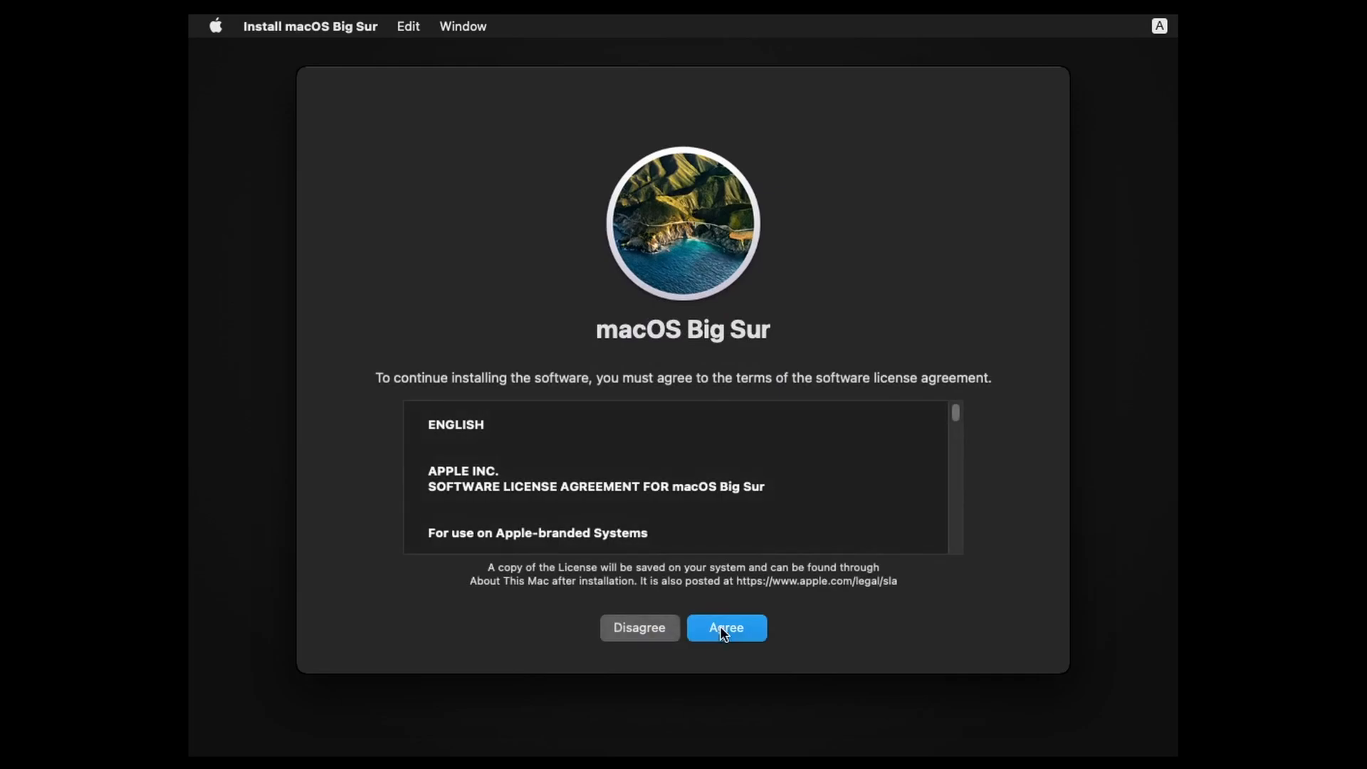
pyautogui.click(726, 628)
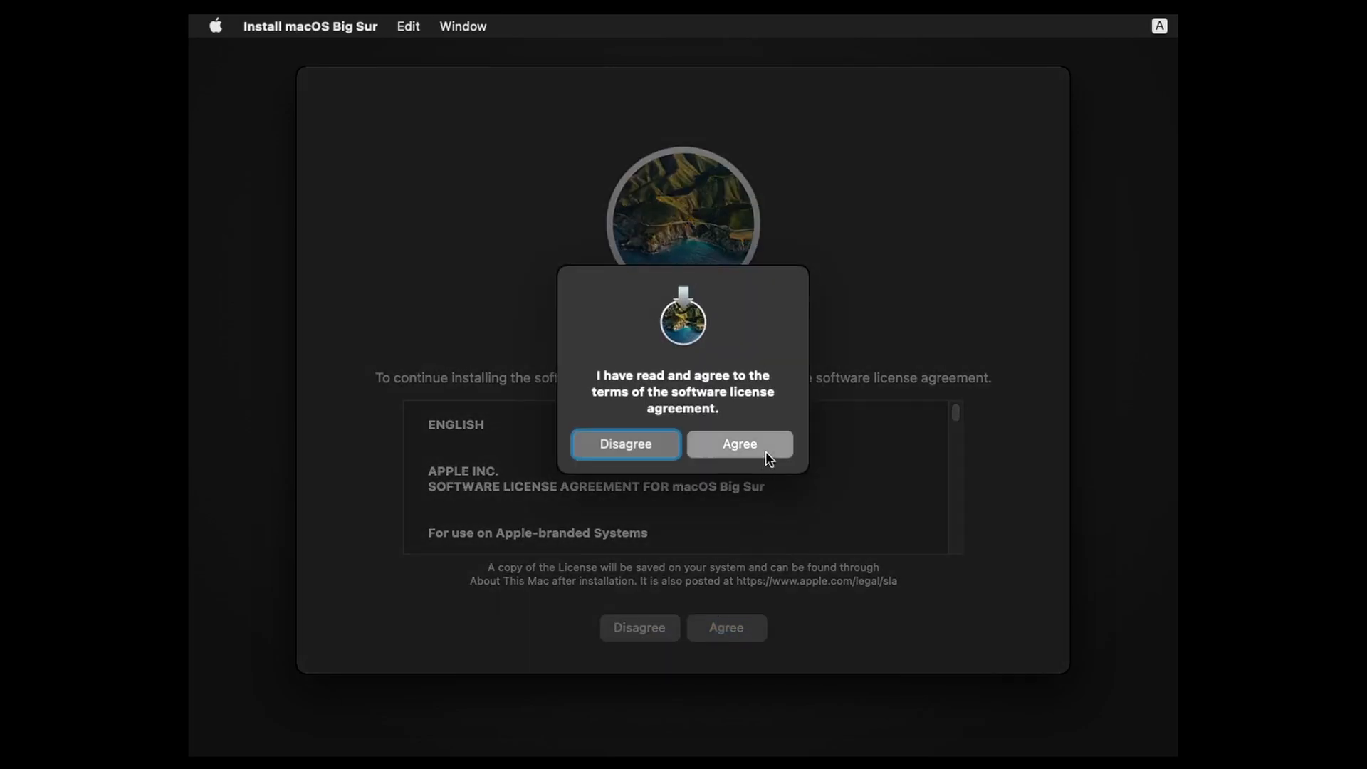
pyautogui.click(738, 443)
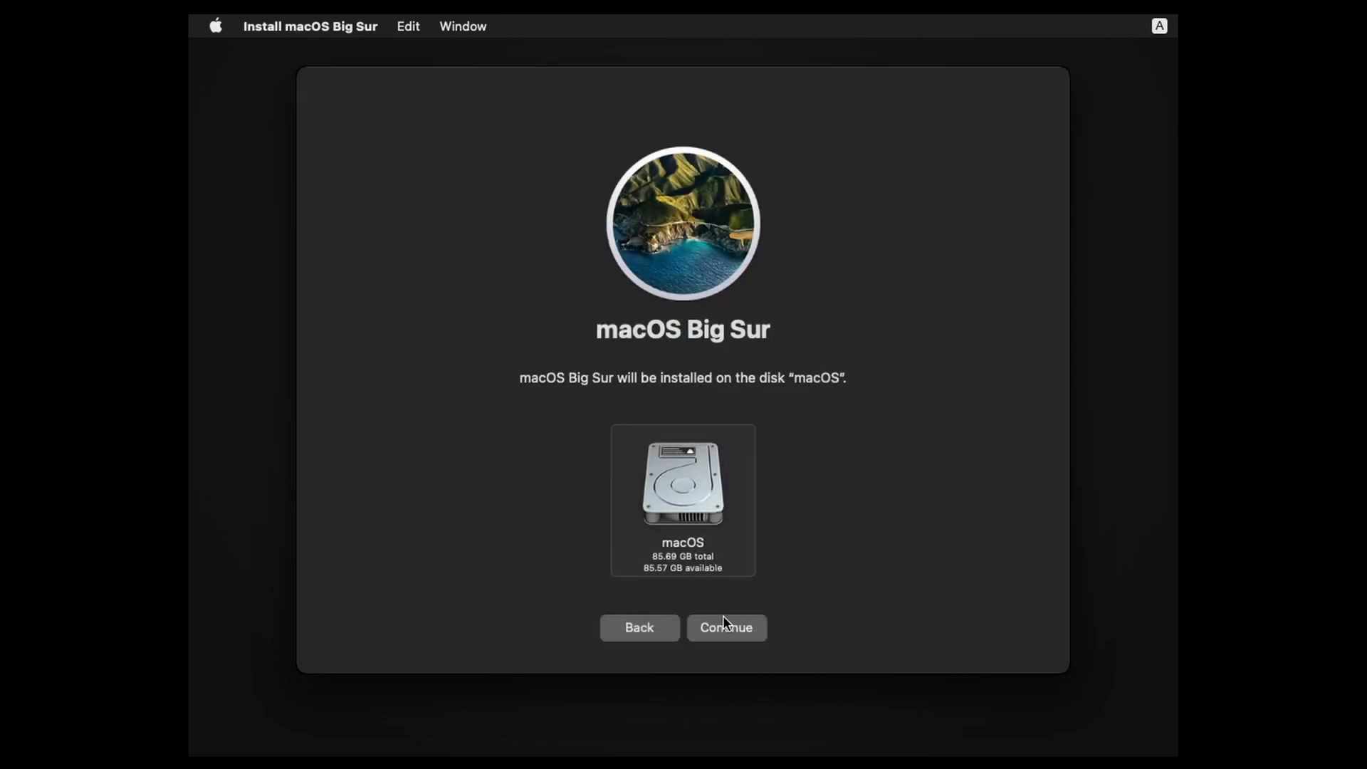
pyautogui.click(725, 627)
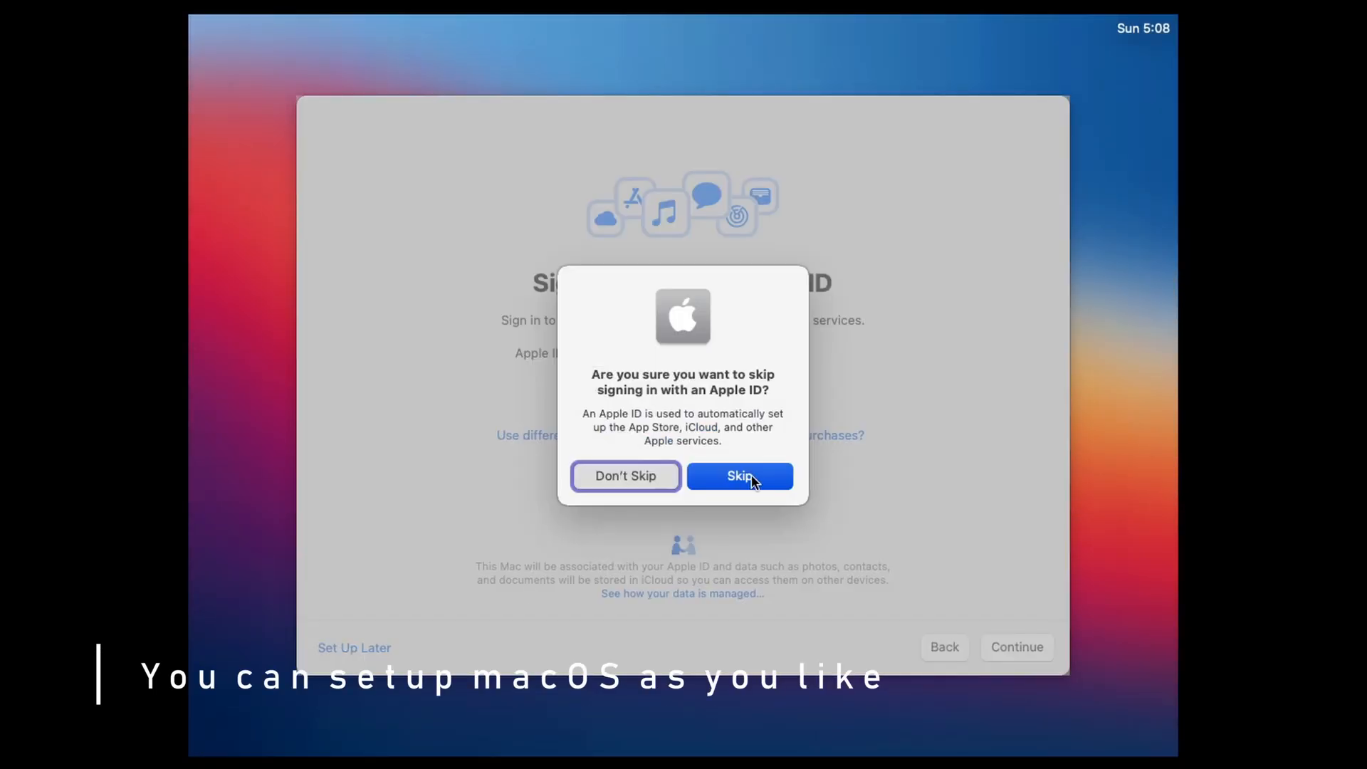
# Skip Apple ID sign-in, submit the computer account, and continue past Siri without enabling it
pyautogui.click(739, 476)
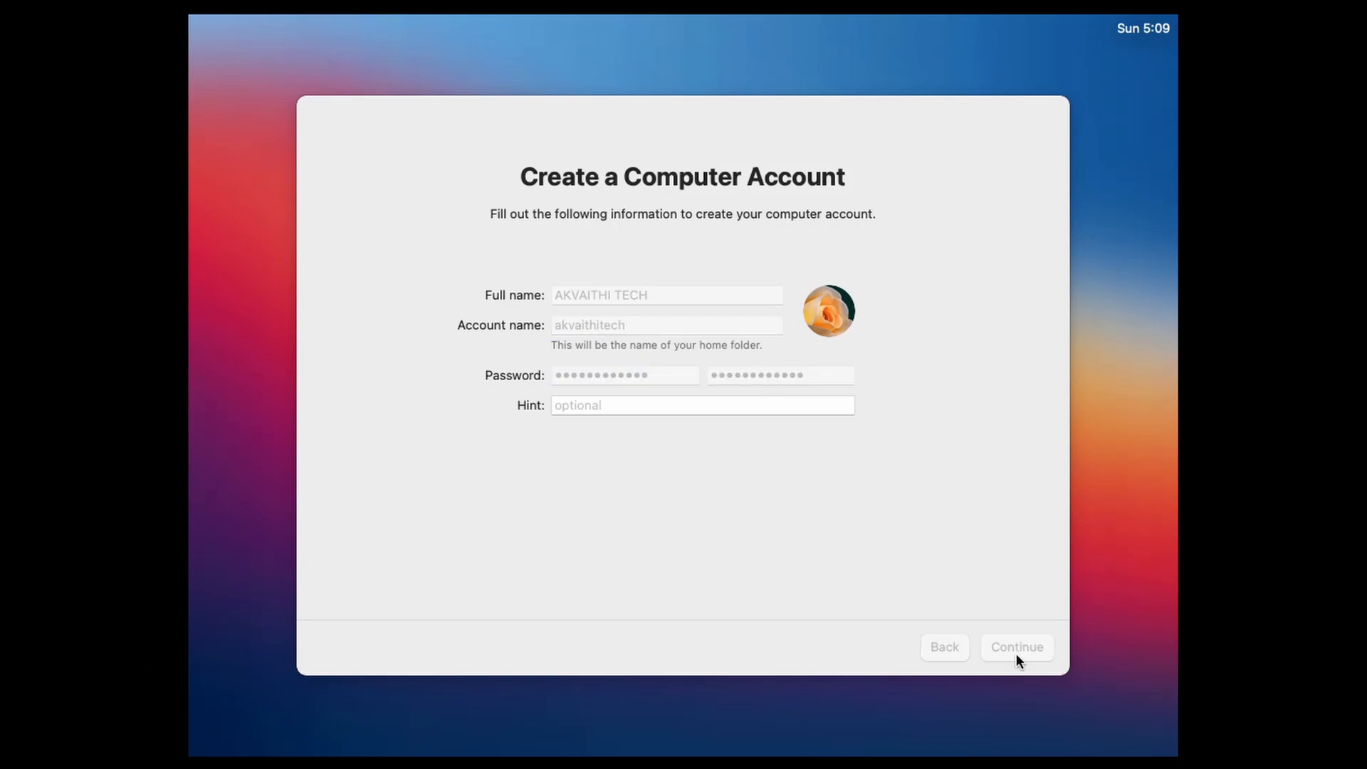
pyautogui.click(1016, 647)
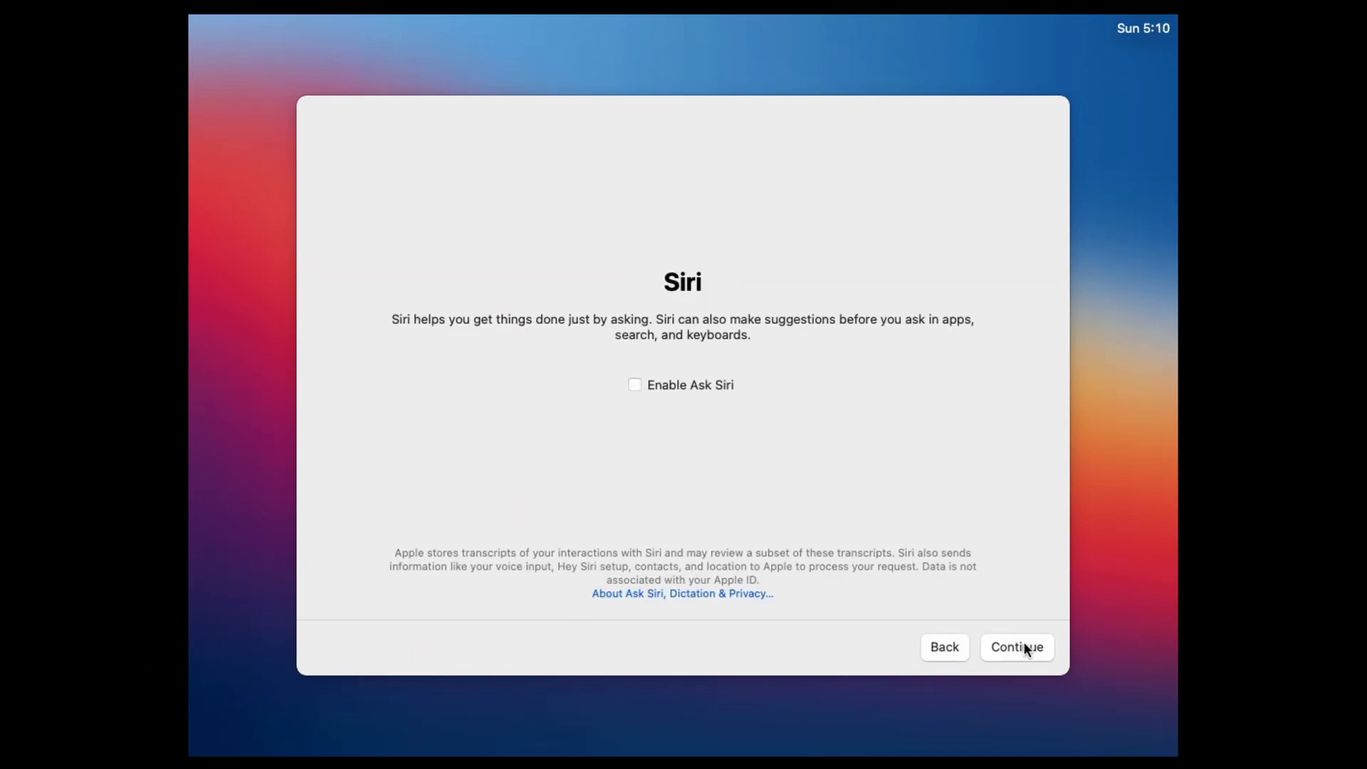
pyautogui.click(1016, 647)
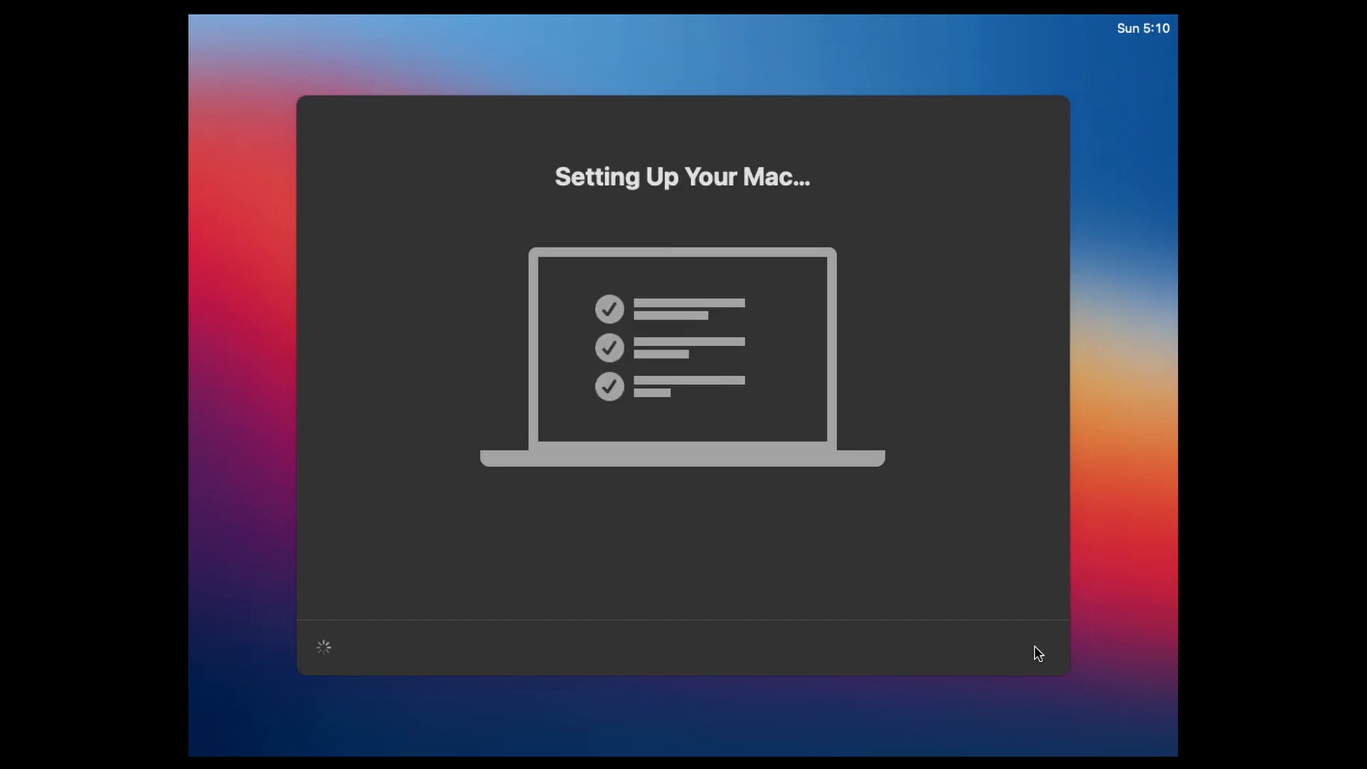
# View About This Mac, then shut down the Mac with Reopen windows unticked
pyautogui.click(215, 26)
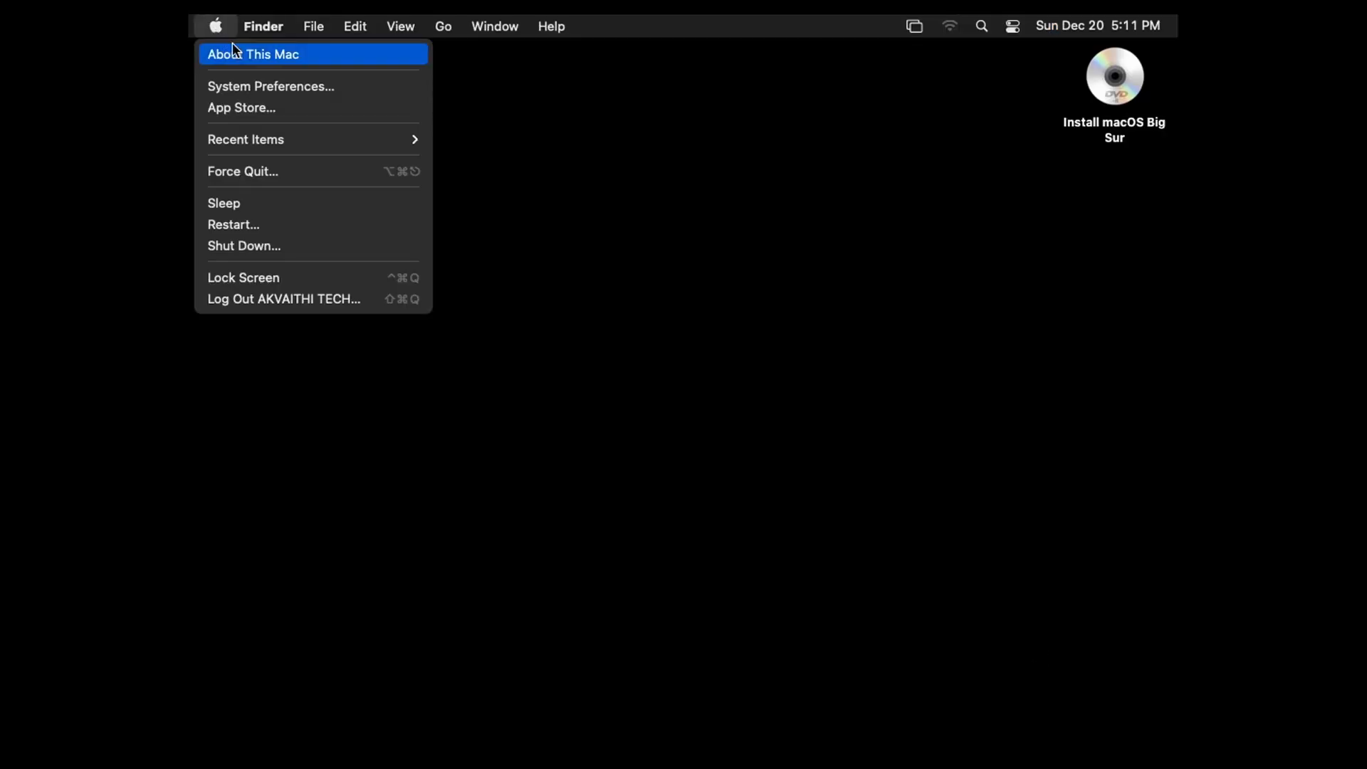
pyautogui.click(253, 54)
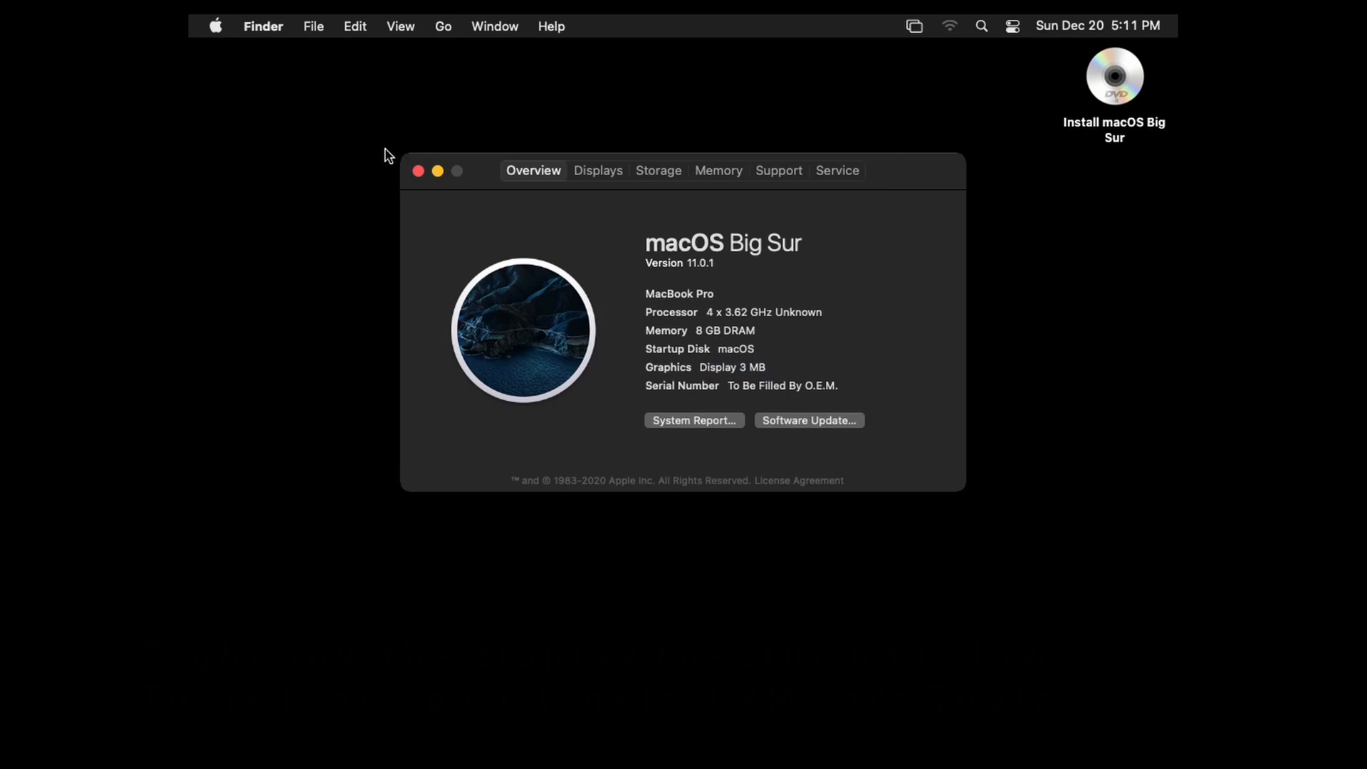
pyautogui.click(215, 25)
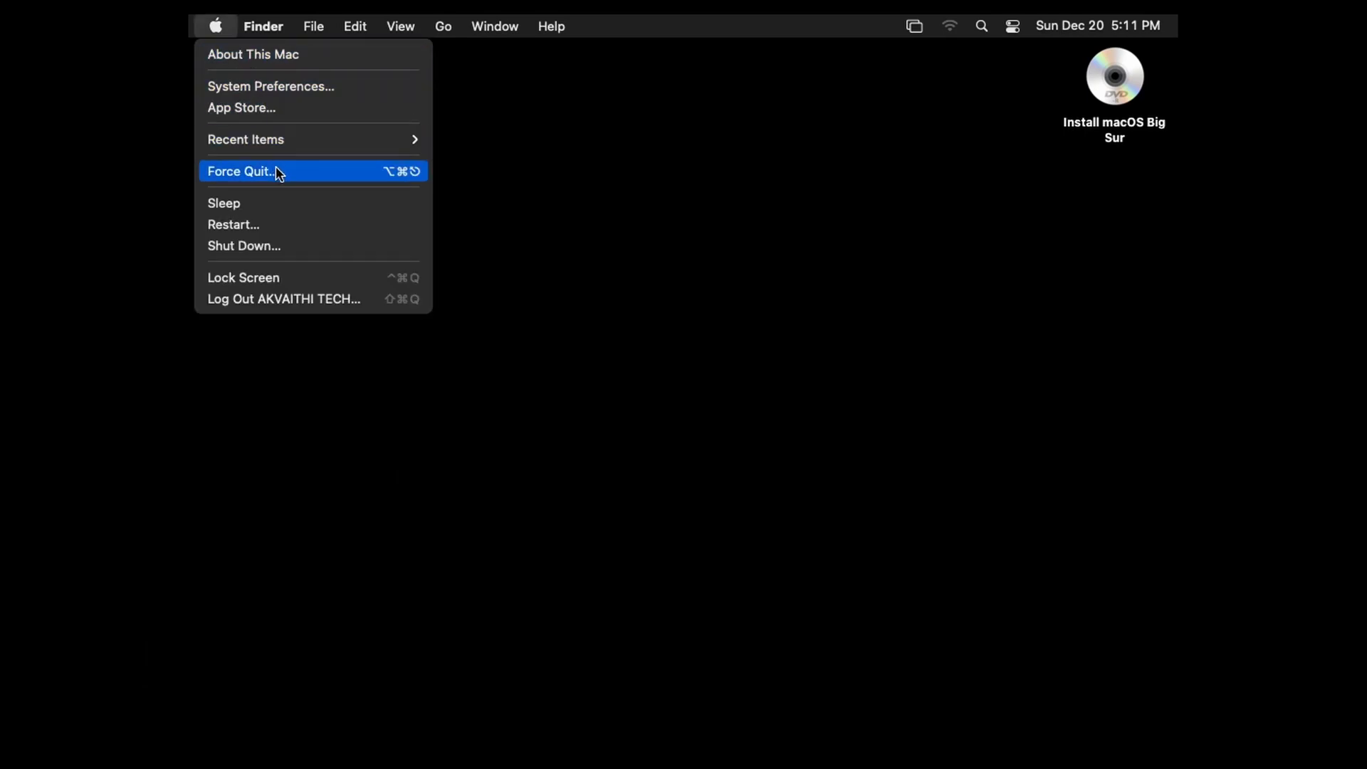
pyautogui.moveTo(275, 245)
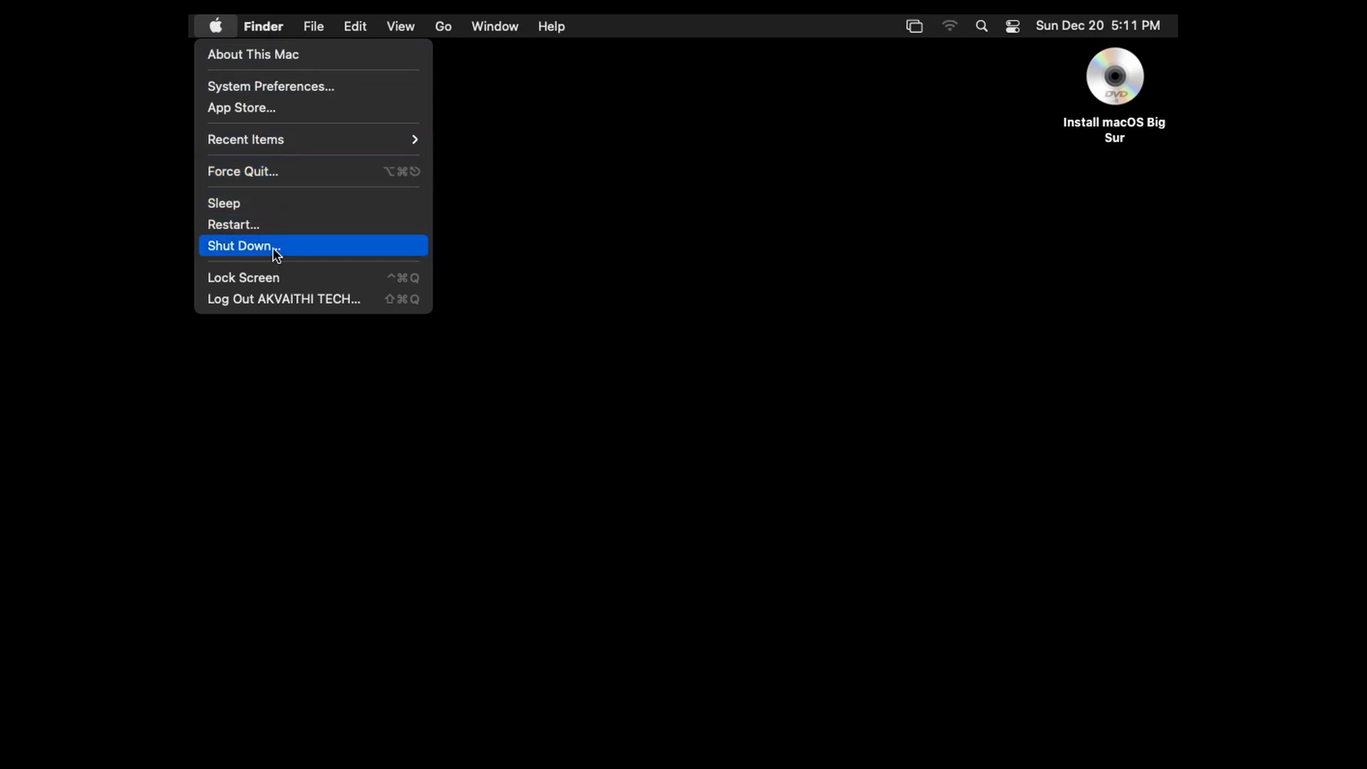
pyautogui.click(240, 245)
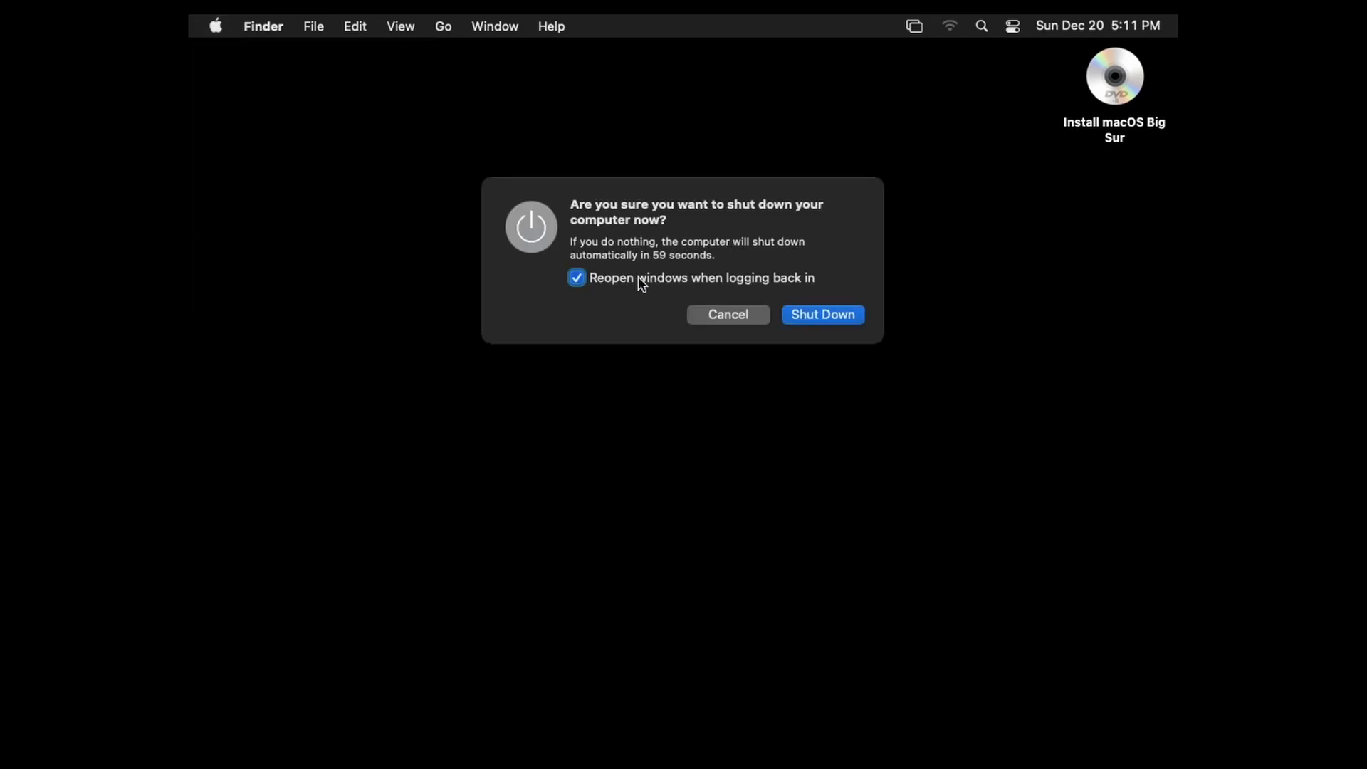
pyautogui.click(575, 277)
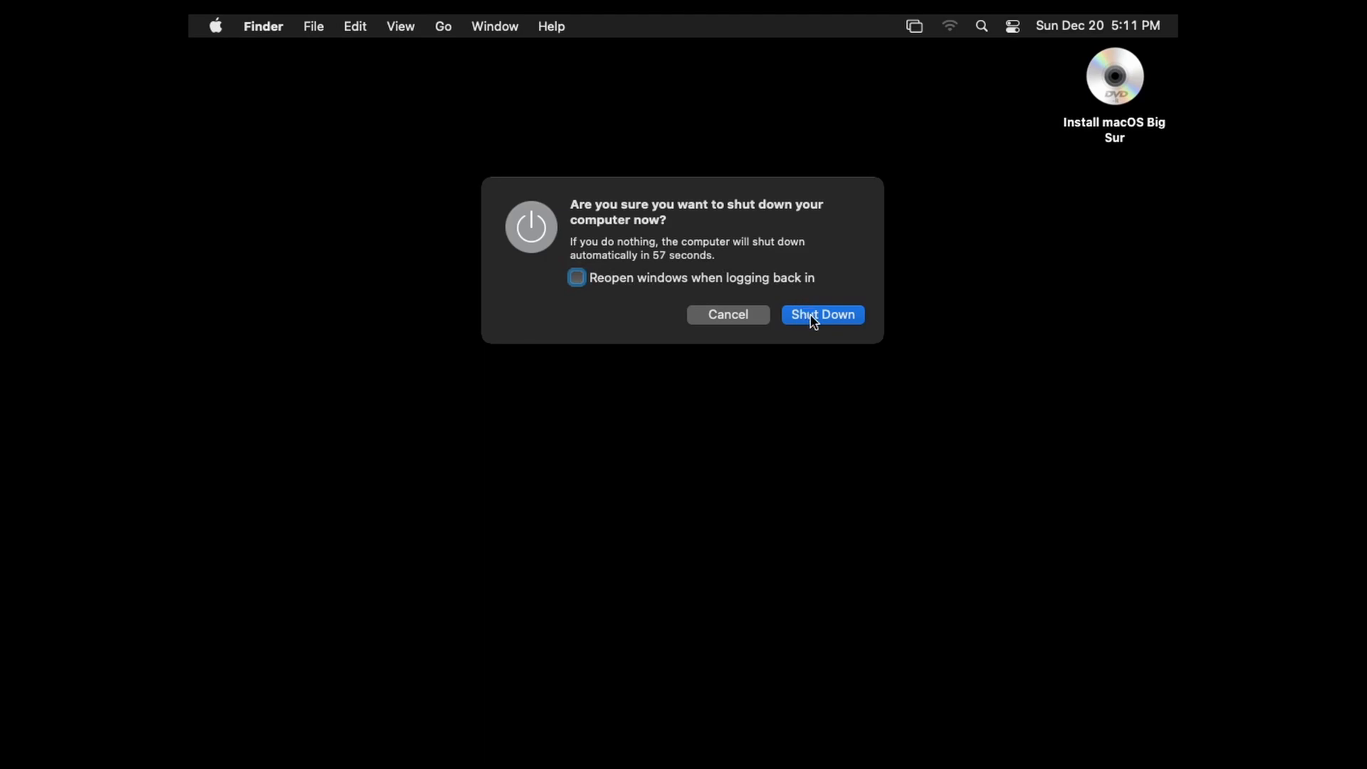
pyautogui.click(820, 314)
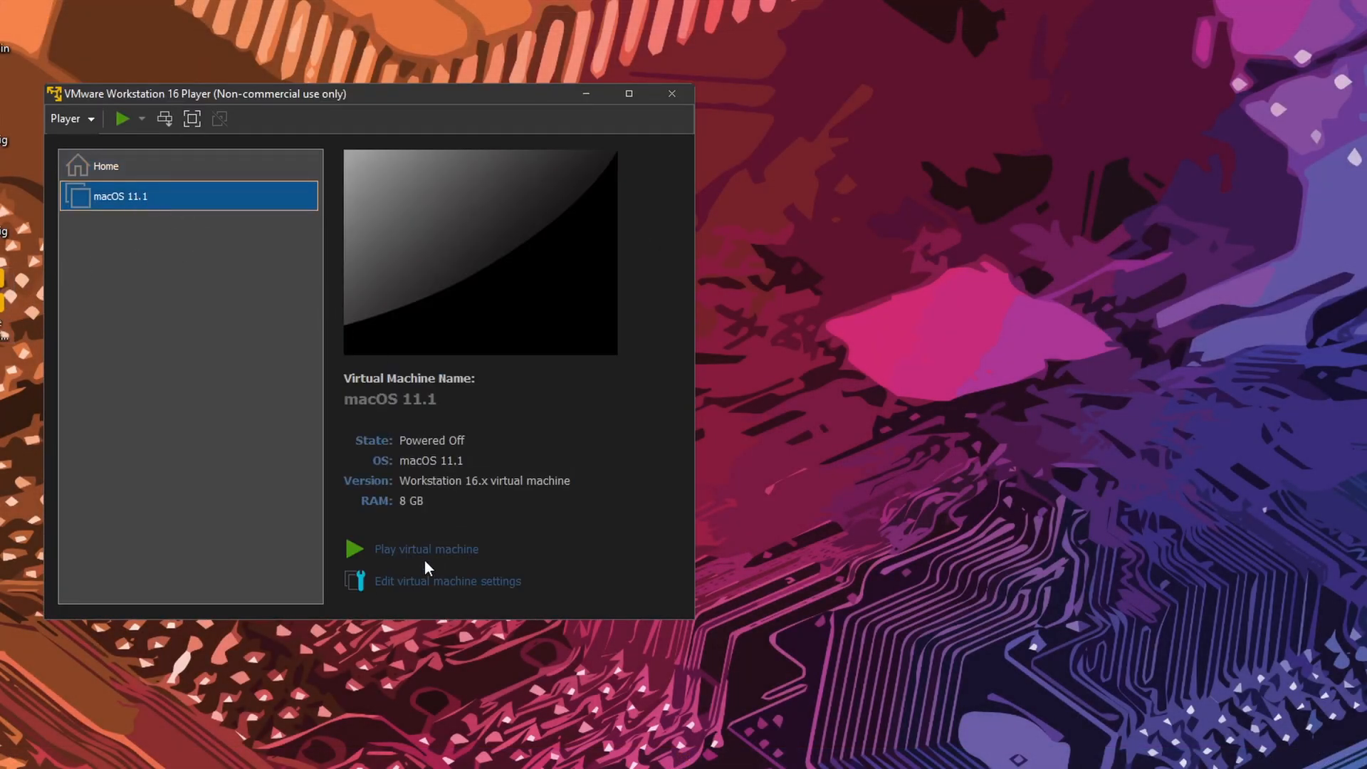
# Point the CD/DVD (SATA) drive to tools/darwin.iso, save settings, and power on the VM
pyautogui.click(446, 581)
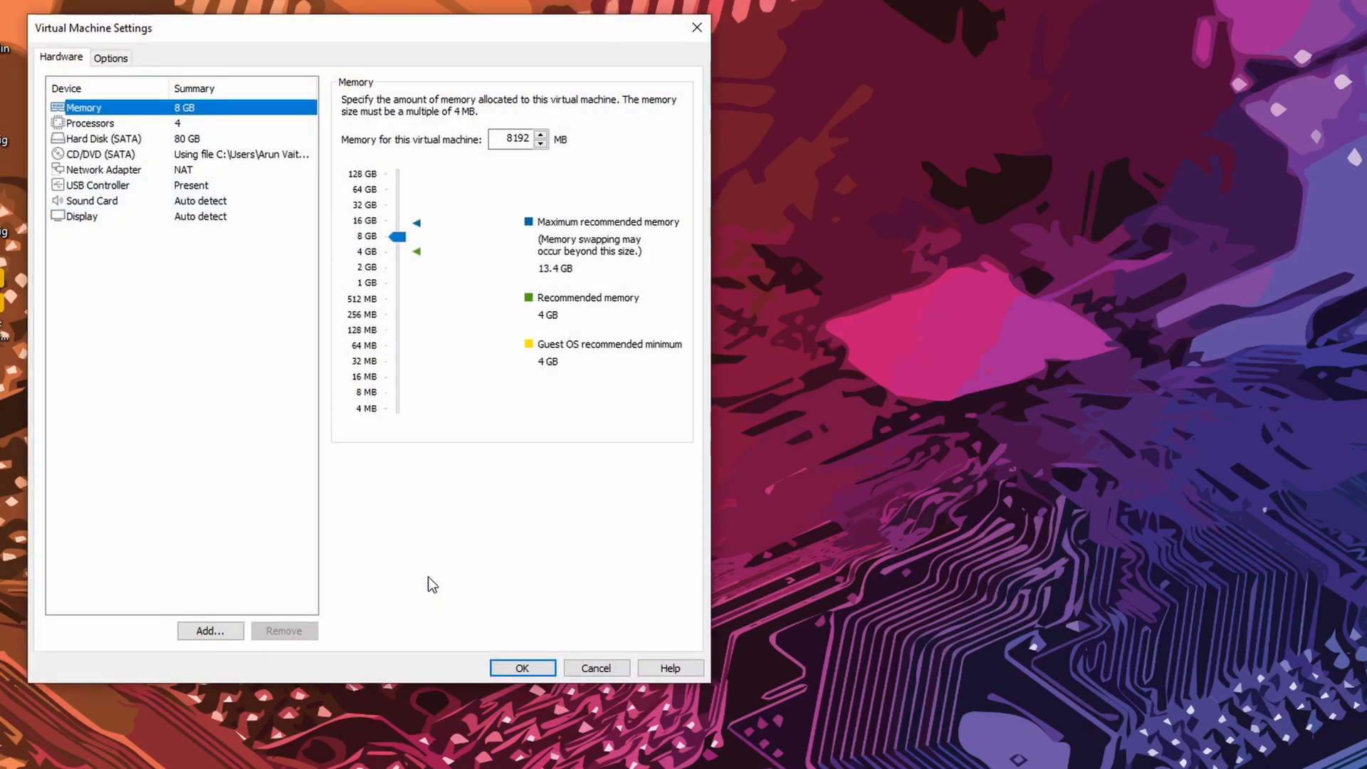
pyautogui.moveTo(215, 162)
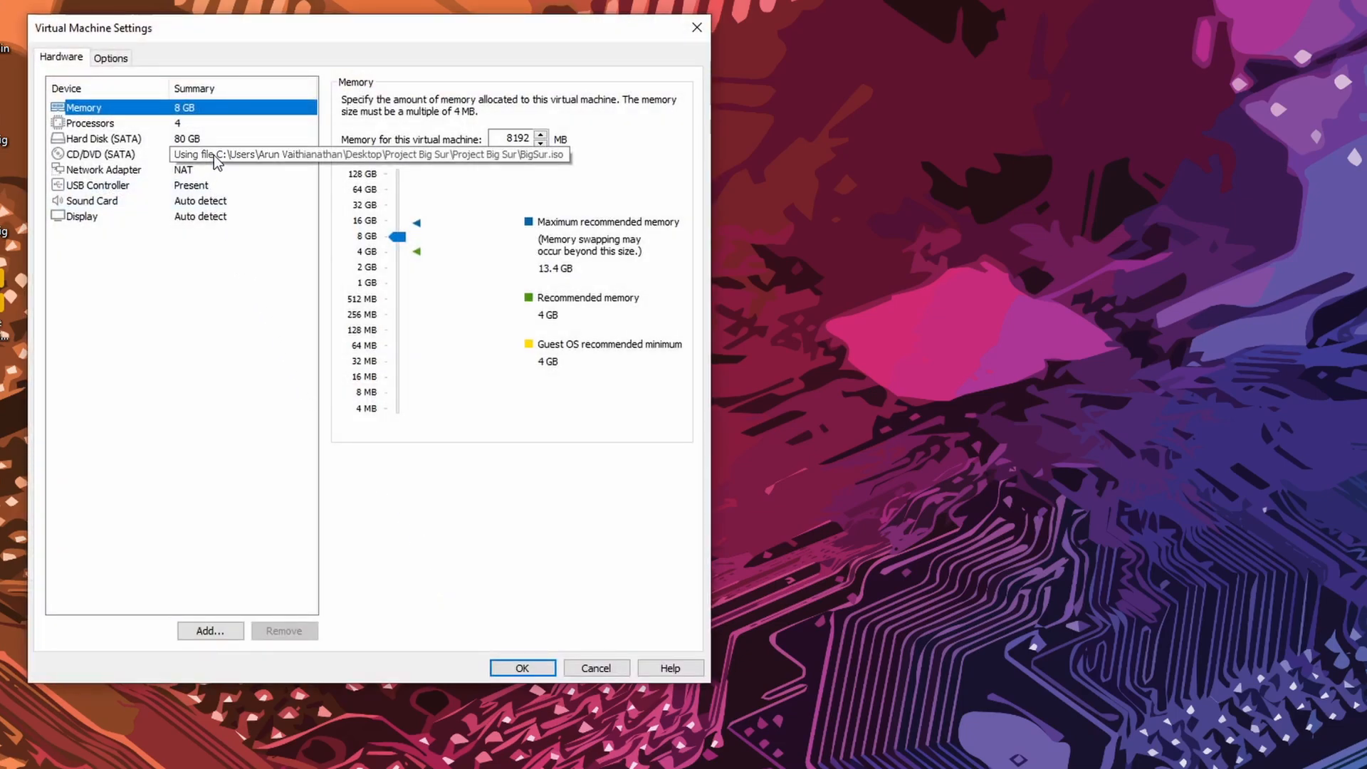
pyautogui.click(101, 155)
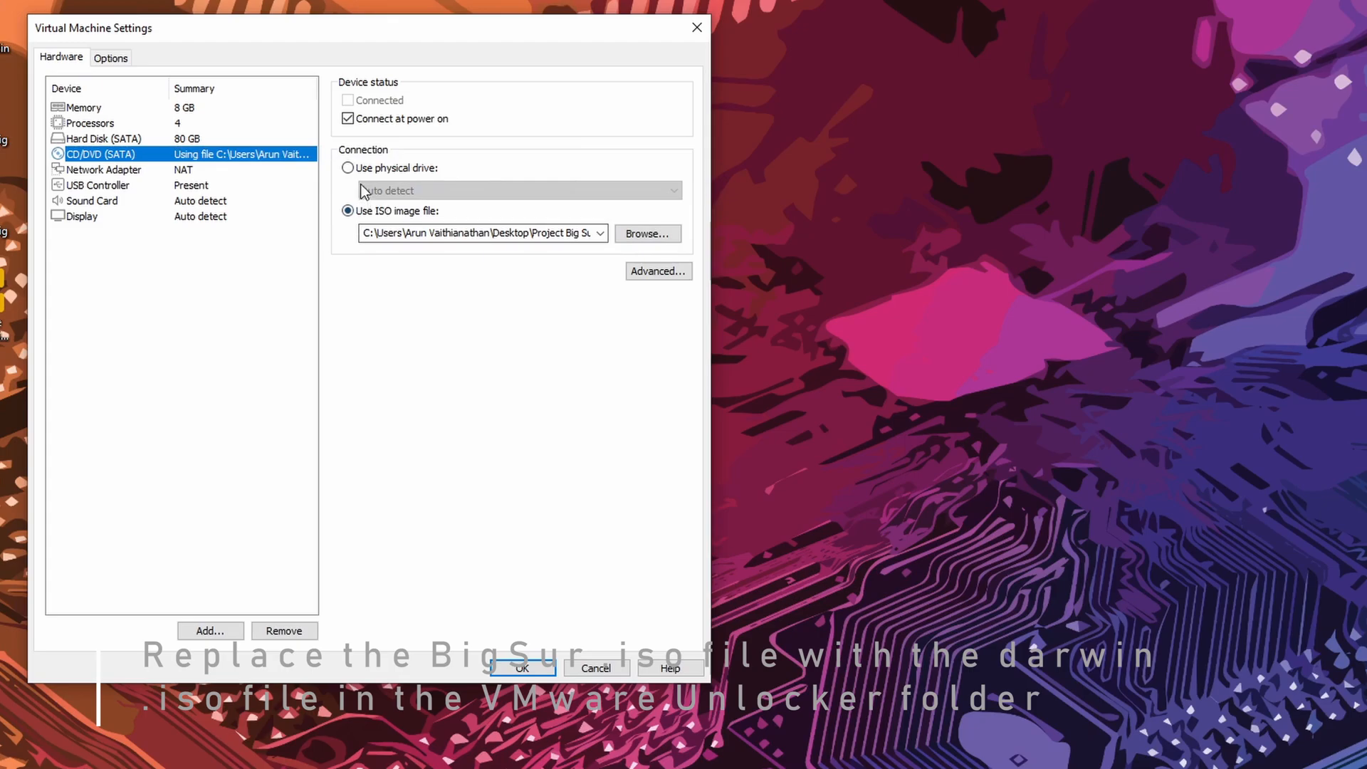
pyautogui.click(647, 233)
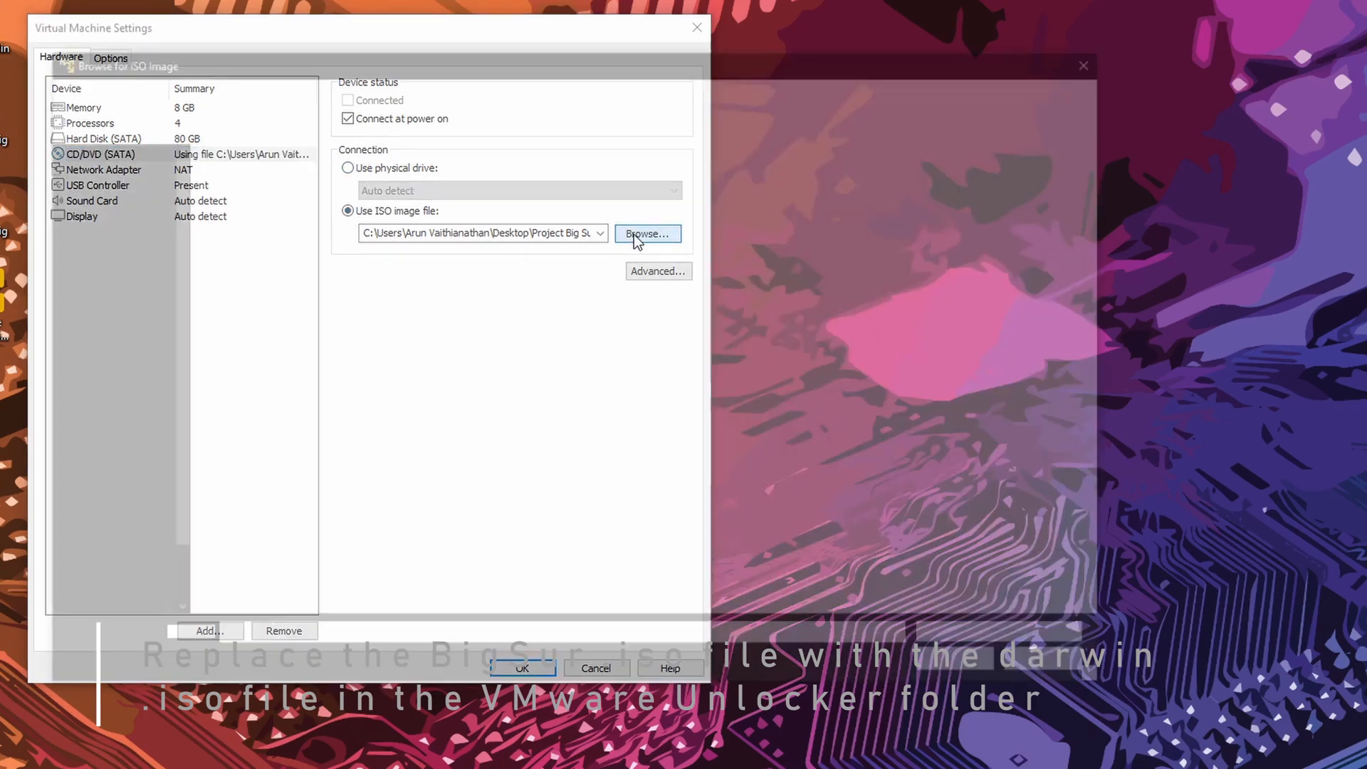
pyautogui.click(647, 233)
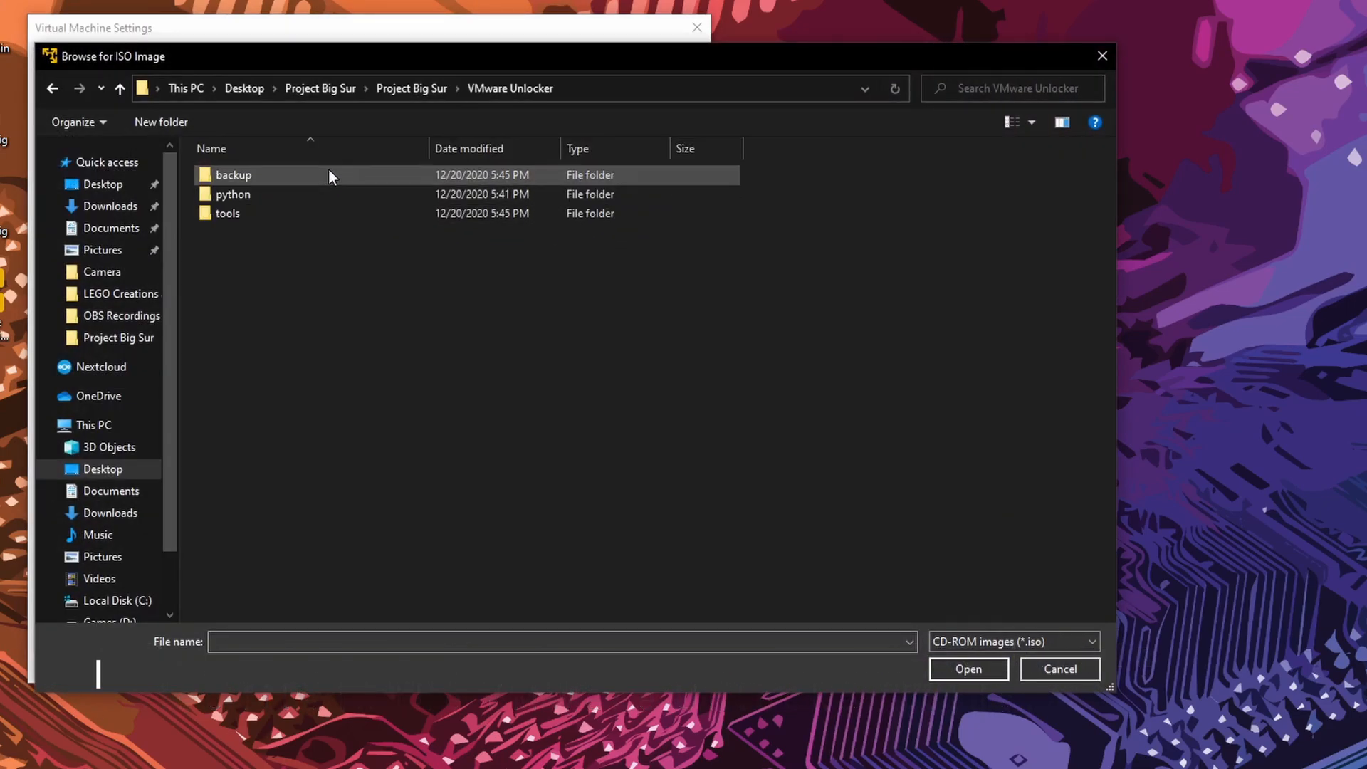
pyautogui.doubleClick(228, 213)
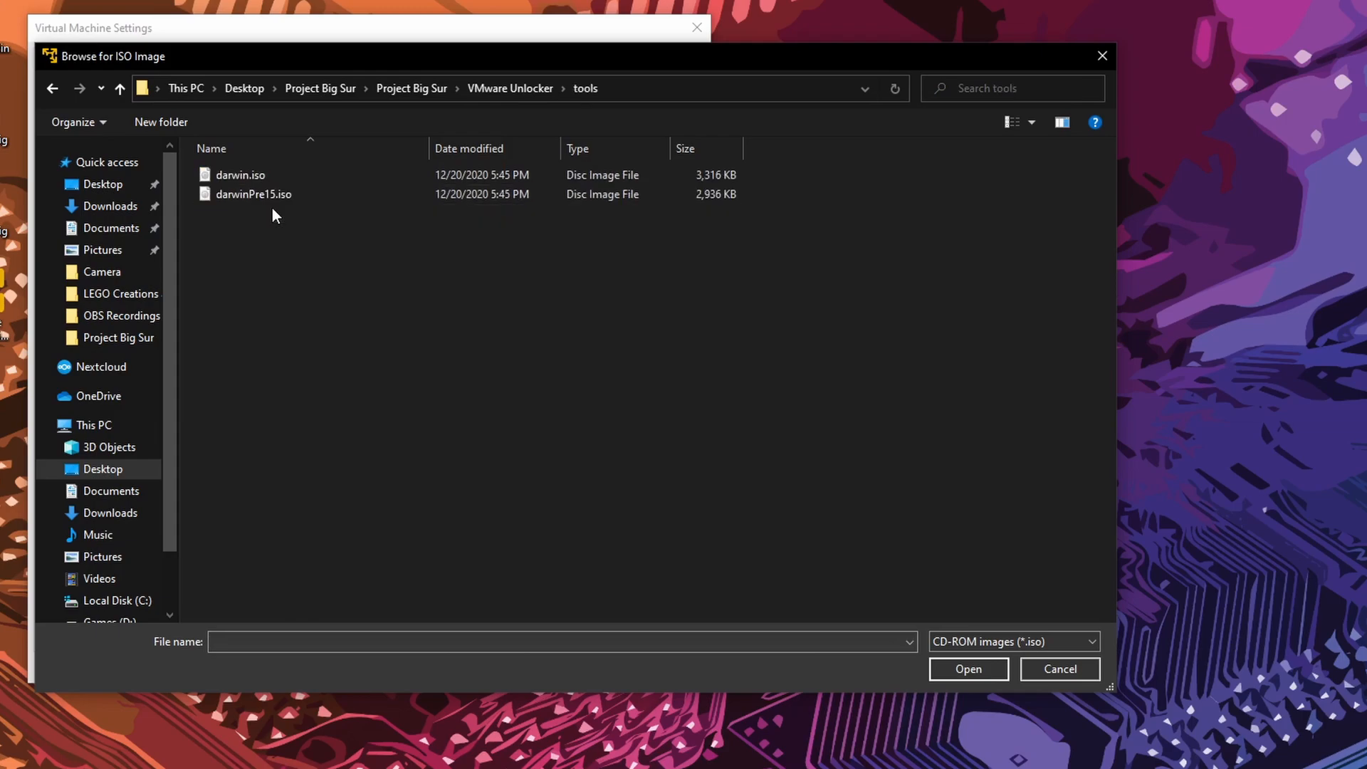
pyautogui.click(241, 174)
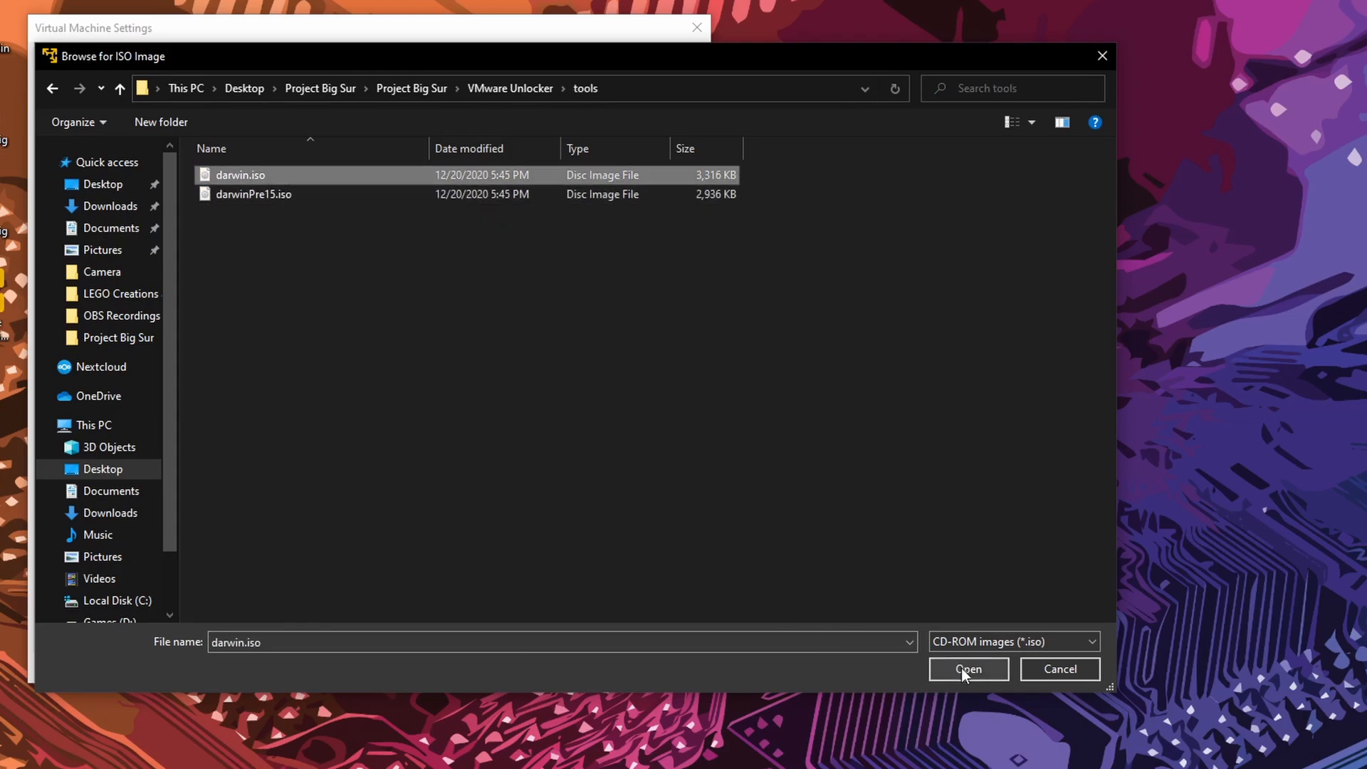
pyautogui.click(967, 668)
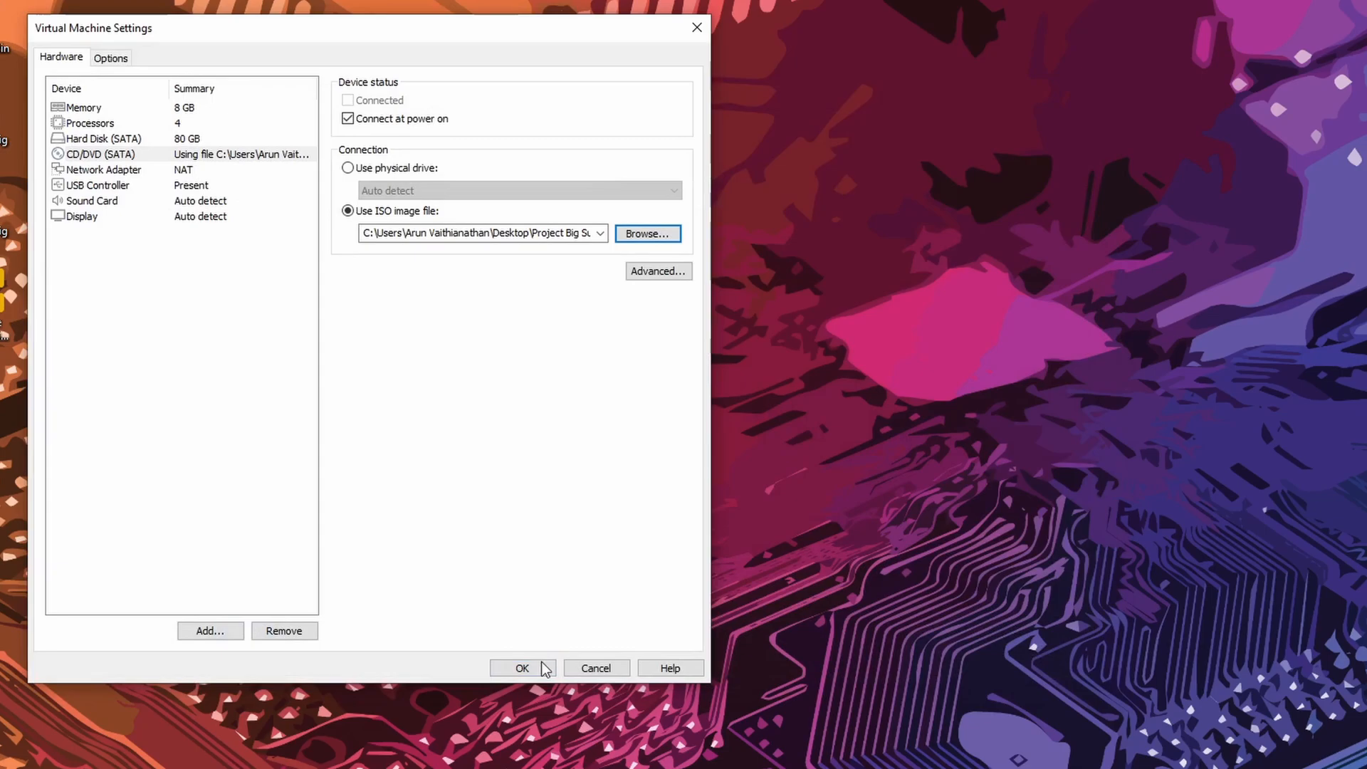
pyautogui.click(521, 668)
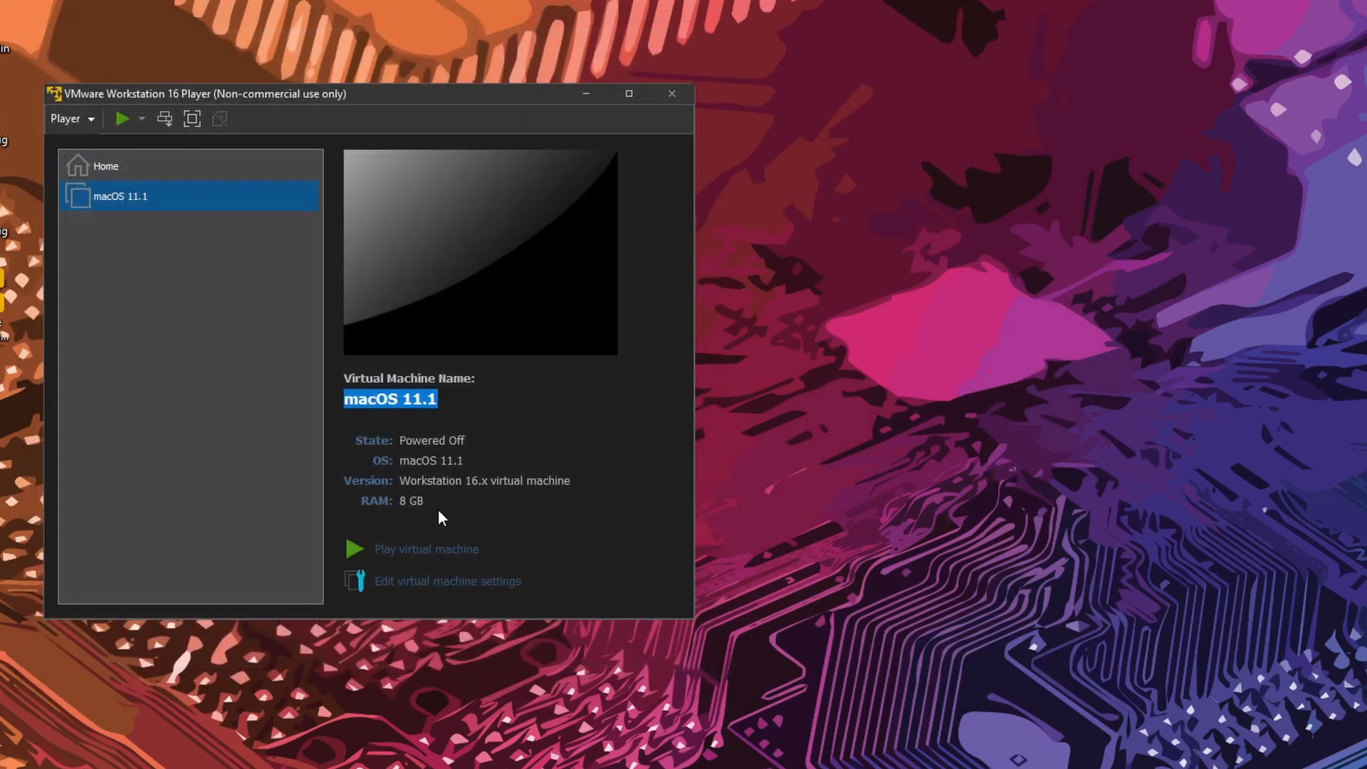
pyautogui.click(426, 548)
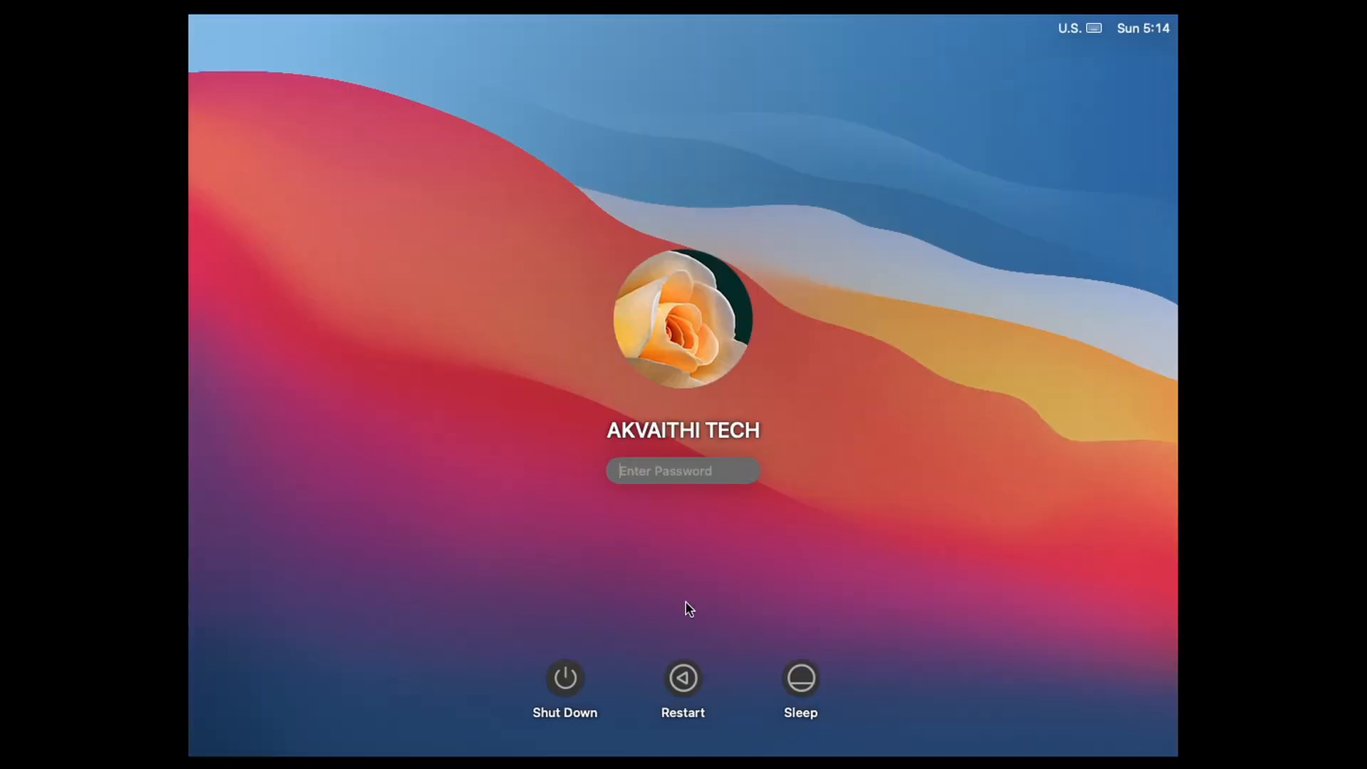
pyautogui.moveTo(689, 469)
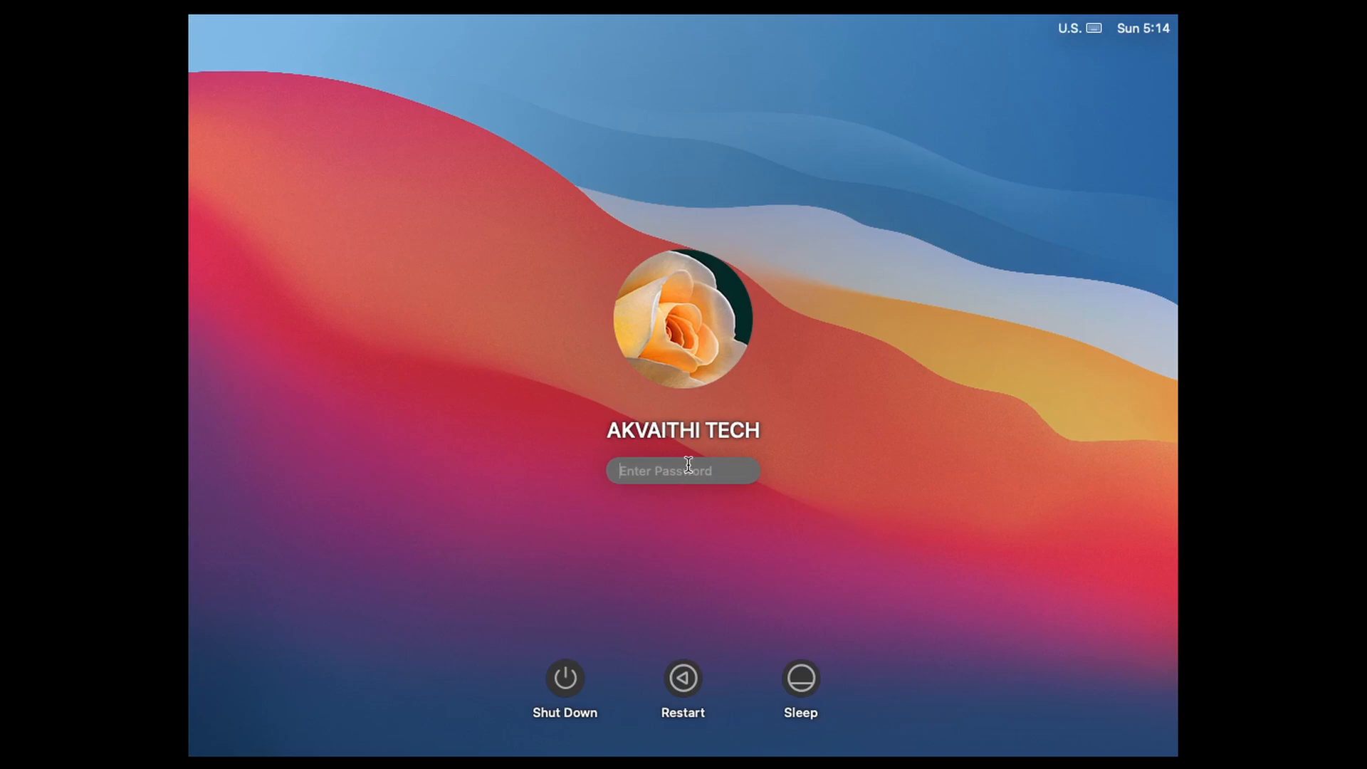
# Enter the account password at the Big Sur login screen and sign in
pyautogui.write('••••')
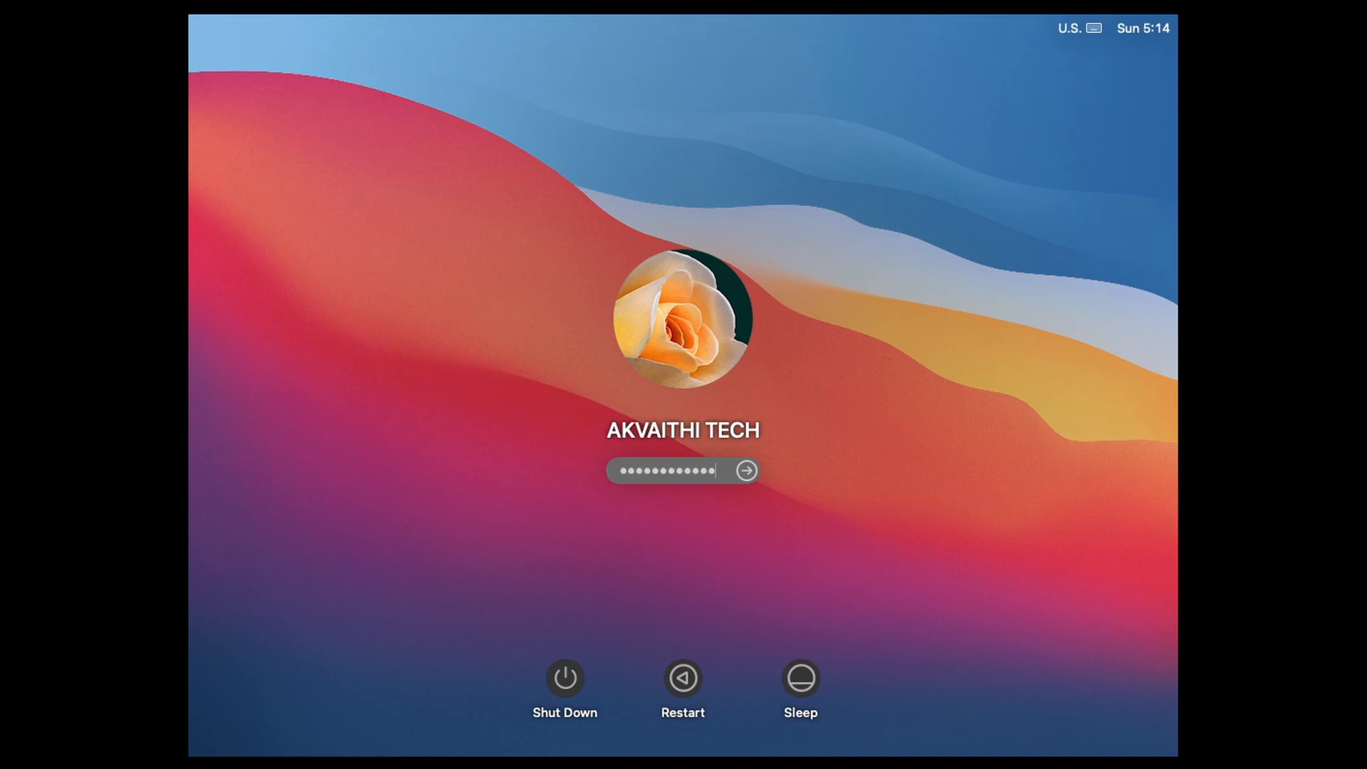
pyautogui.click(745, 470)
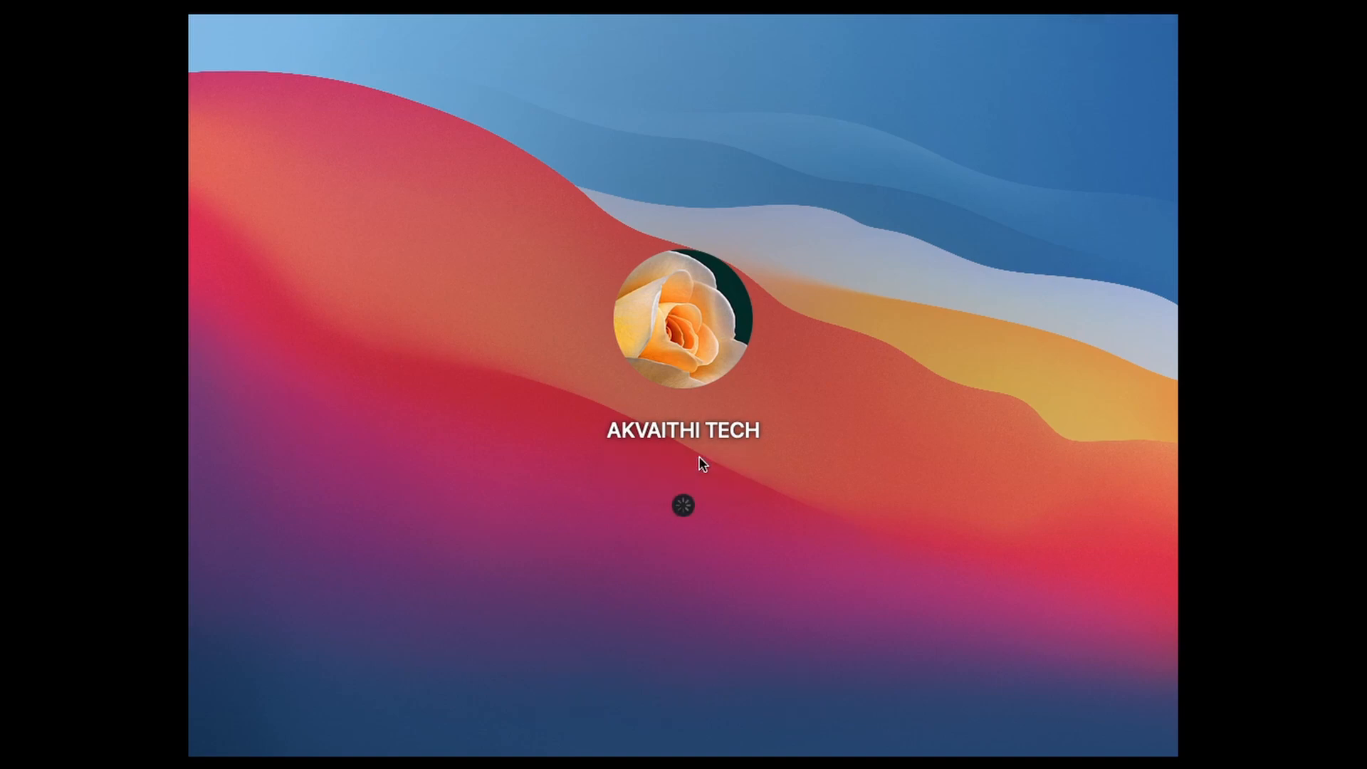
pyautogui.moveTo(699, 458)
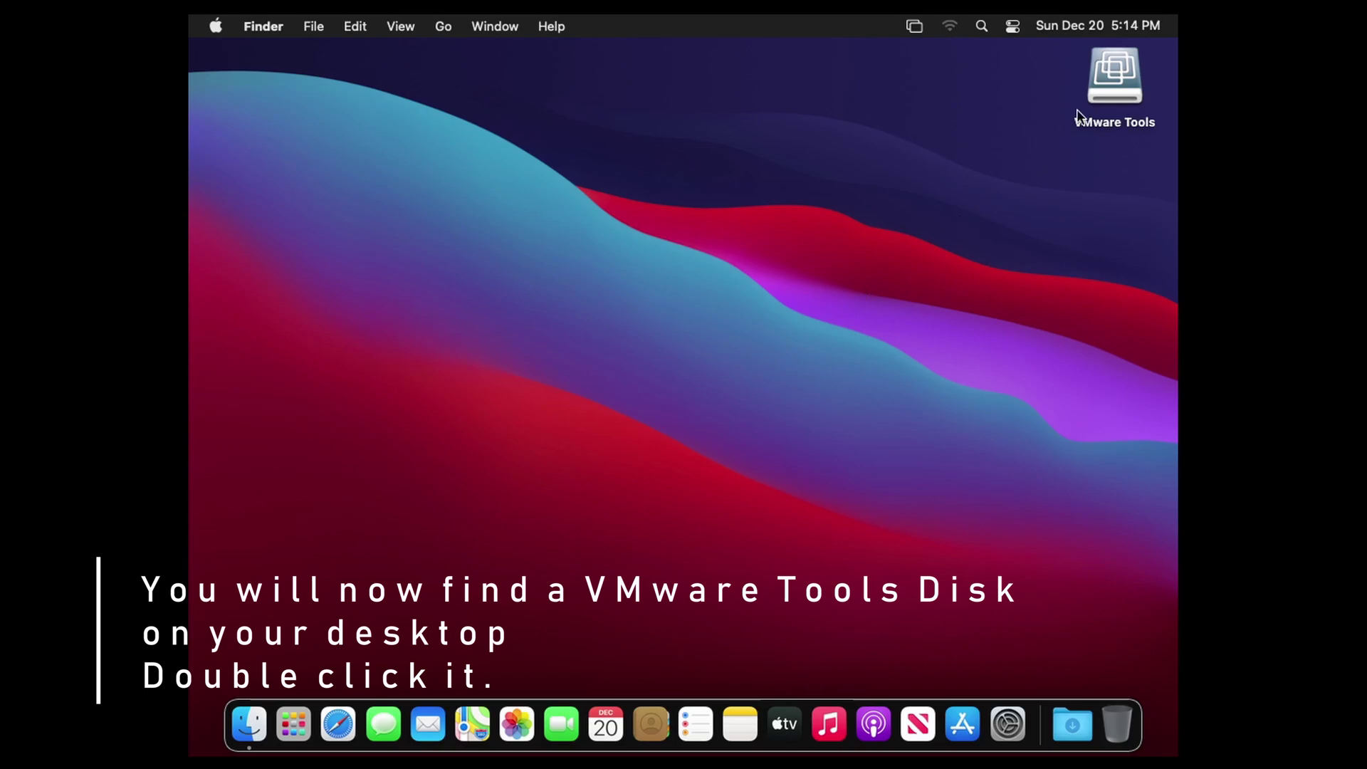
# Open the VMware Tools disk, run Install VMware Tools, and authorize the install with the password
pyautogui.click(1114, 78)
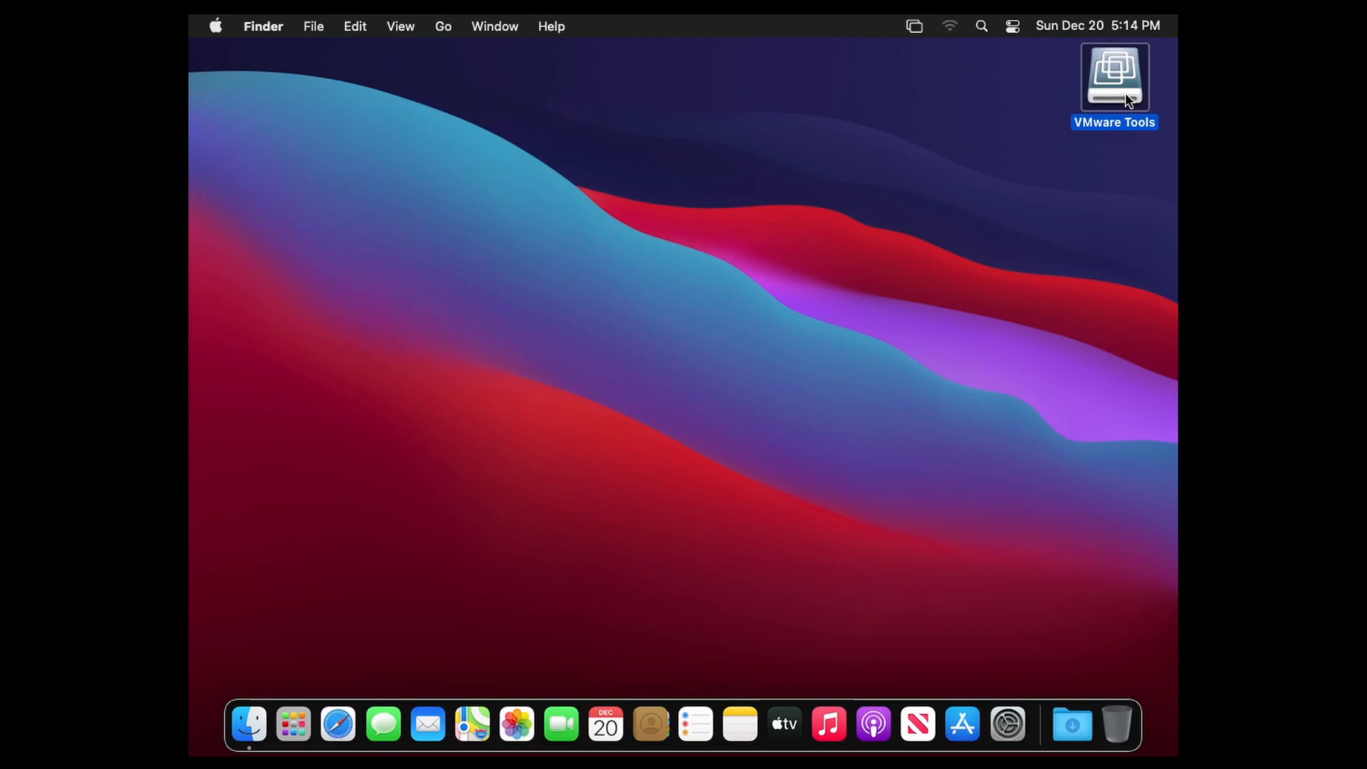
pyautogui.doubleClick(1113, 77)
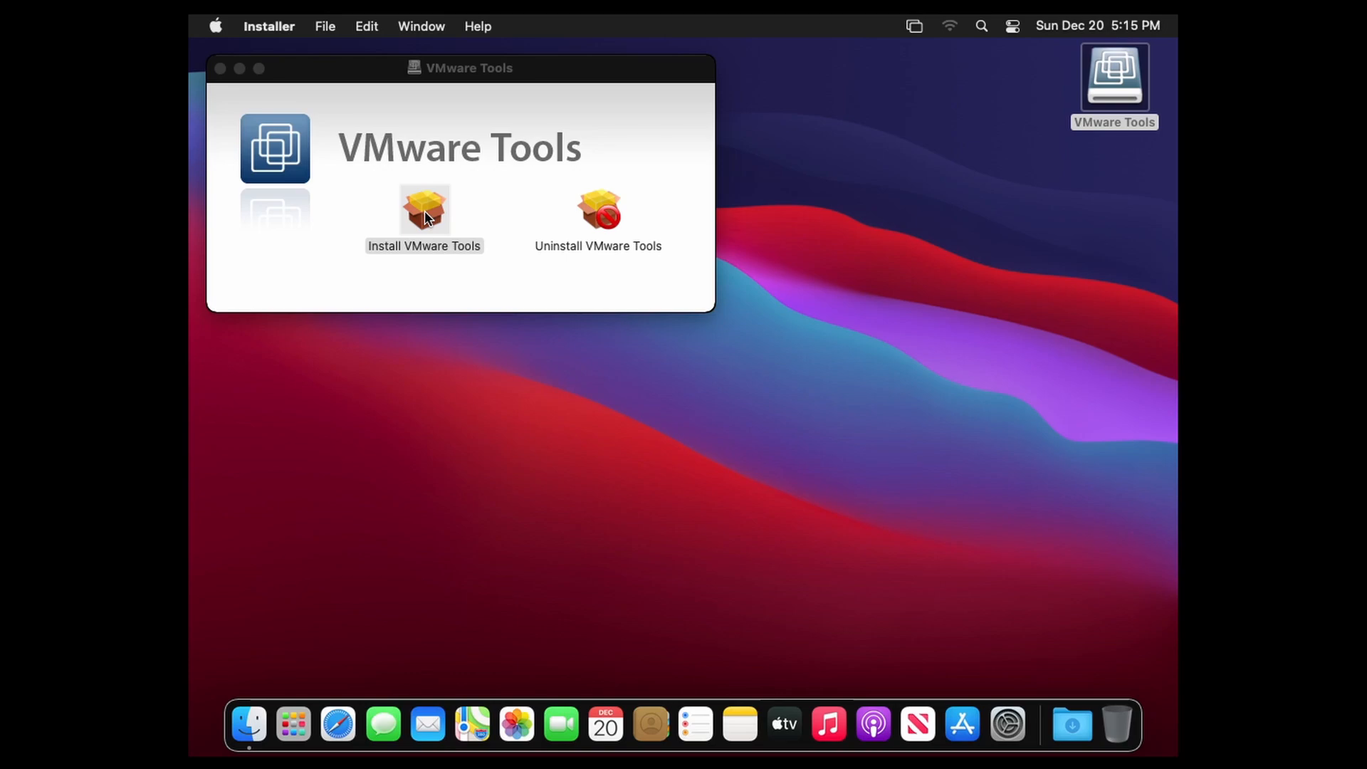
pyautogui.doubleClick(424, 209)
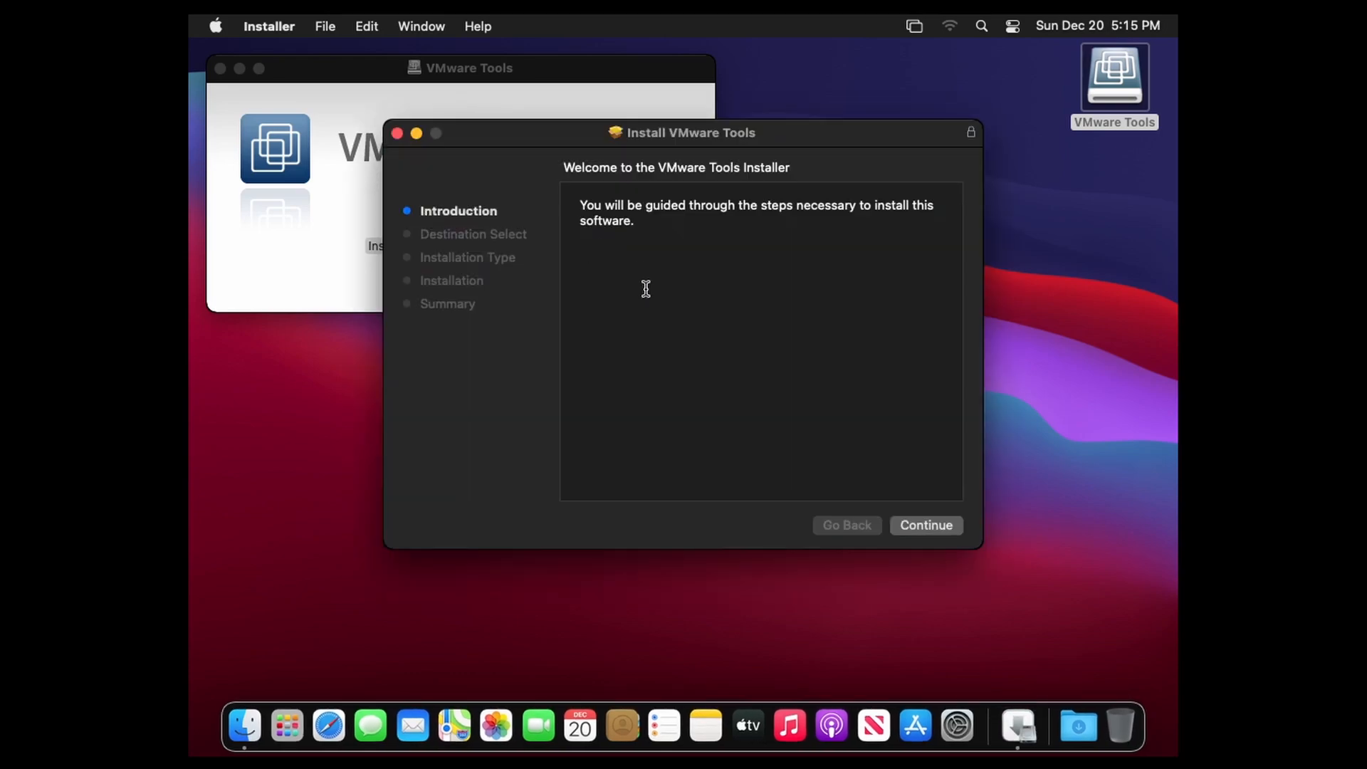
pyautogui.click(924, 524)
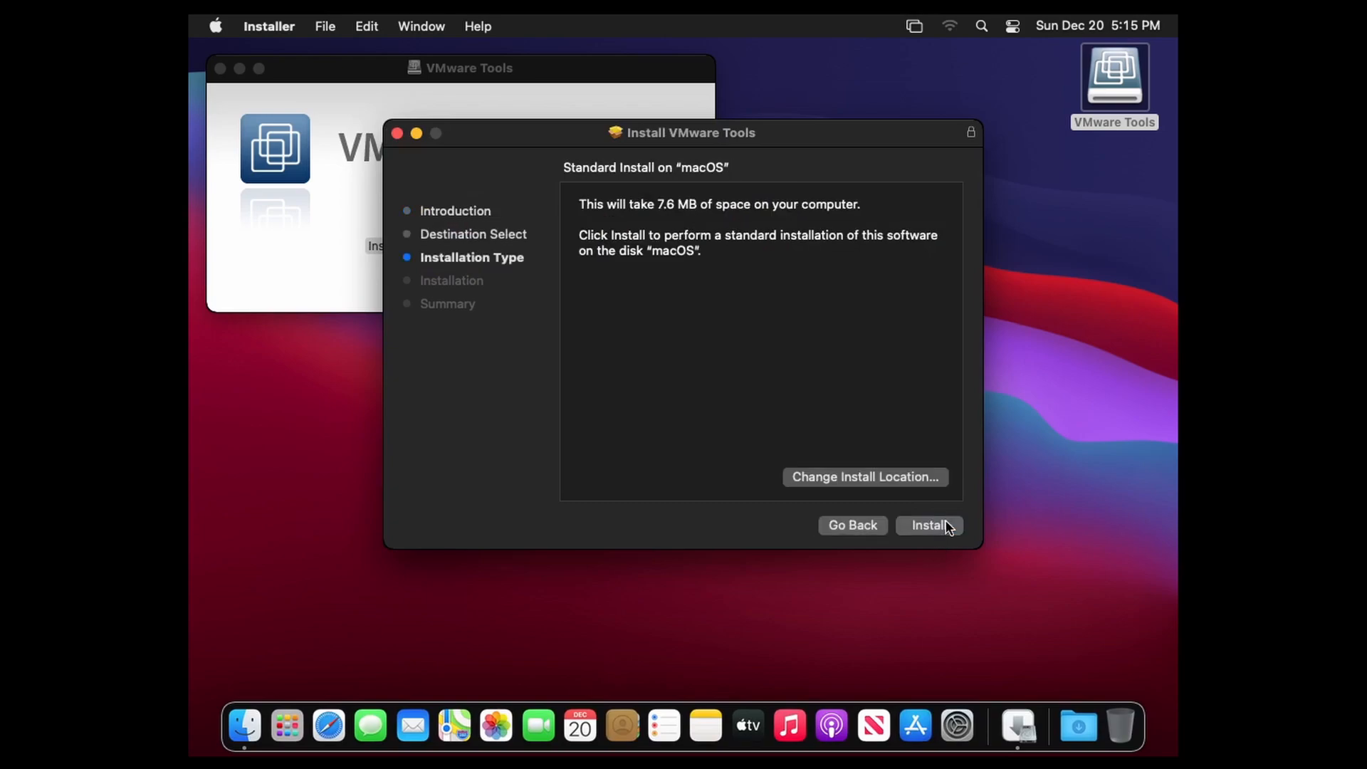
pyautogui.click(929, 525)
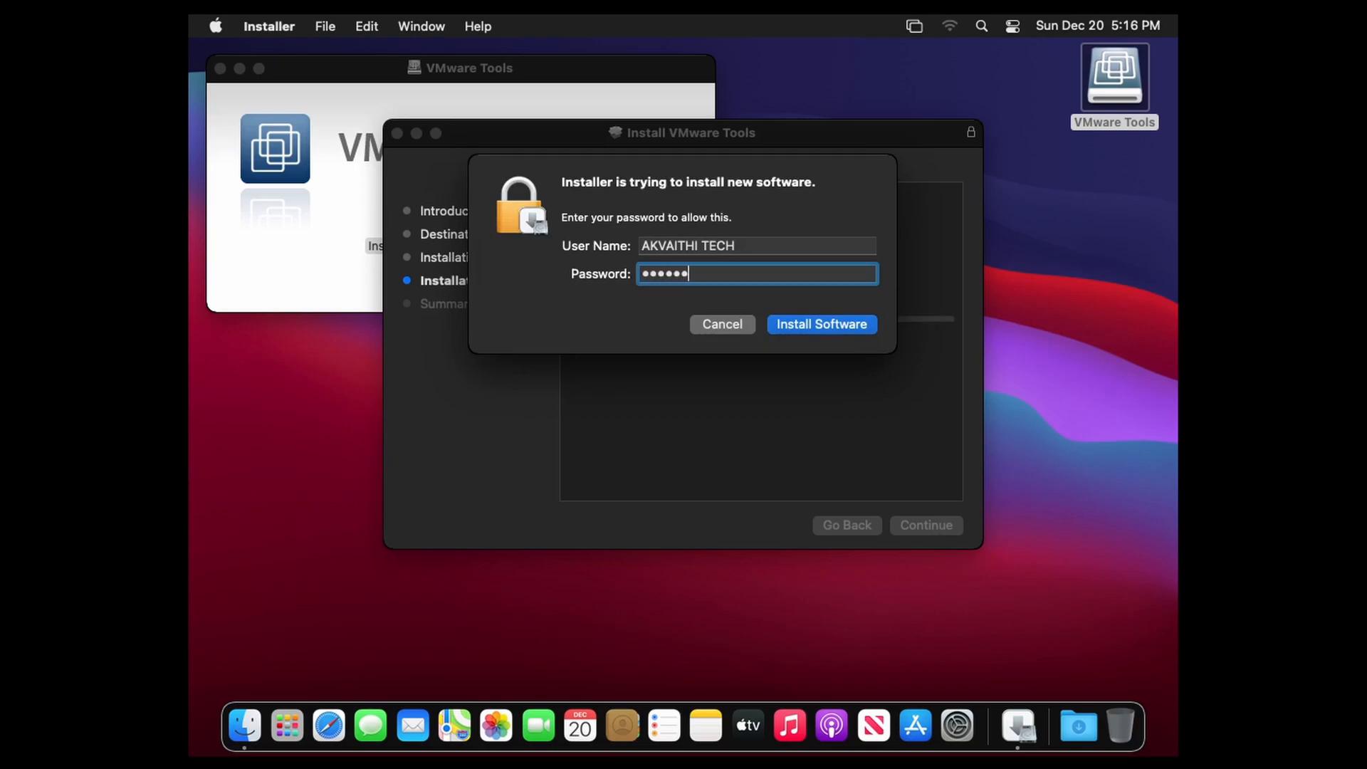
pyautogui.click(820, 323)
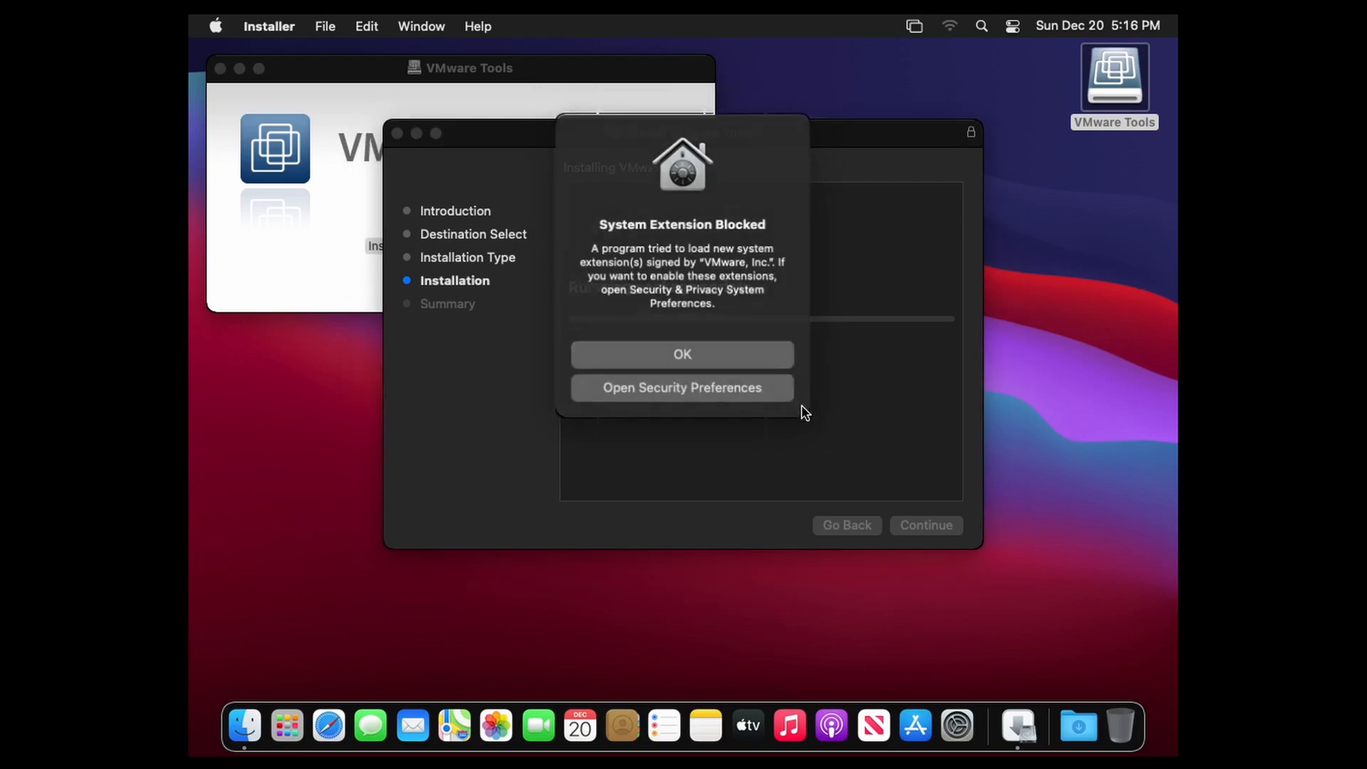
# Open Security & Privacy preferences from the blocked-extension alert and dismiss the warning
pyautogui.click(682, 354)
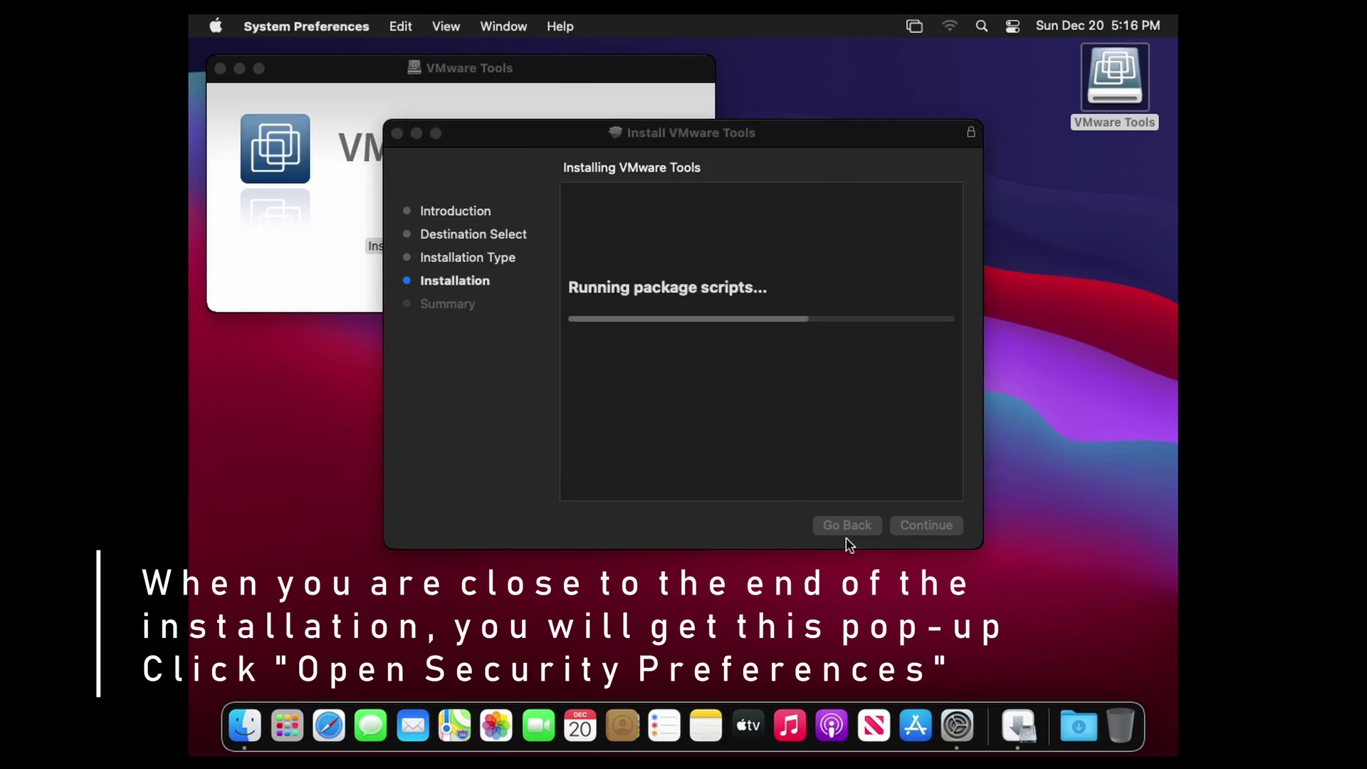
pyautogui.moveTo(955, 725)
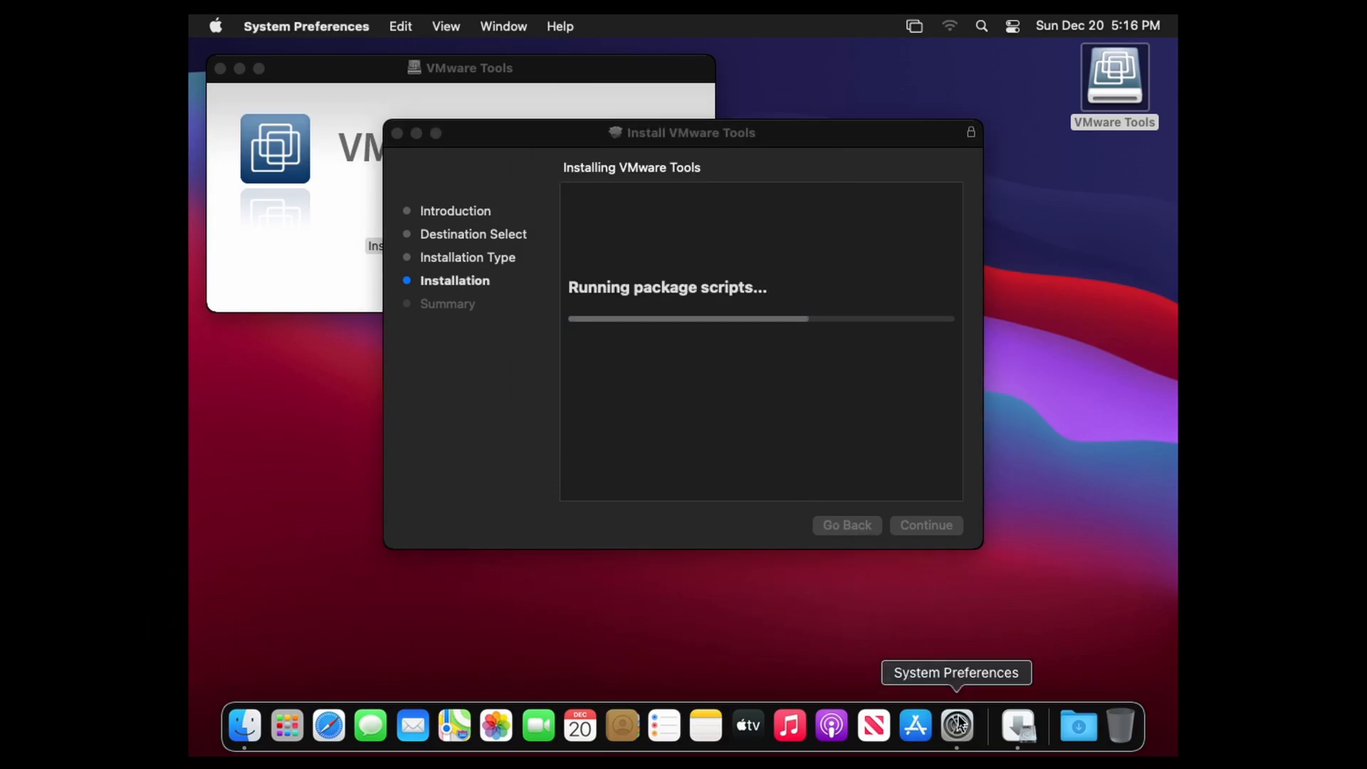
pyautogui.click(955, 724)
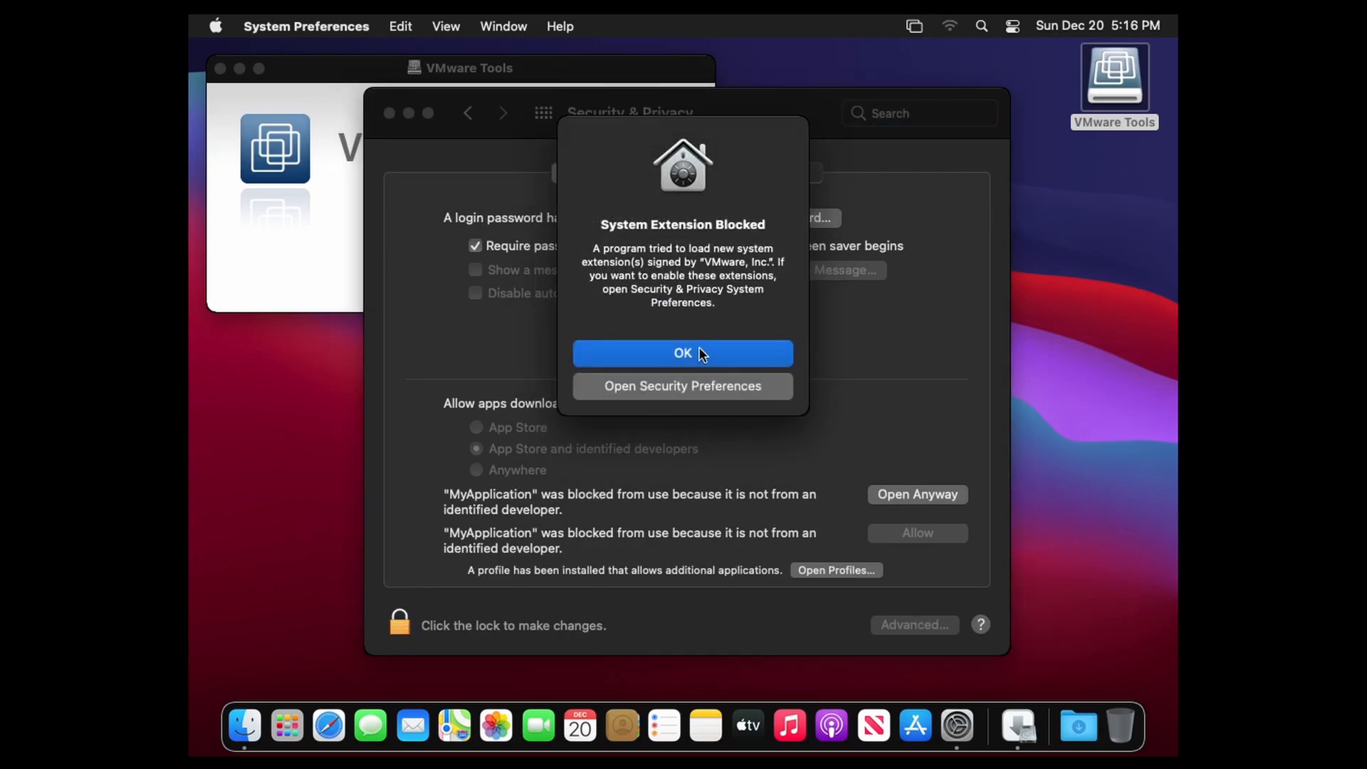
pyautogui.click(683, 353)
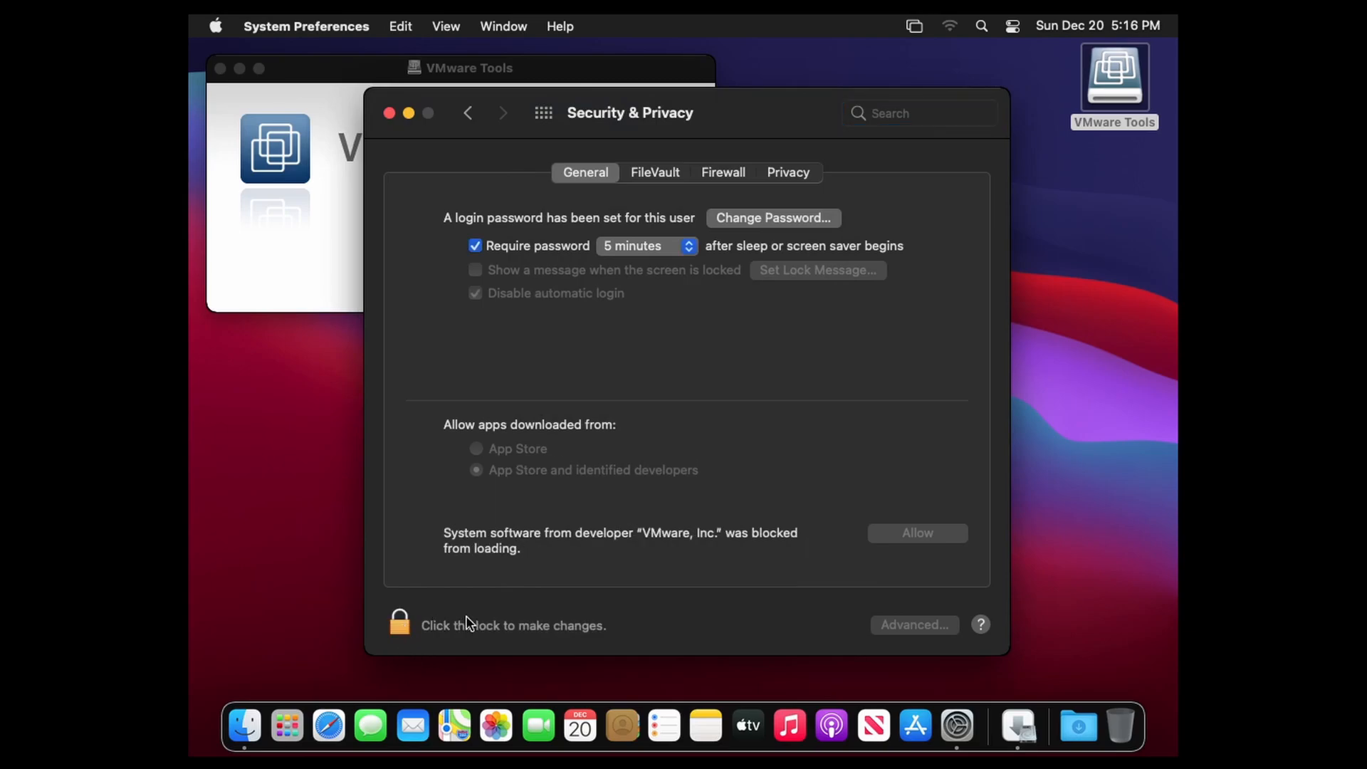
# Unlock Security settings with the password, allow VMware's system software, and postpone restarting
pyautogui.click(399, 625)
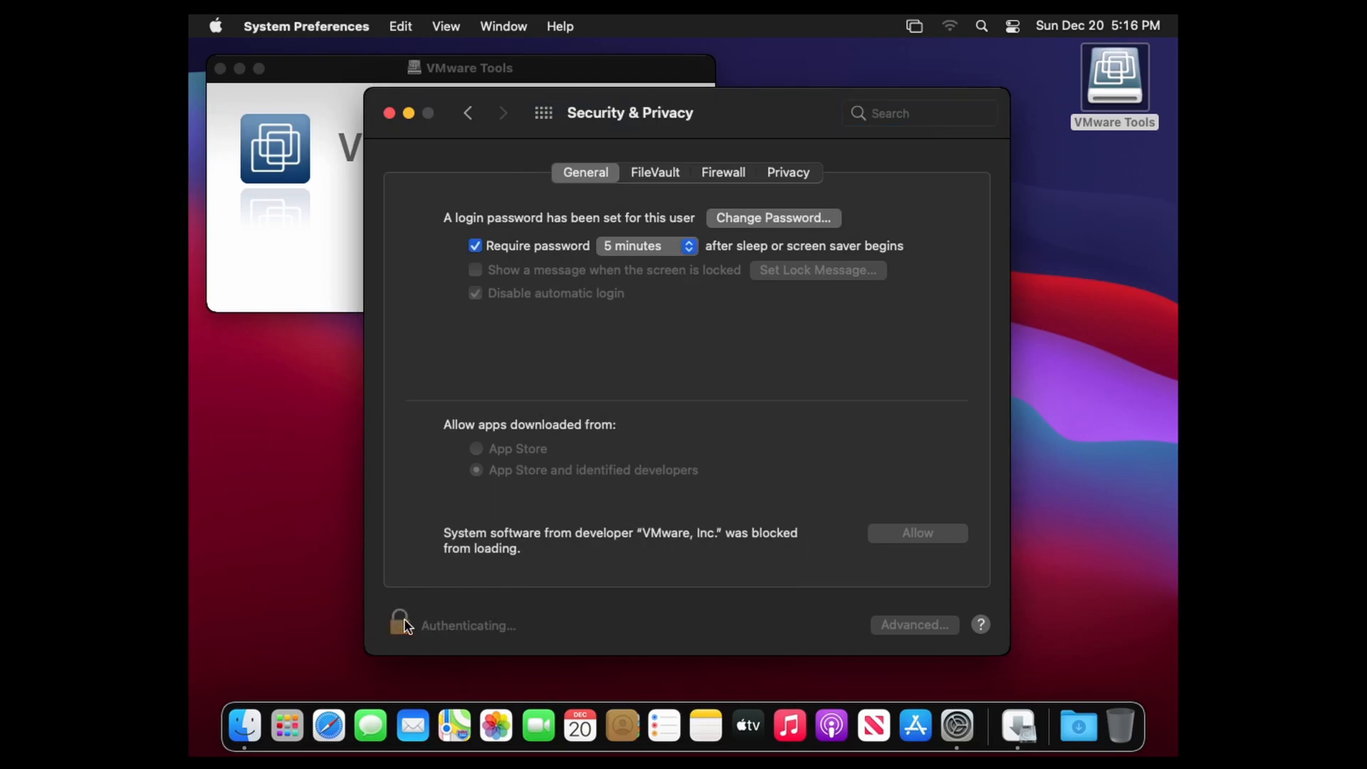
pyautogui.moveTo(440, 624)
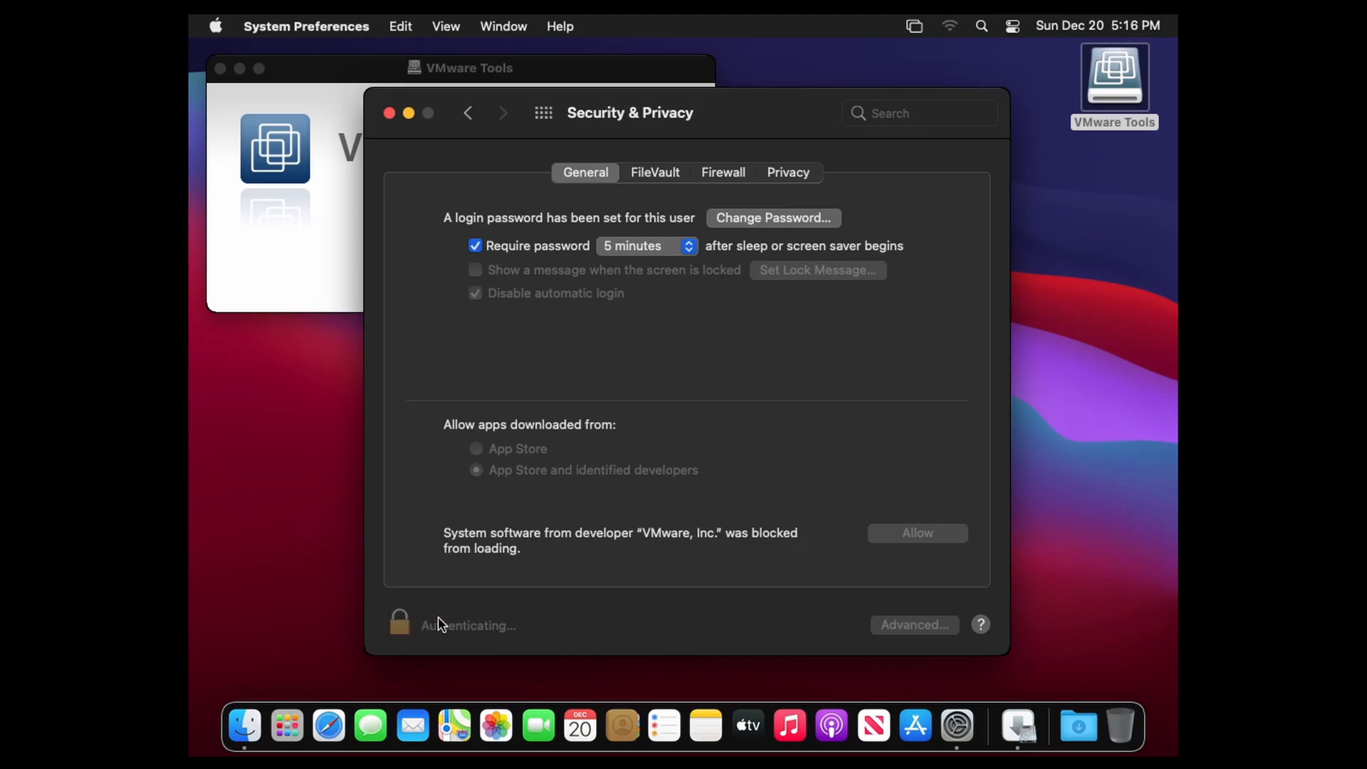
pyautogui.click(399, 624)
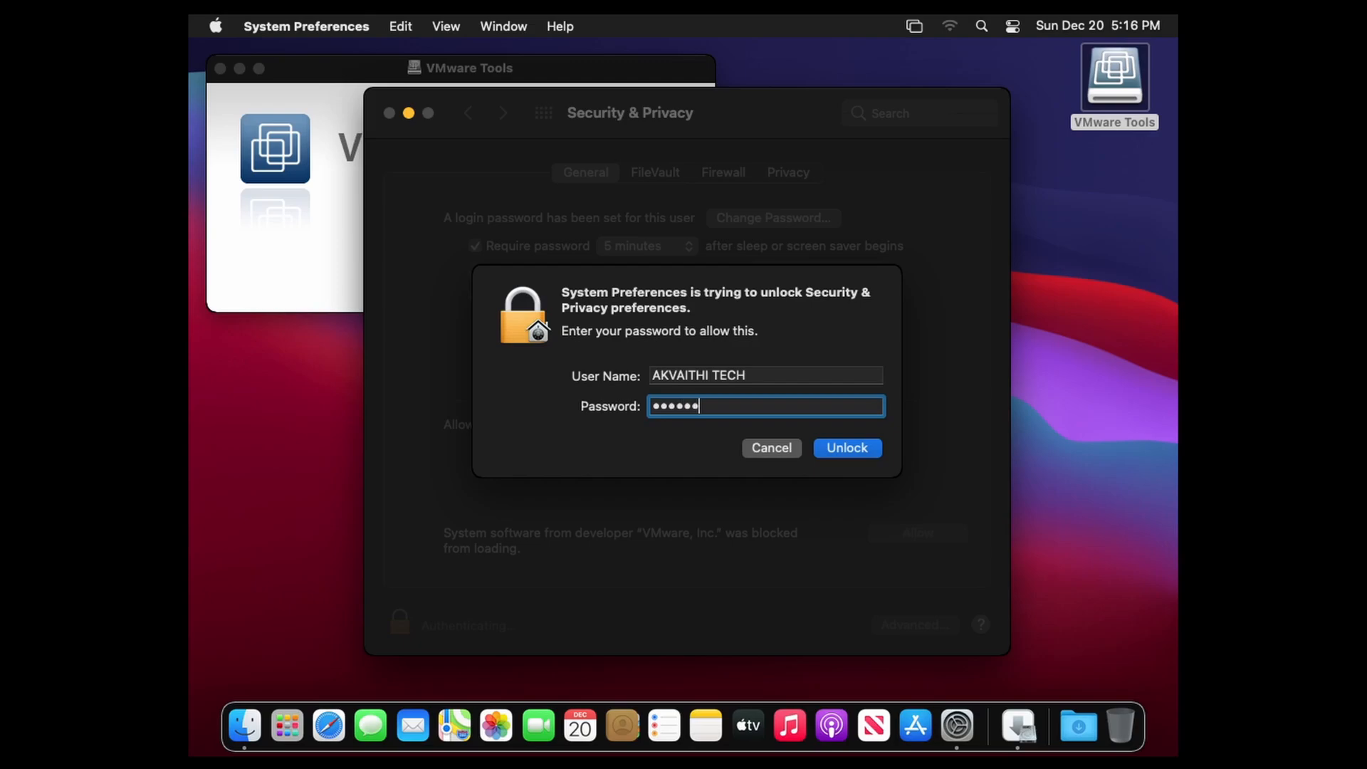
pyautogui.write('password')
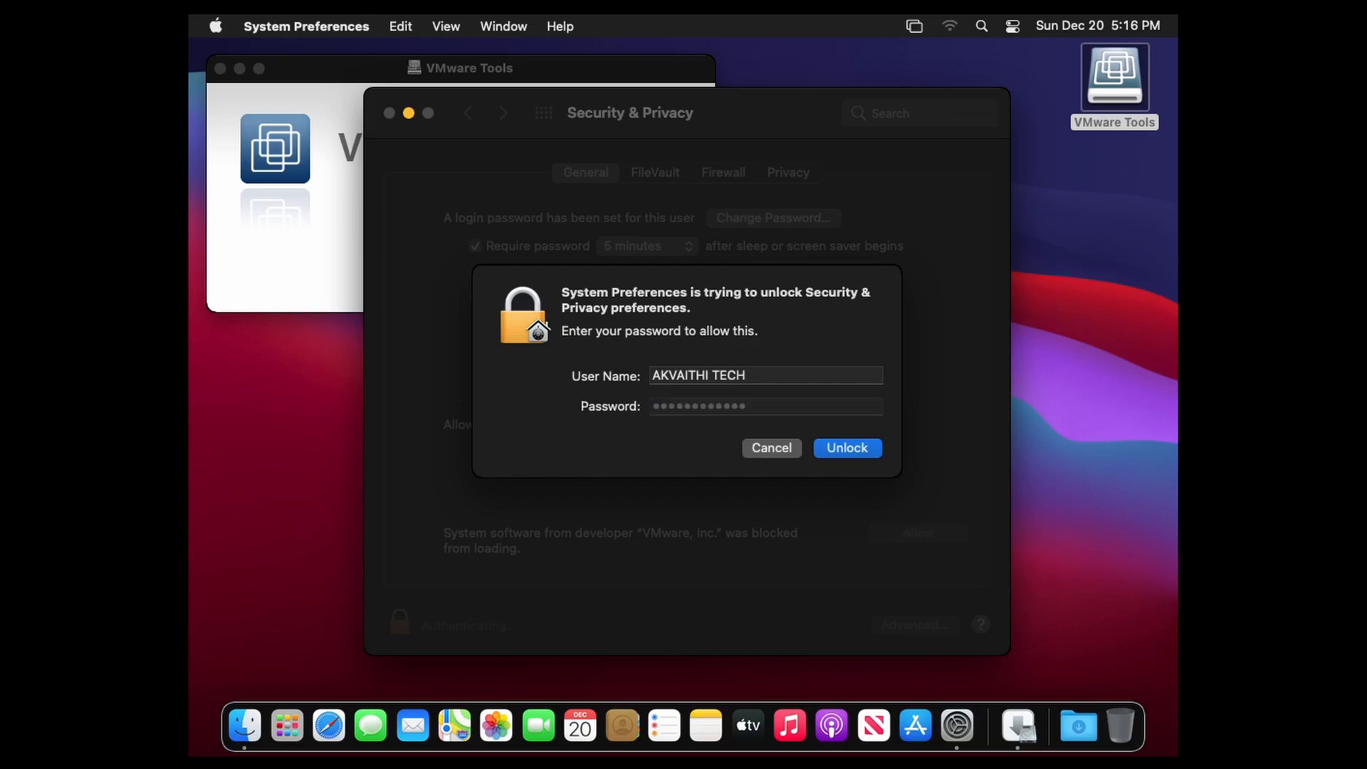
pyautogui.click(846, 447)
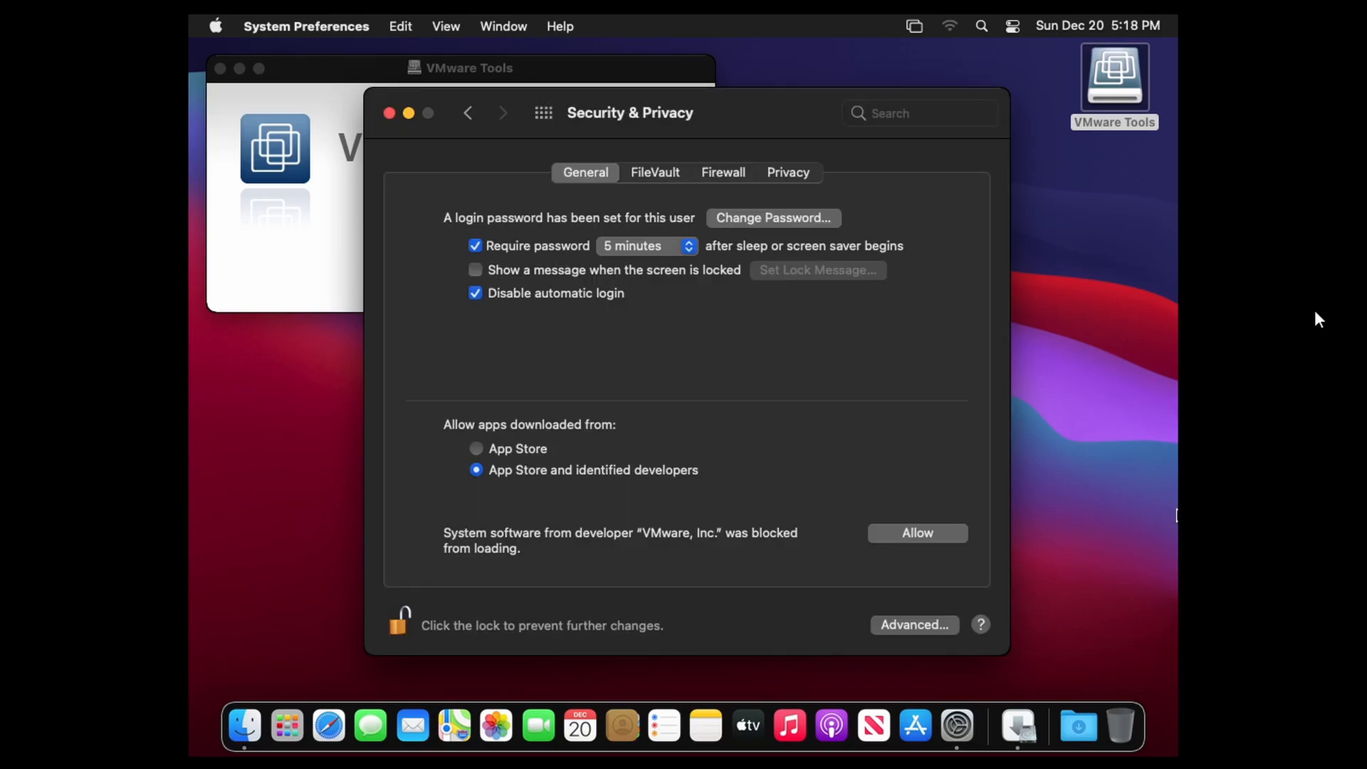
pyautogui.click(916, 532)
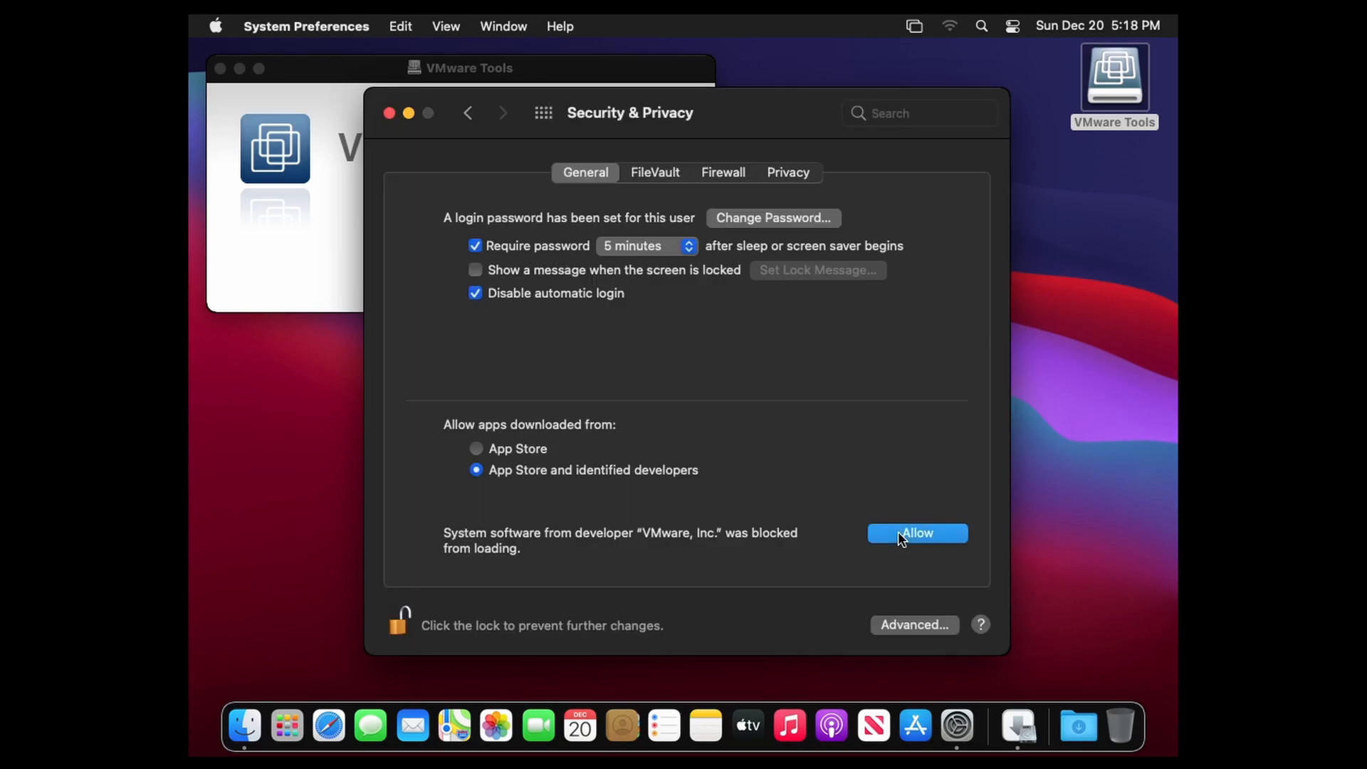
pyautogui.click(916, 532)
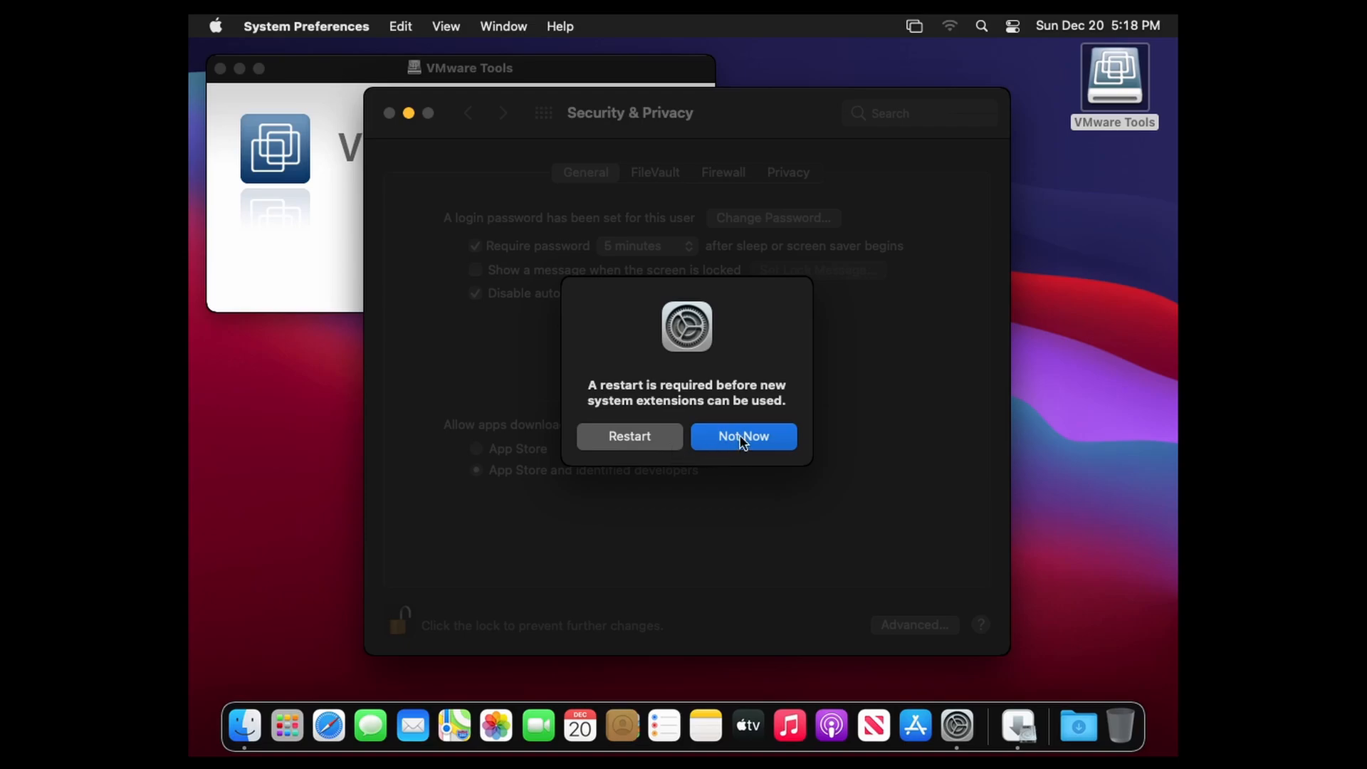
pyautogui.click(742, 435)
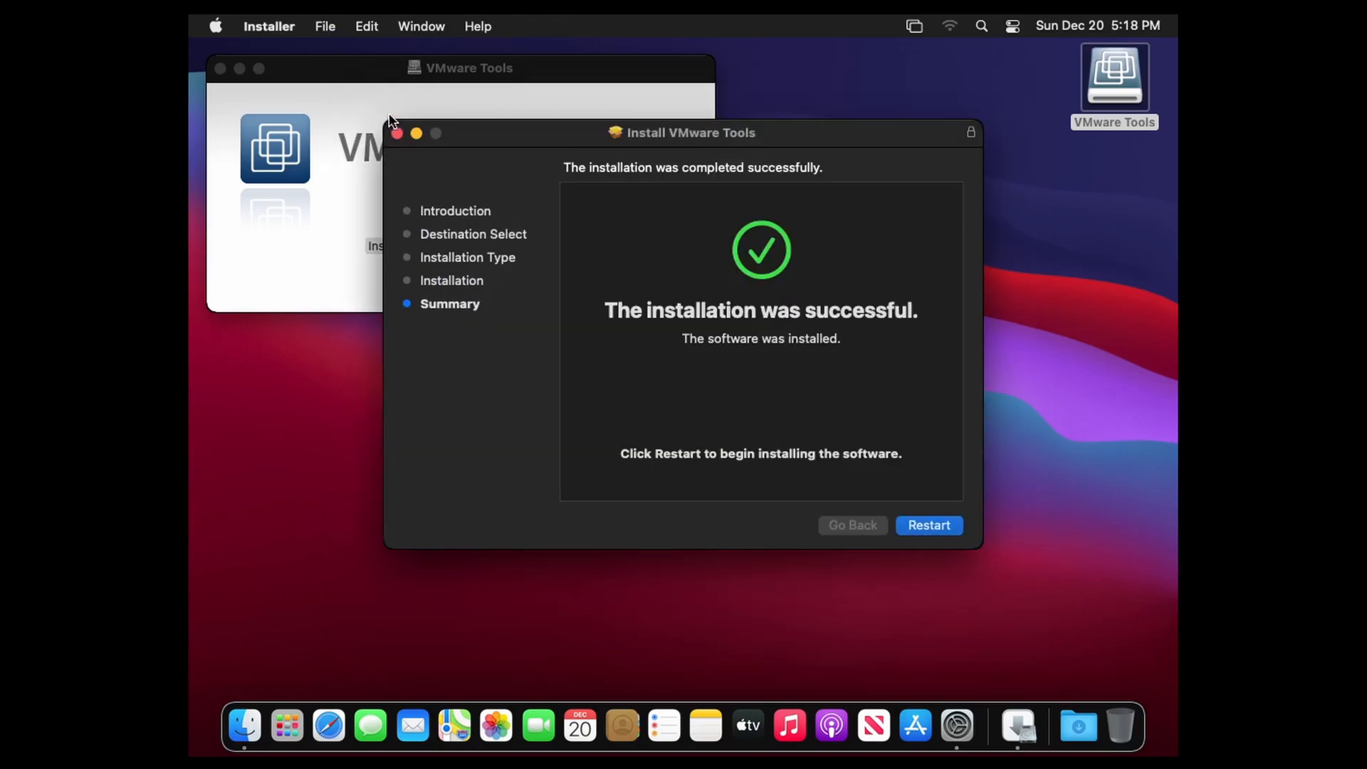
# Restart the Big Sur VM from the VMware Tools installer, log back in, and open the Apple menu
pyautogui.click(927, 525)
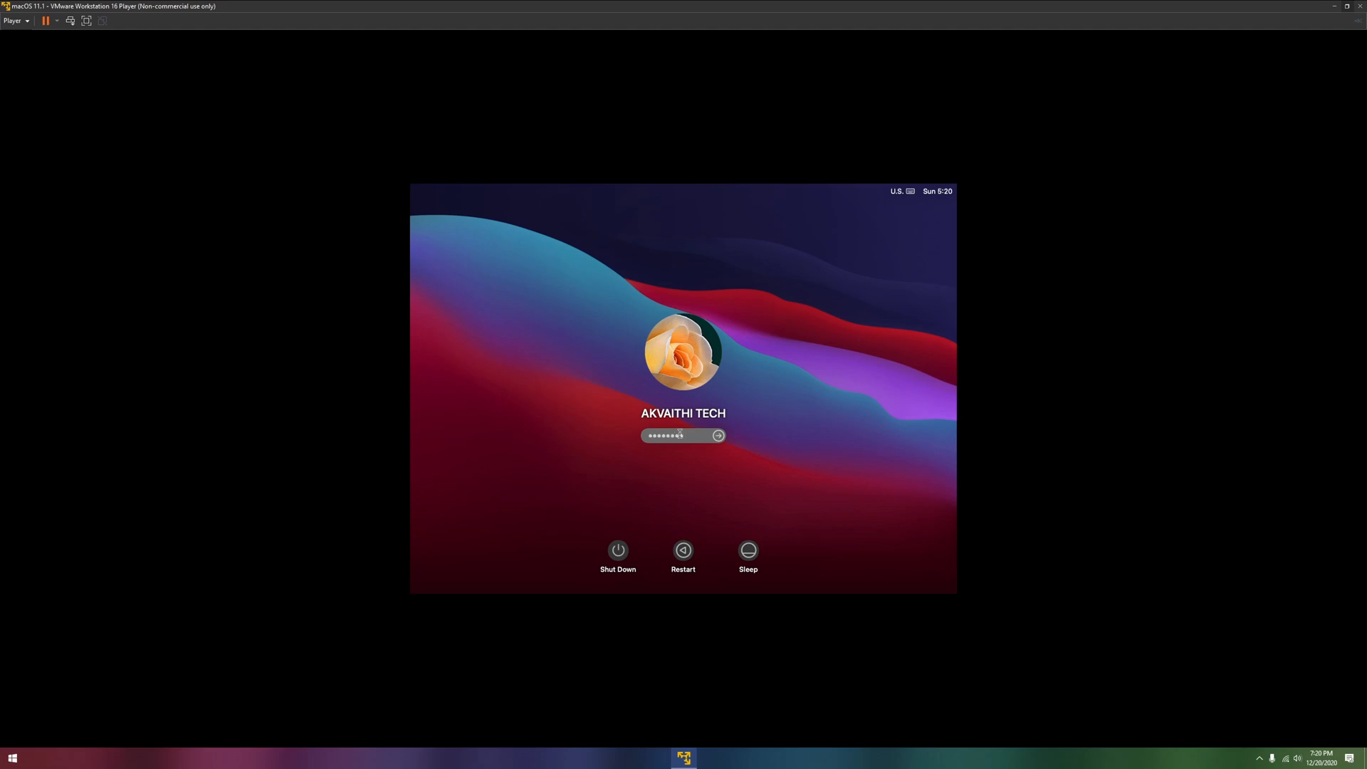
pyautogui.click(718, 435)
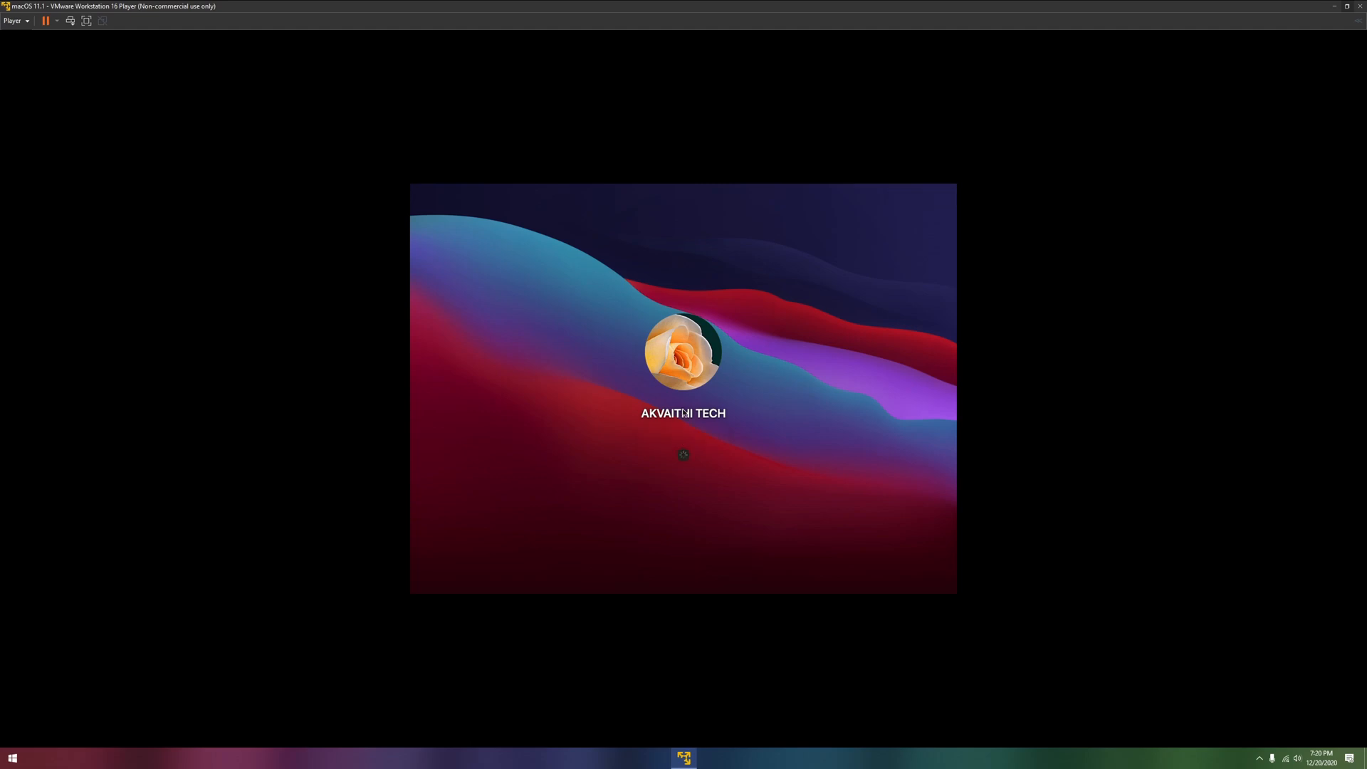
pyautogui.moveTo(674, 408)
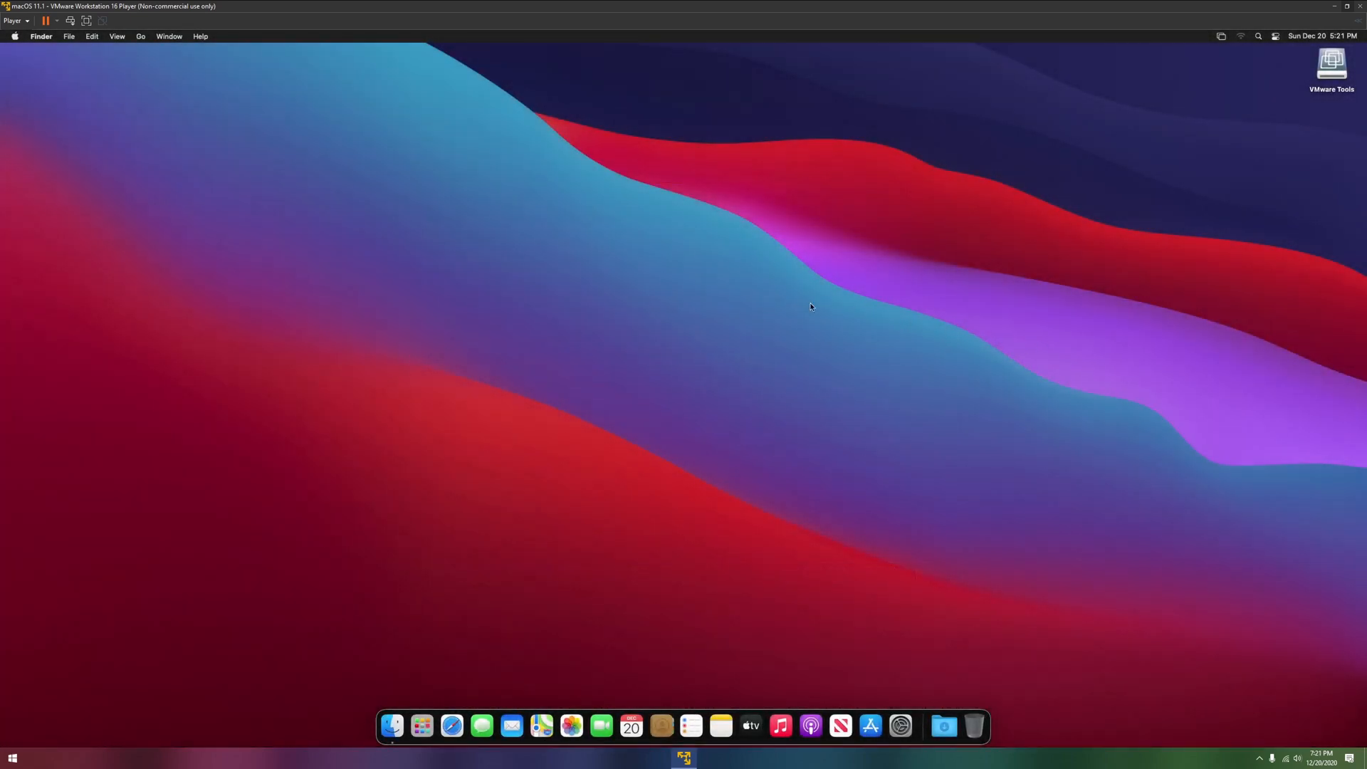
pyautogui.click(14, 35)
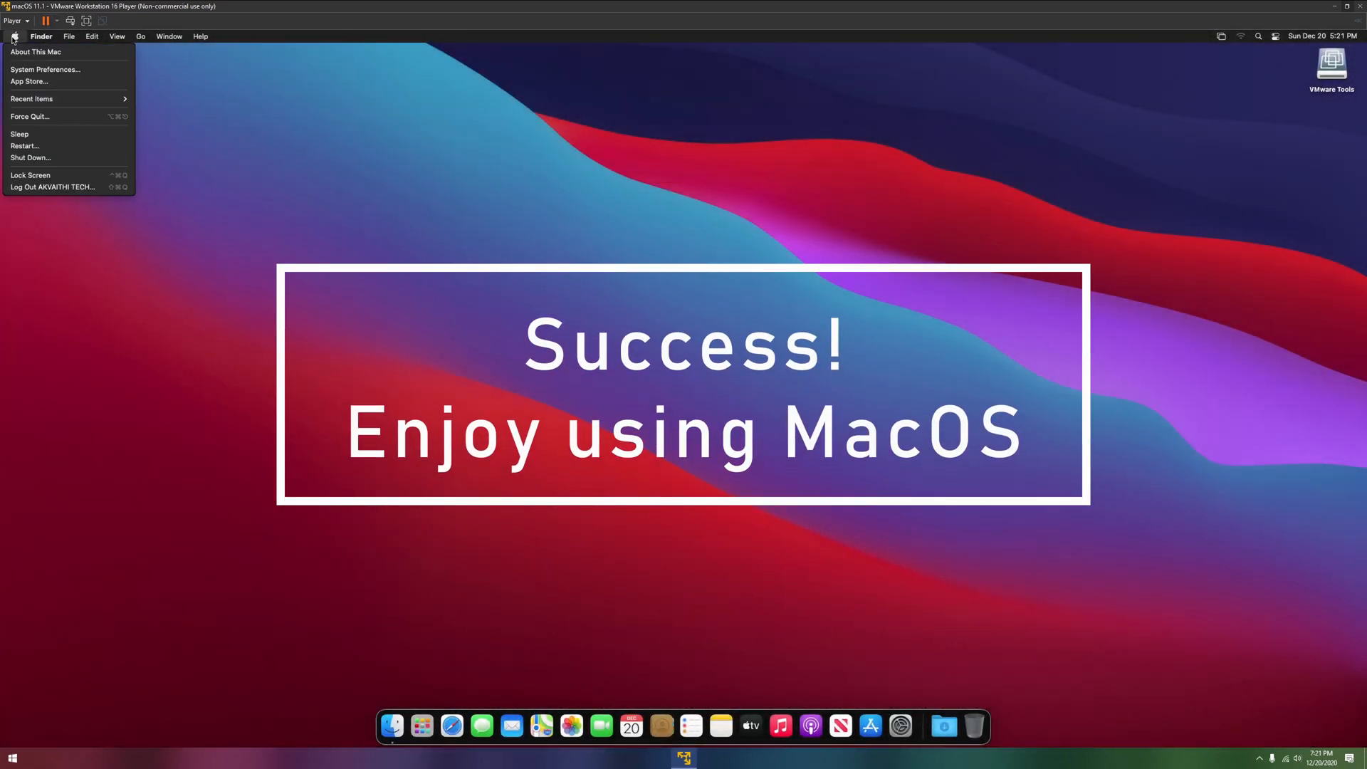